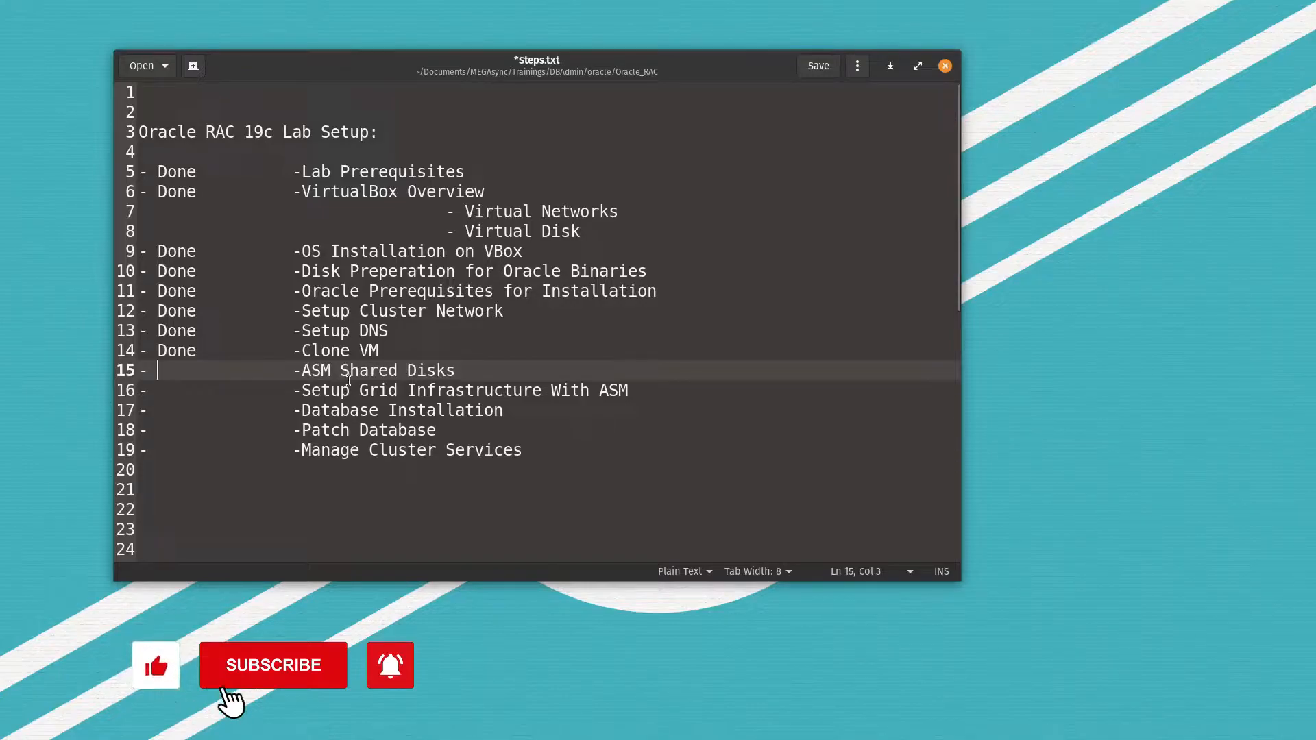
Bring up the Virtual Media Manager listing both nodes' 25 GB and 40 GB hard disks
left_click(273, 665)
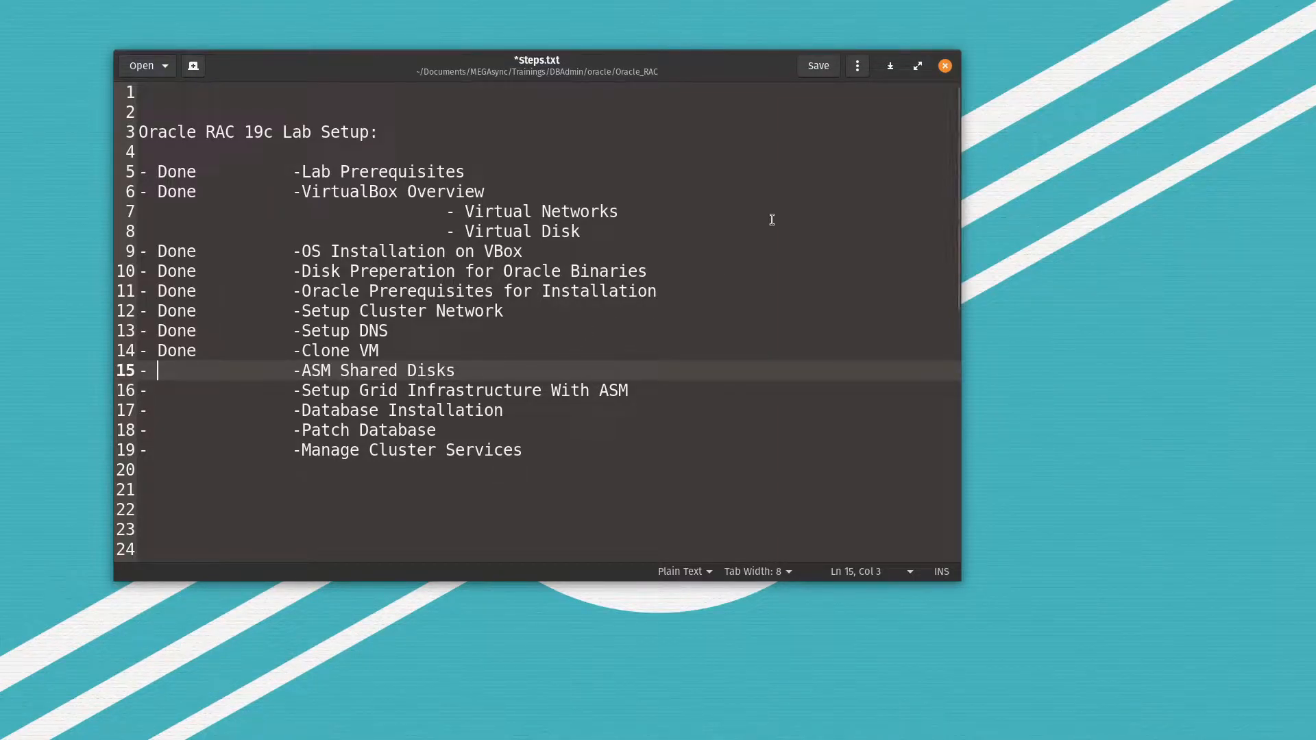
mouse_move(890, 66)
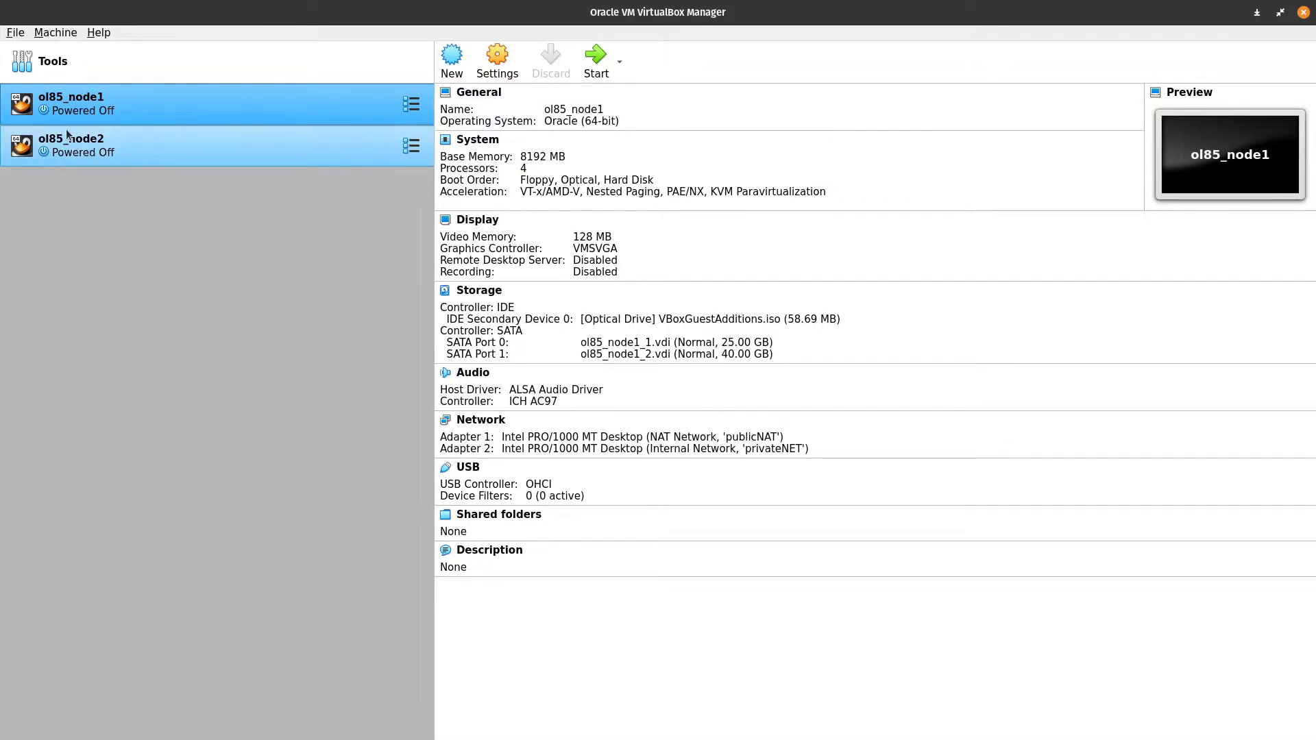
mouse_move(68, 147)
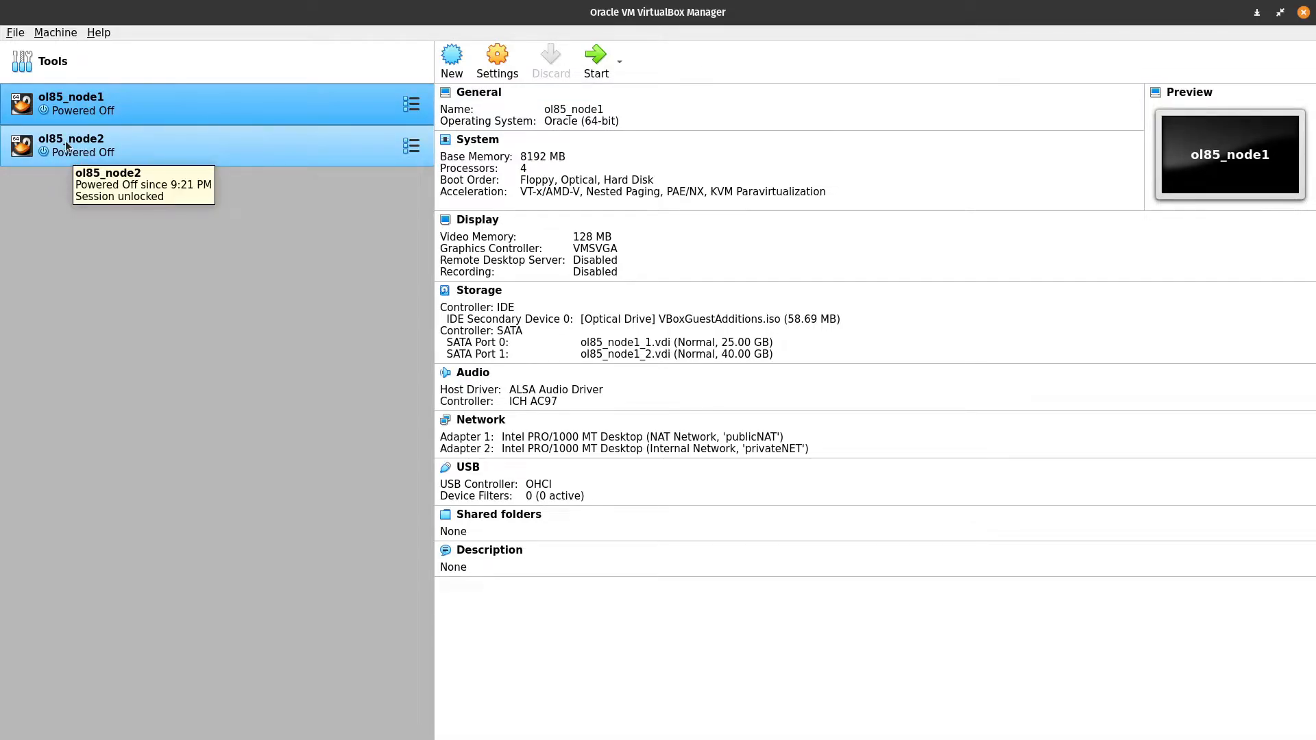
left_click(14, 31)
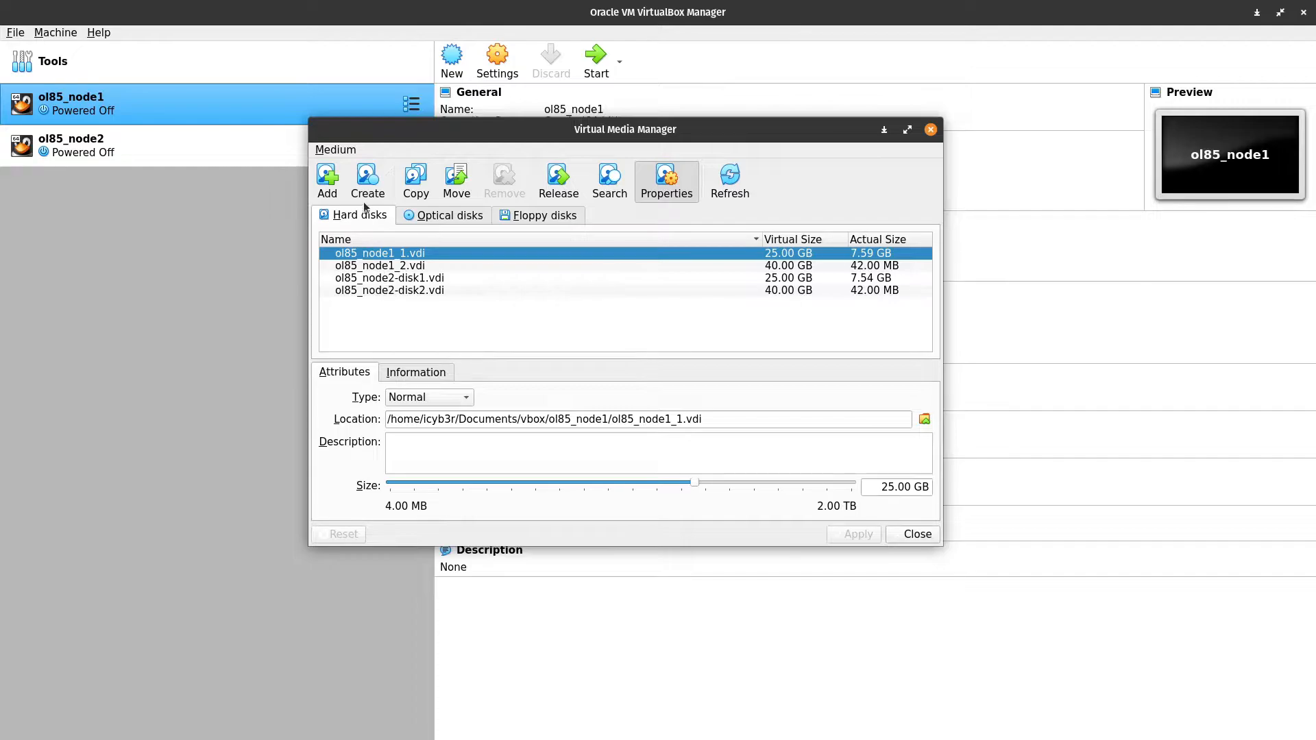
Start a new VDI hard disk with fixed-size allocation
left_click(368, 181)
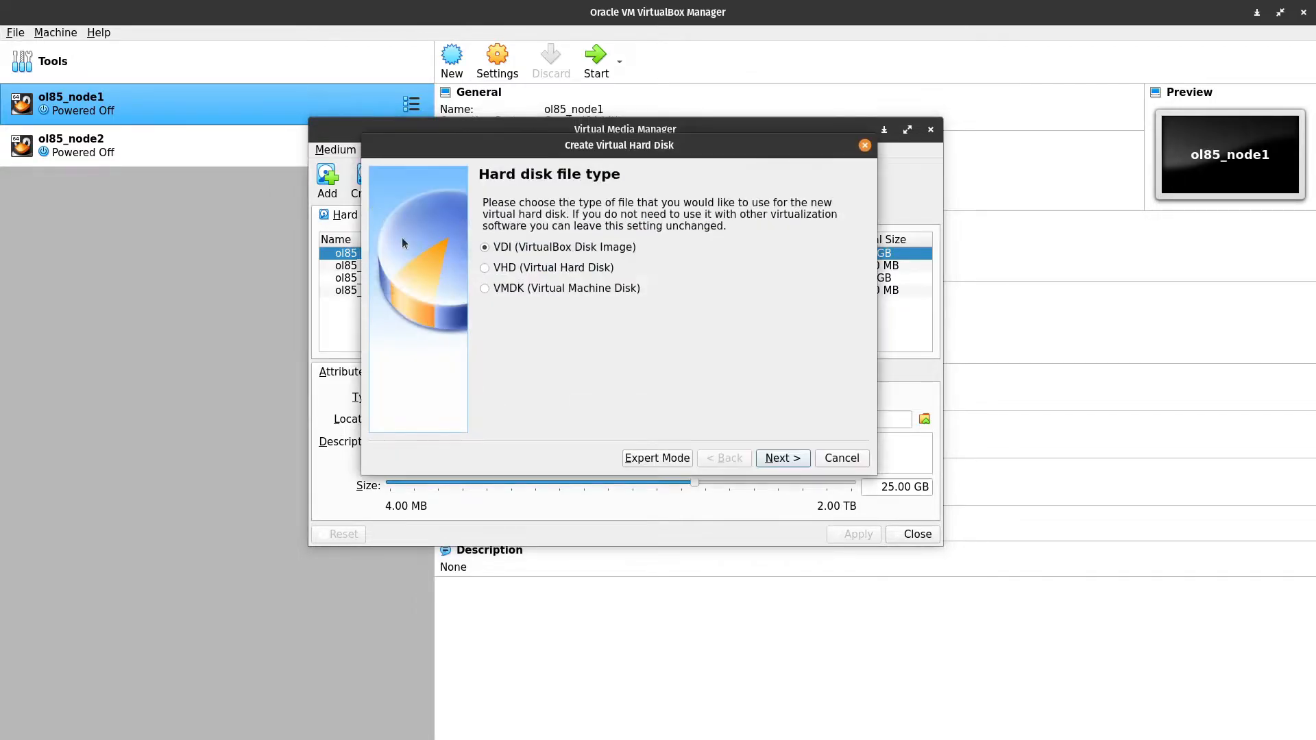
mouse_move(672, 443)
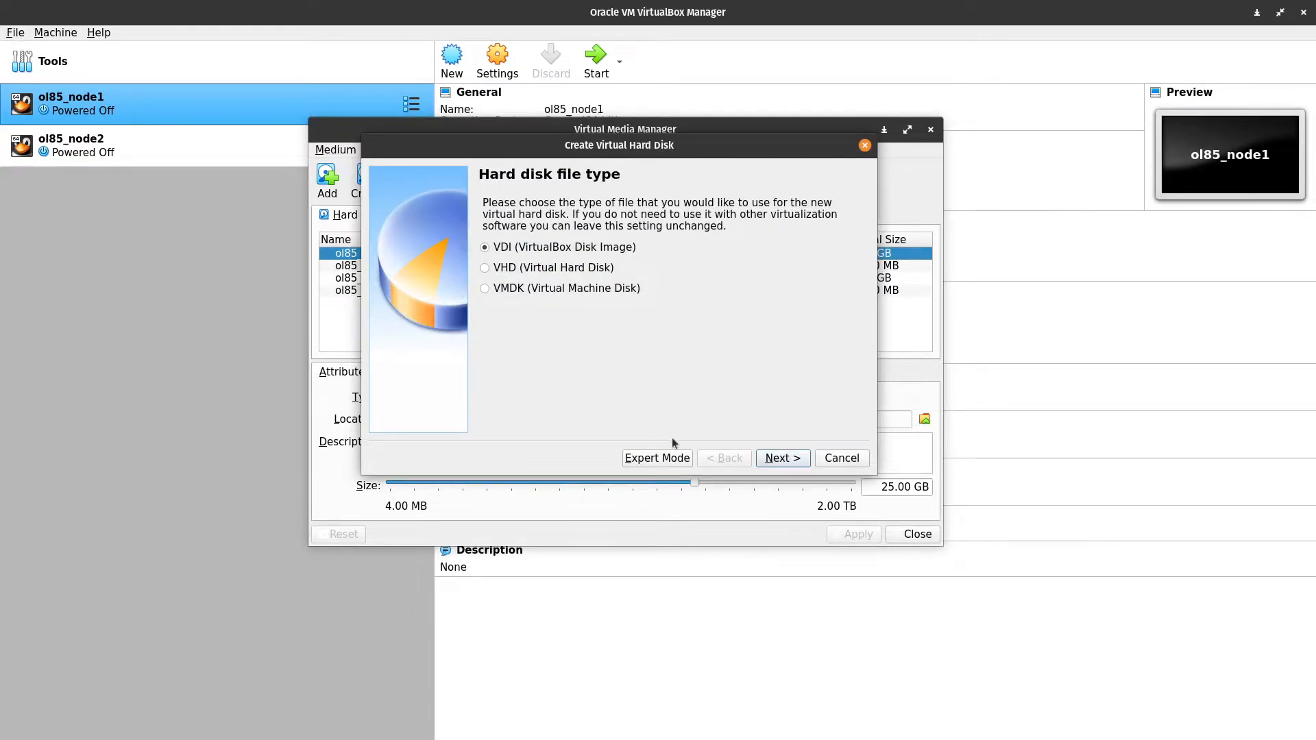
left_click(782, 458)
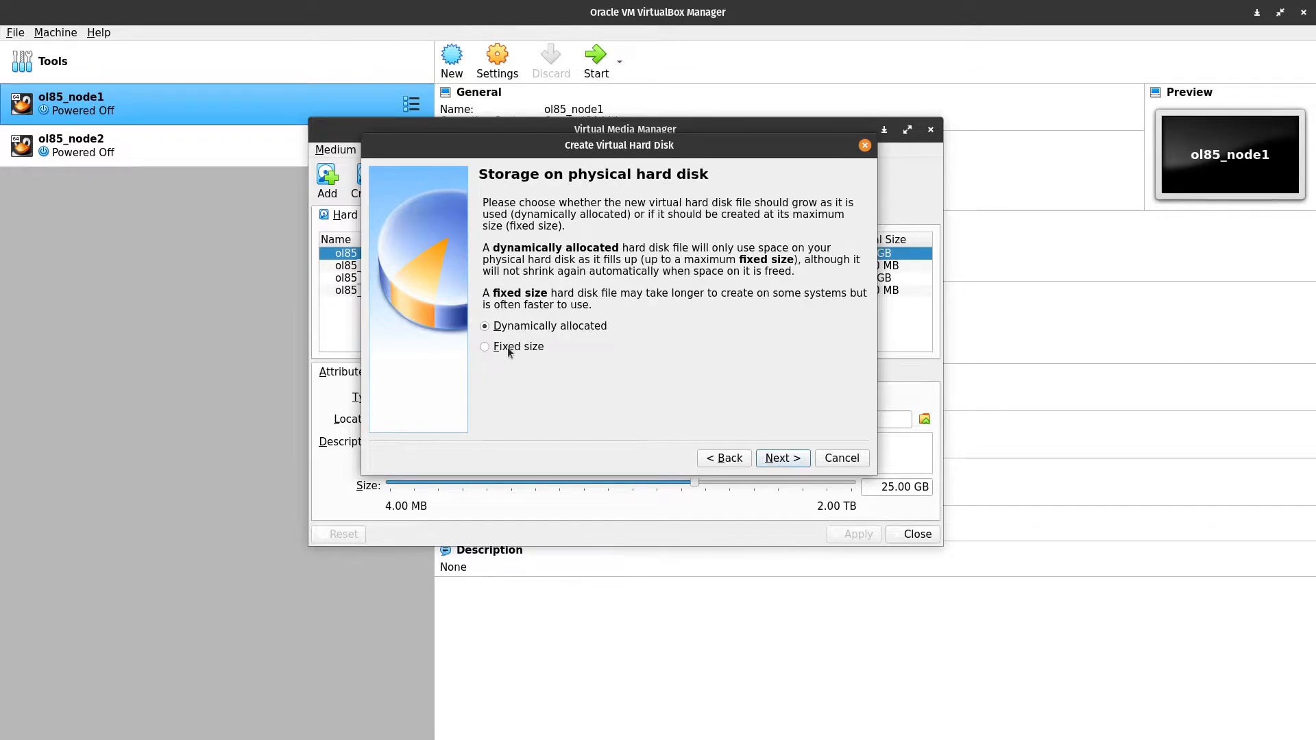
left_click(781, 458)
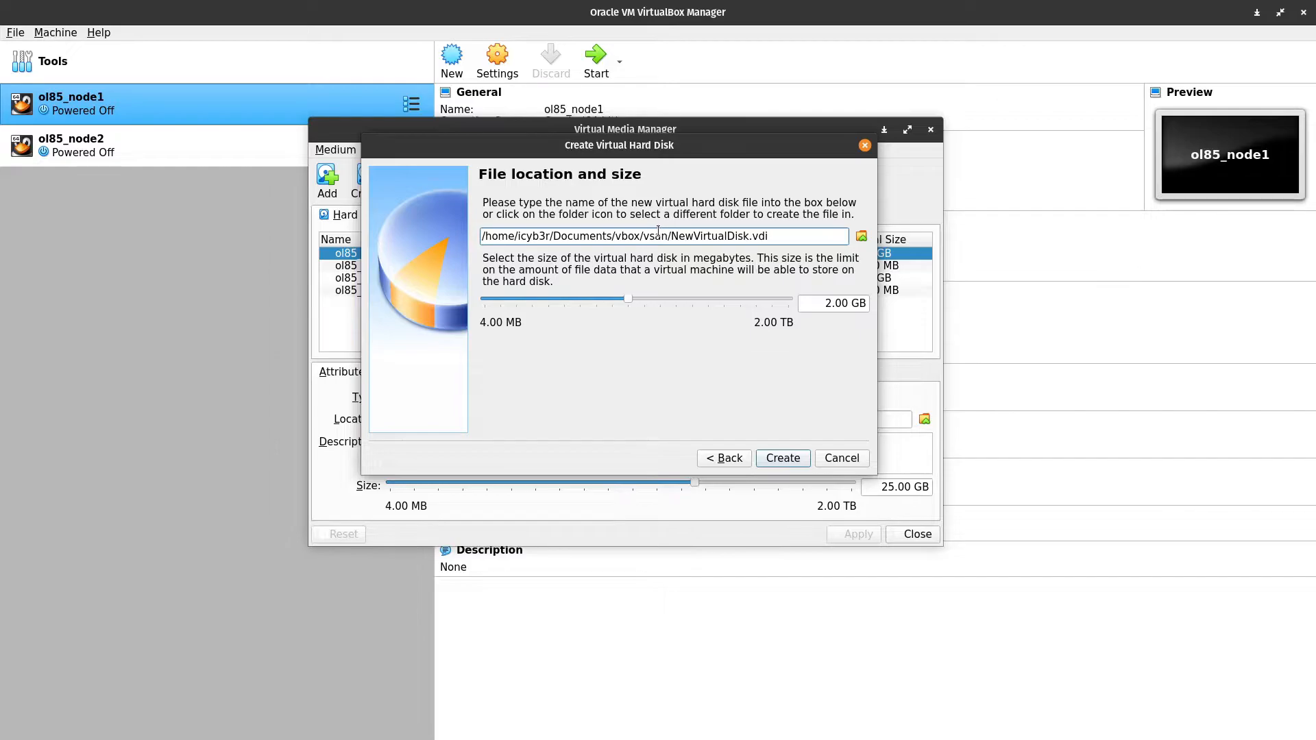
Name the disk asm_crs_disk01.vdi, size it 5.00 GB and create it
double_click(652, 236)
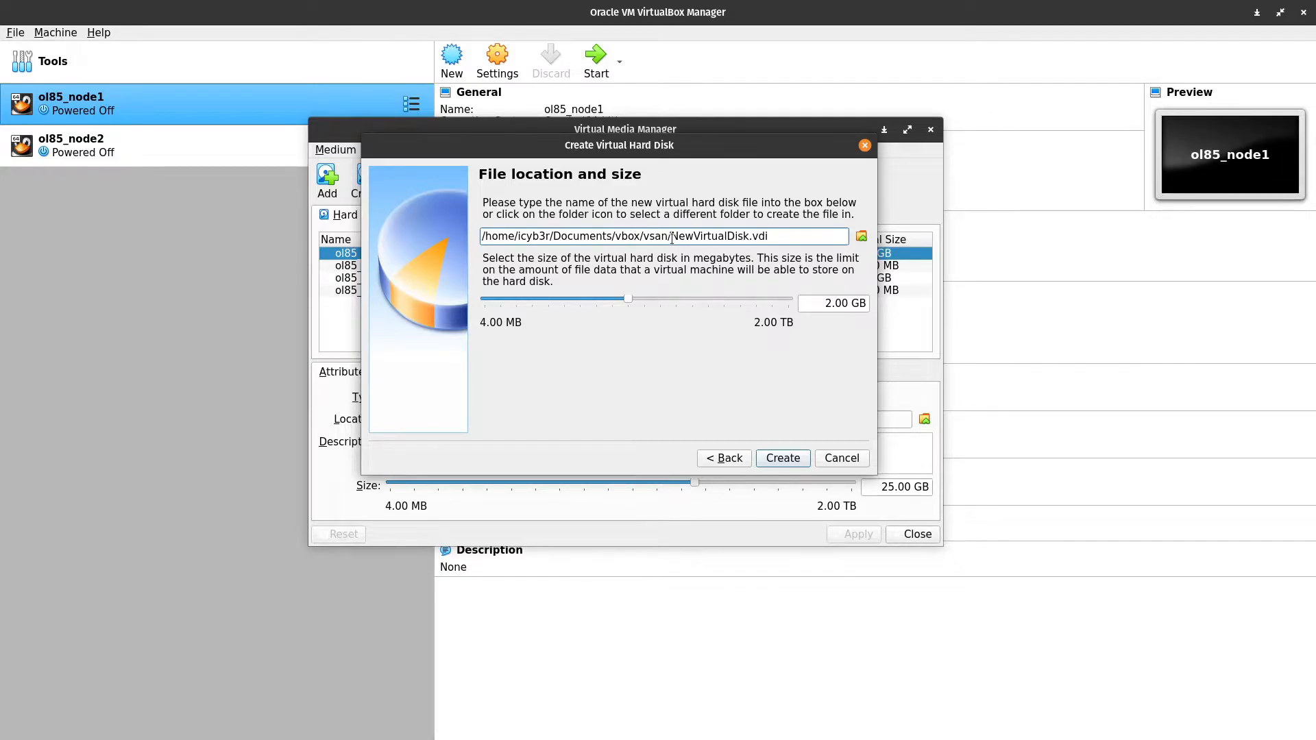
double_click(709, 236)
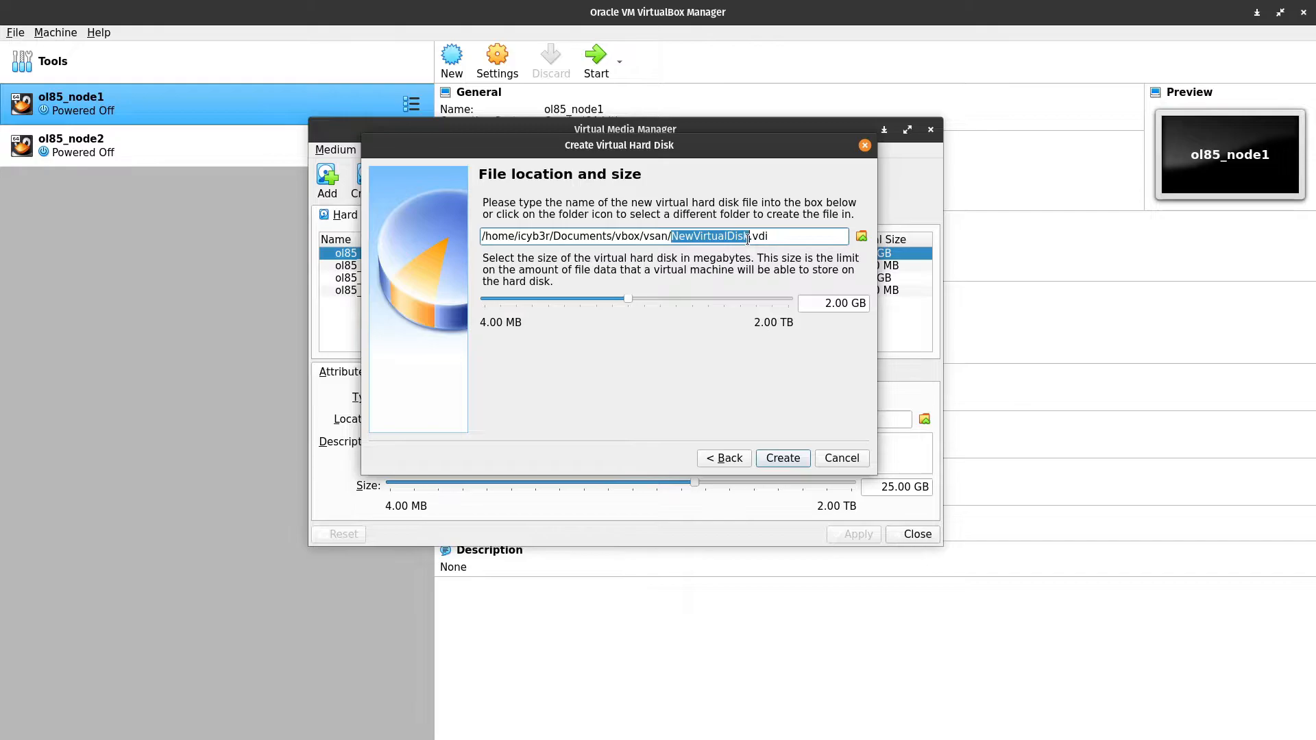
type("asm")
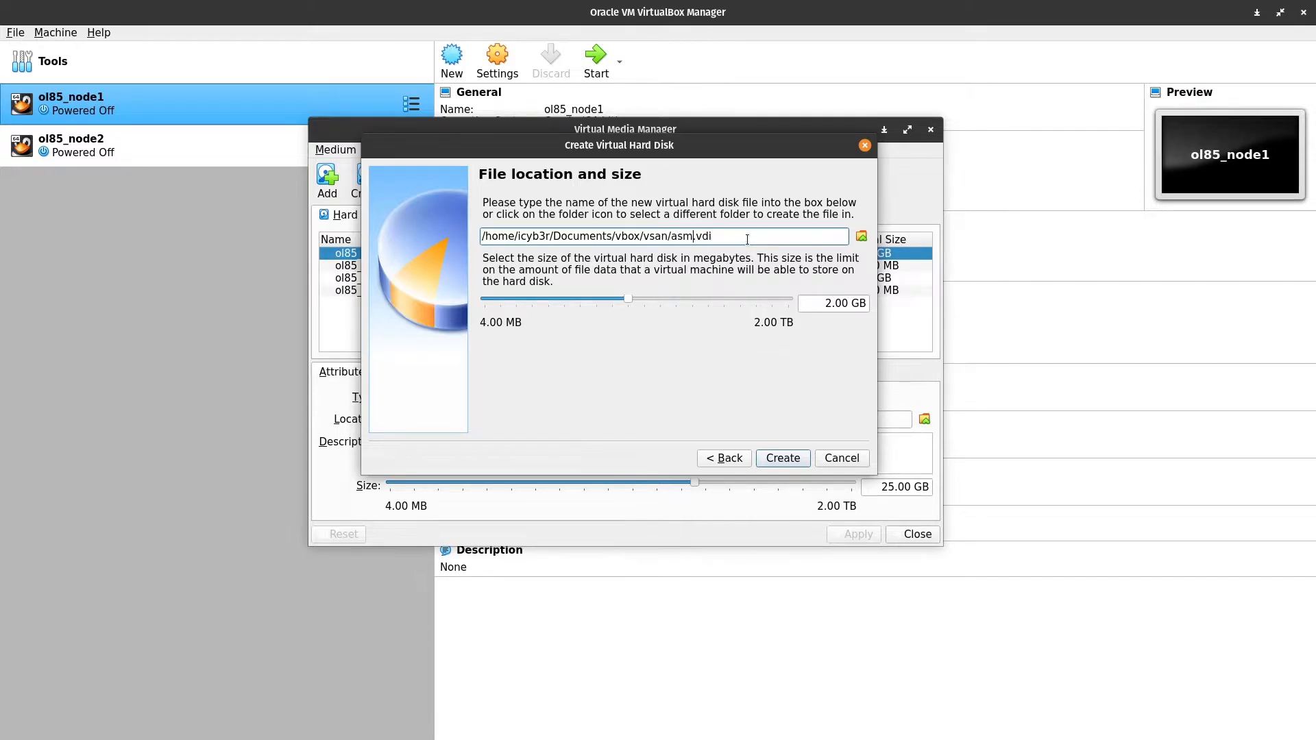
type("_crs_d")
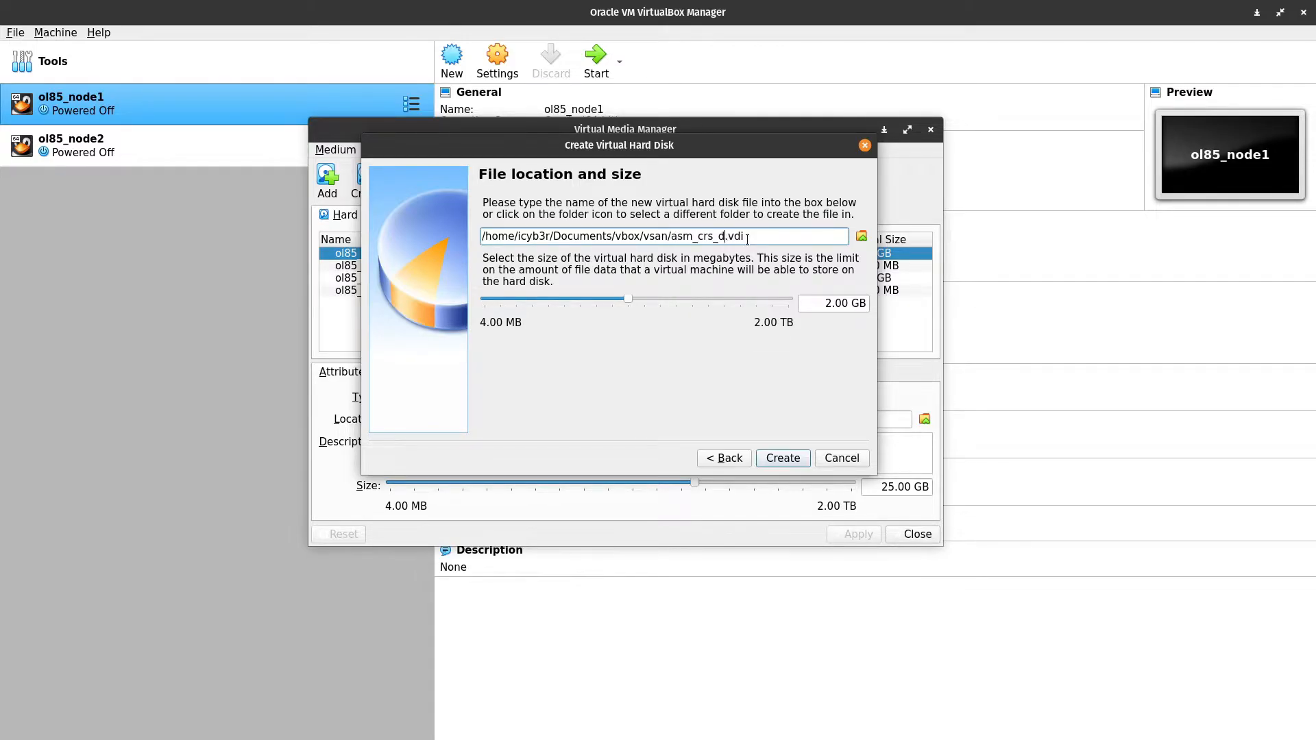
type("isk01")
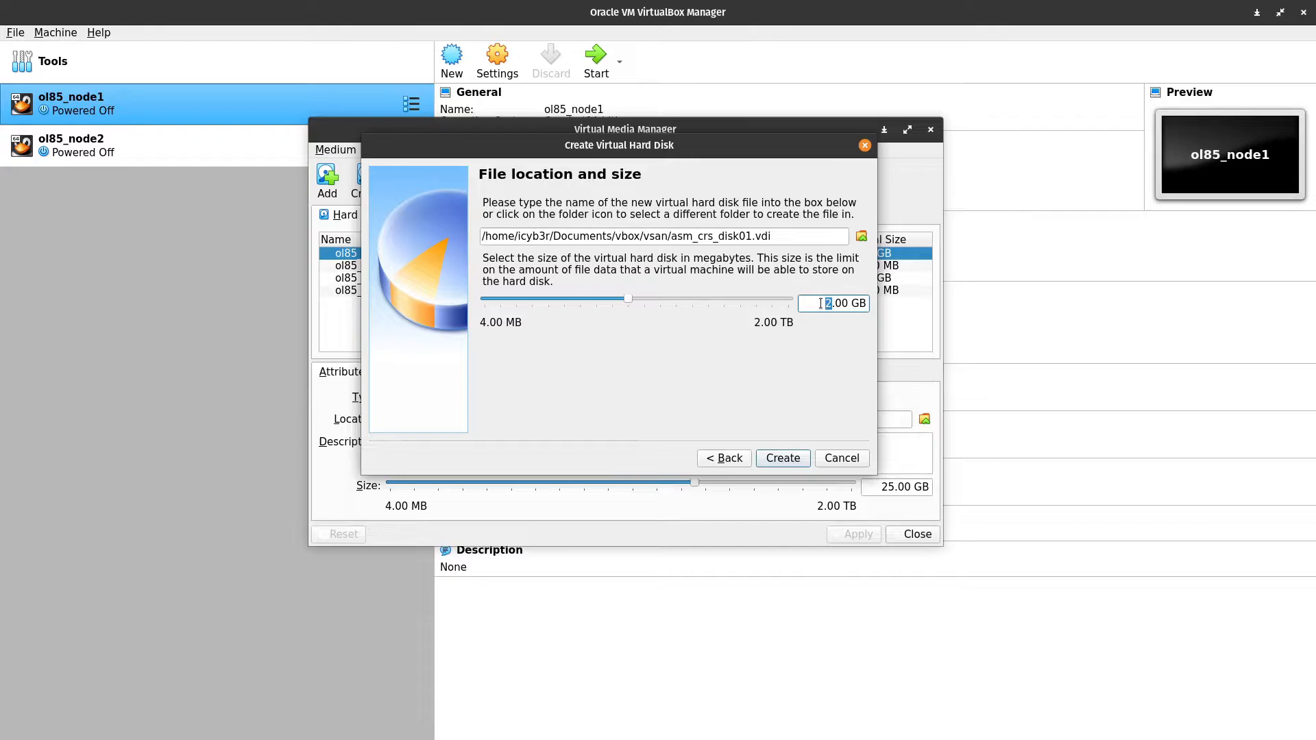
type("5.00 GB")
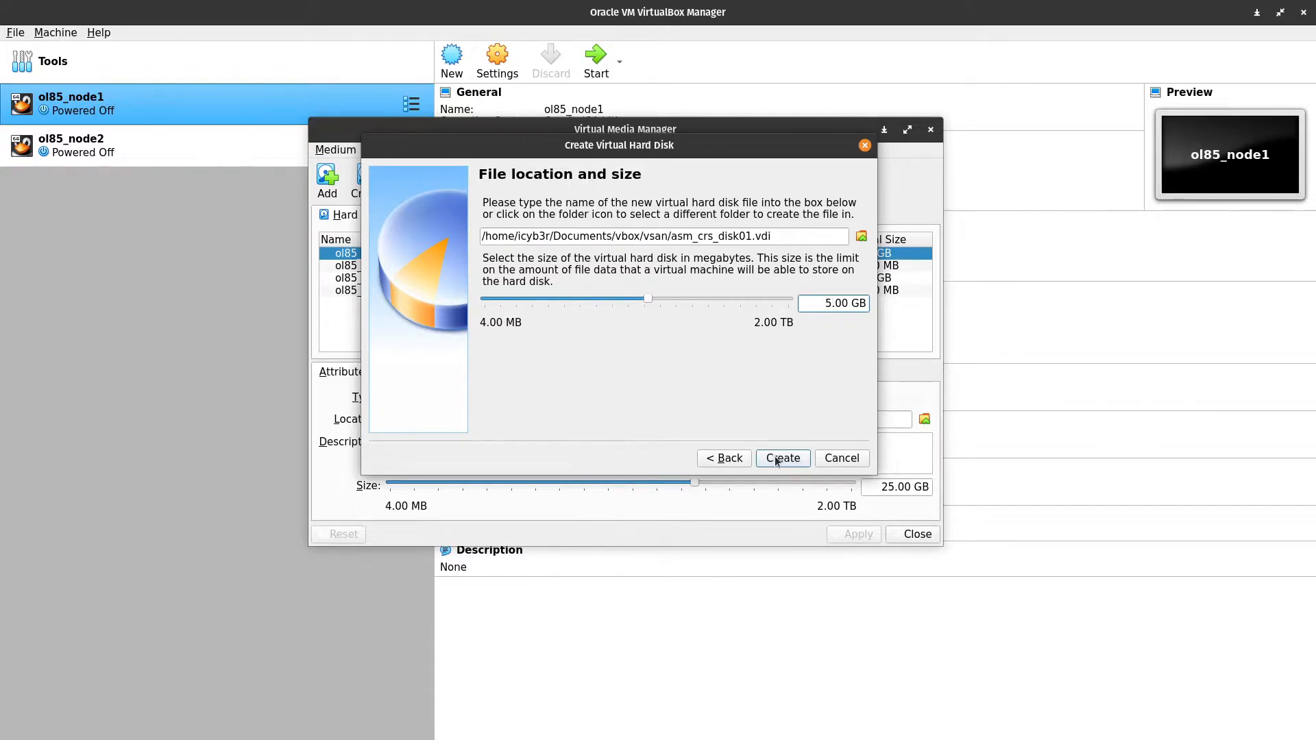
left_click(782, 458)
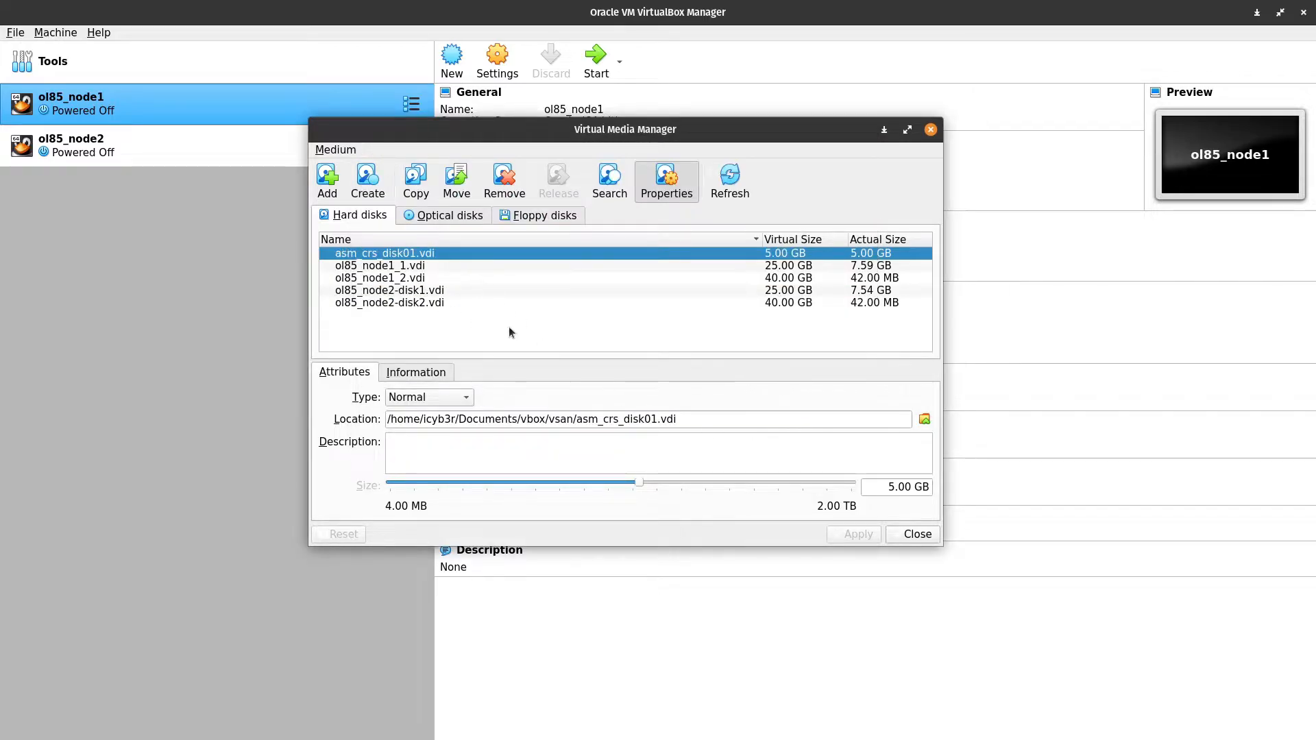
Start another VDI hard disk with fixed-size allocation
left_click(367, 181)
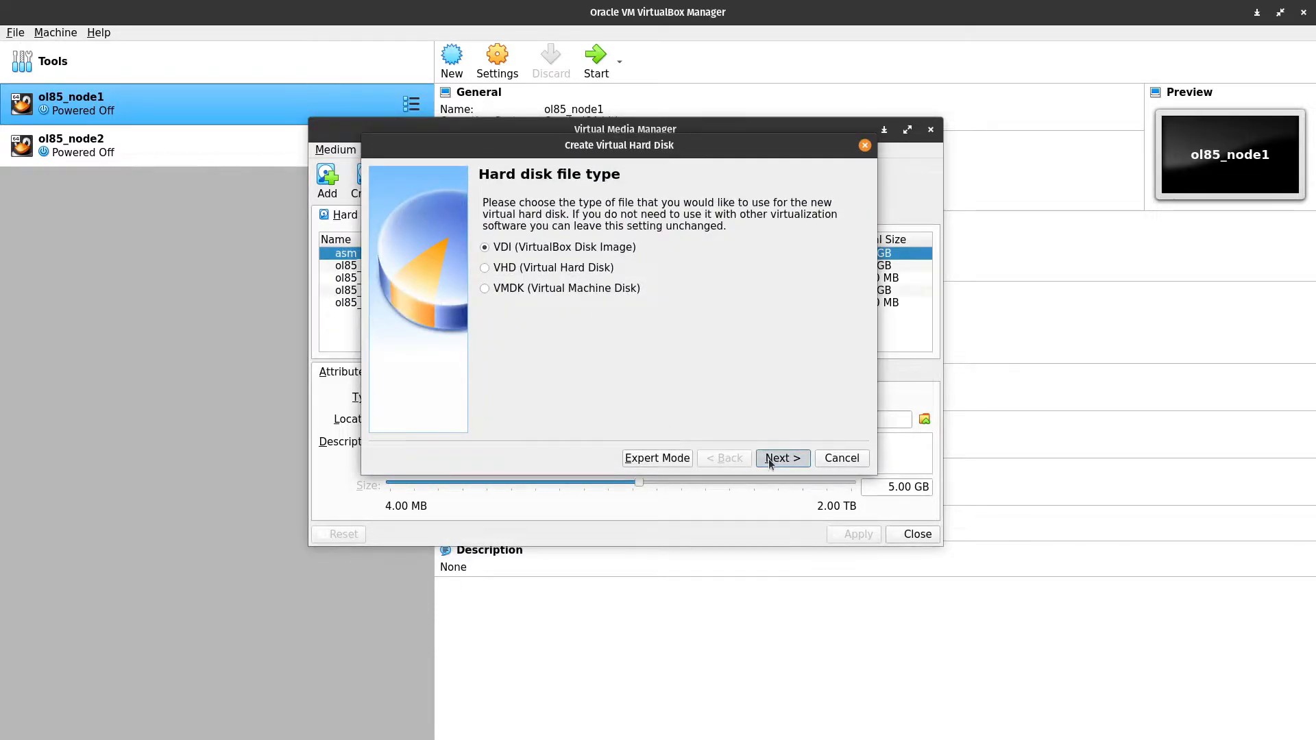
left_click(780, 458)
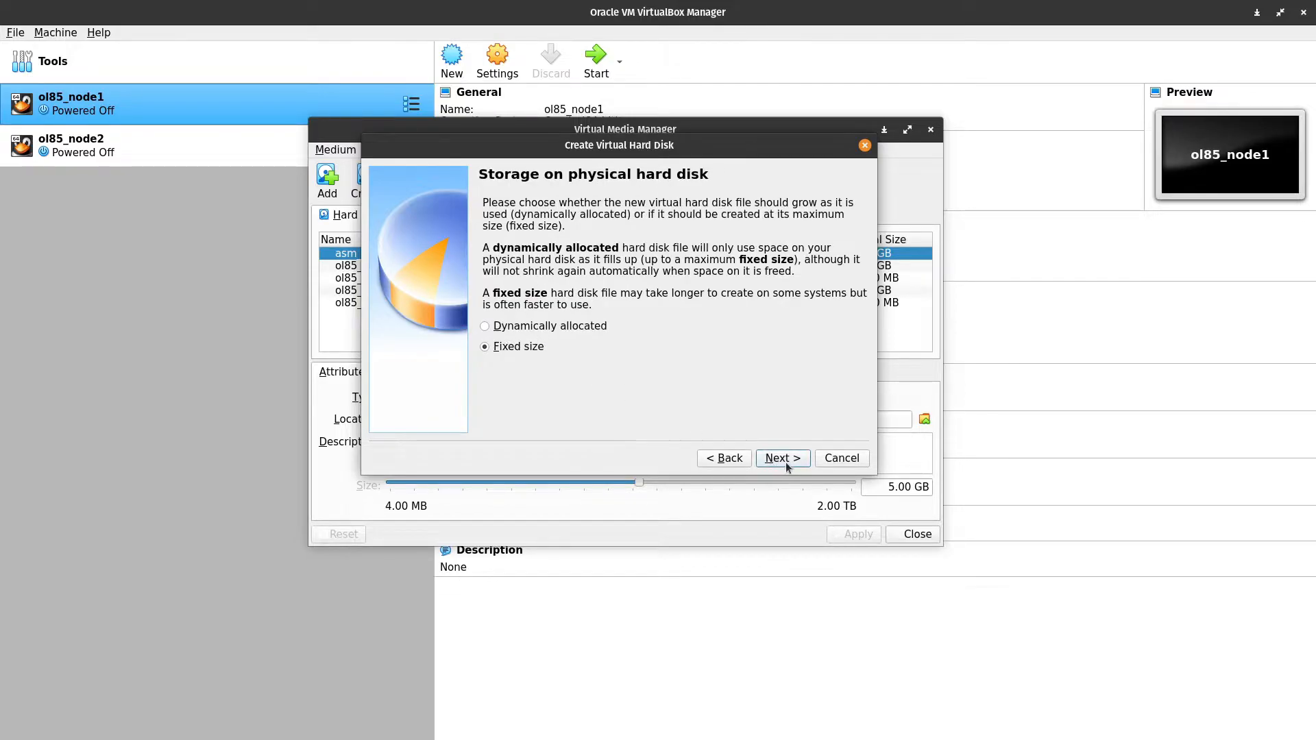
left_click(780, 458)
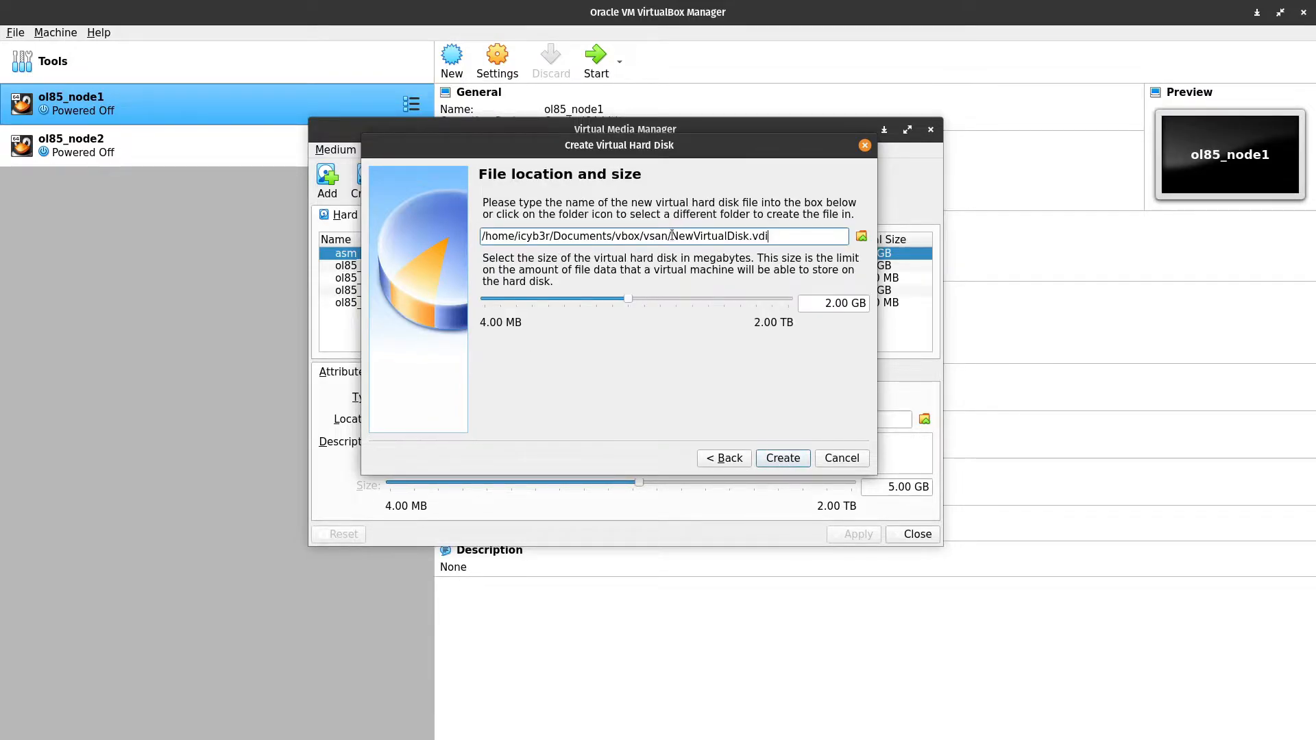
Name the disk asm_fra_disk01.vdi, size it 15.00 GB and create it
double_click(712, 236)
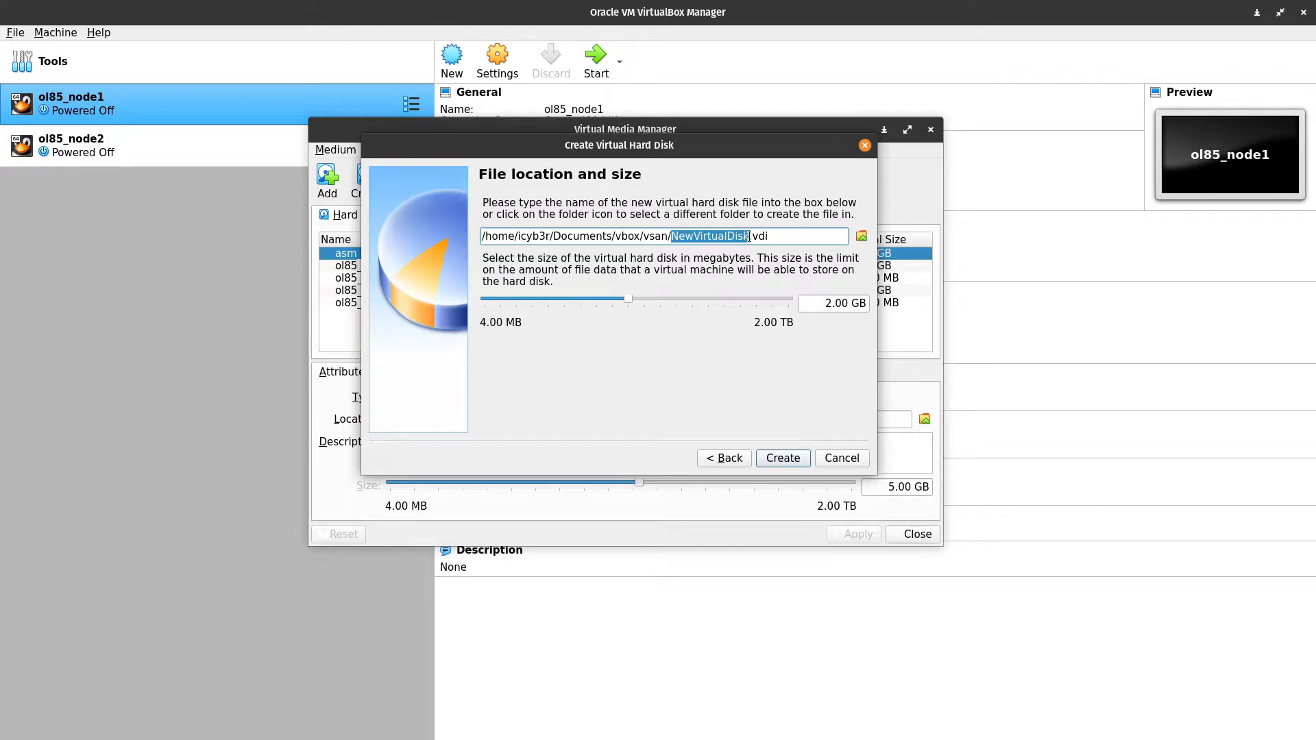
type("asm_")
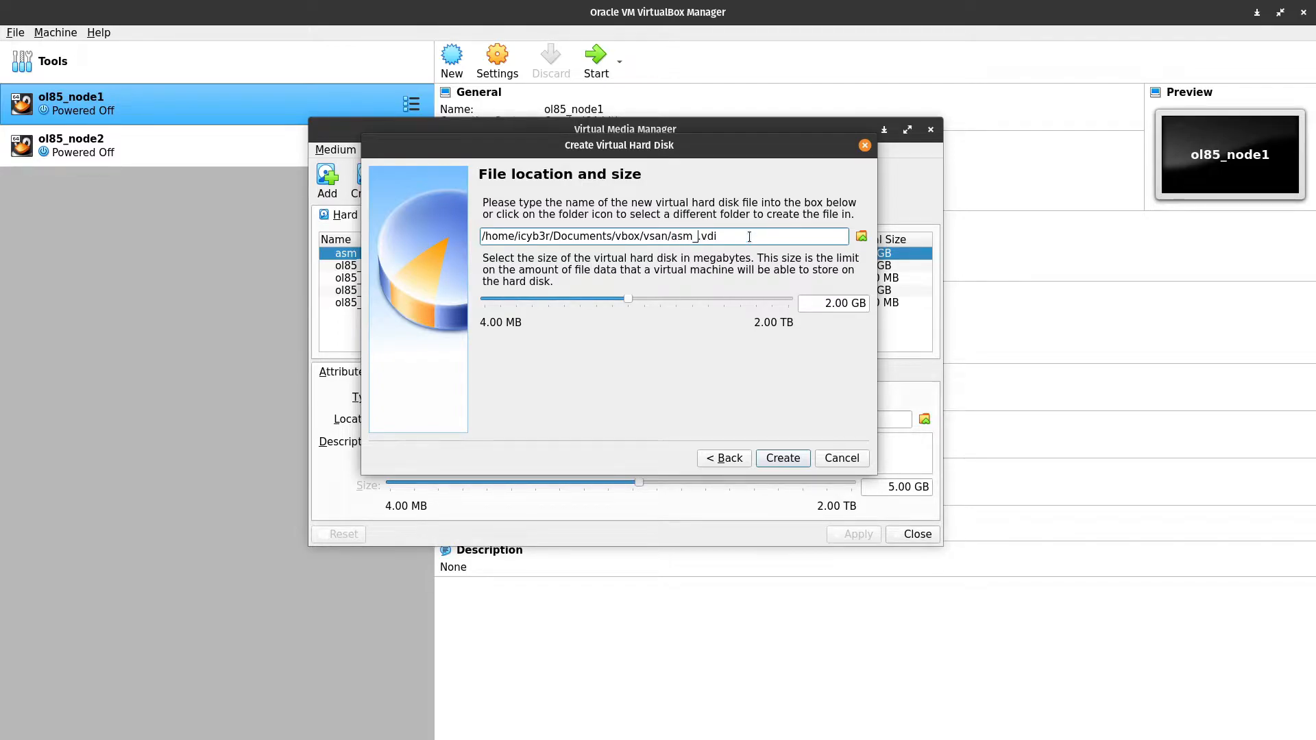
type("_fra_disk01")
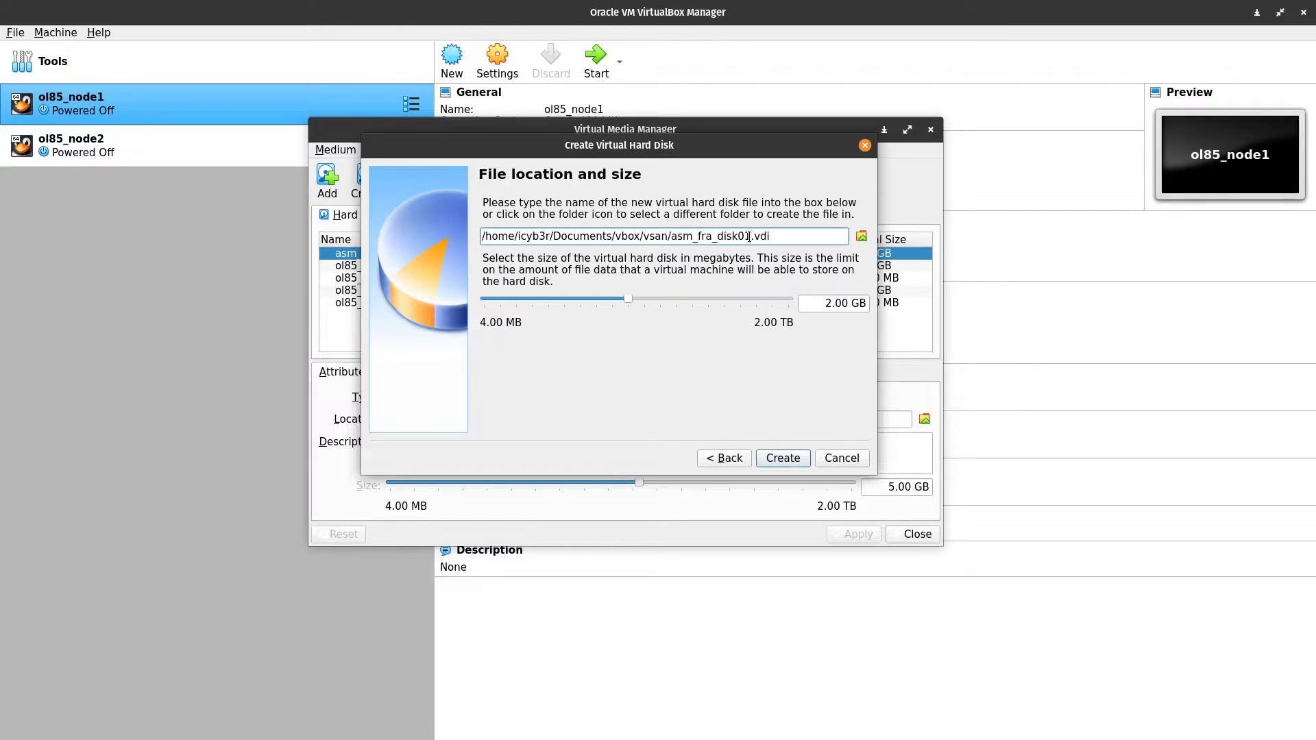
left_click(833, 303)
type("15")
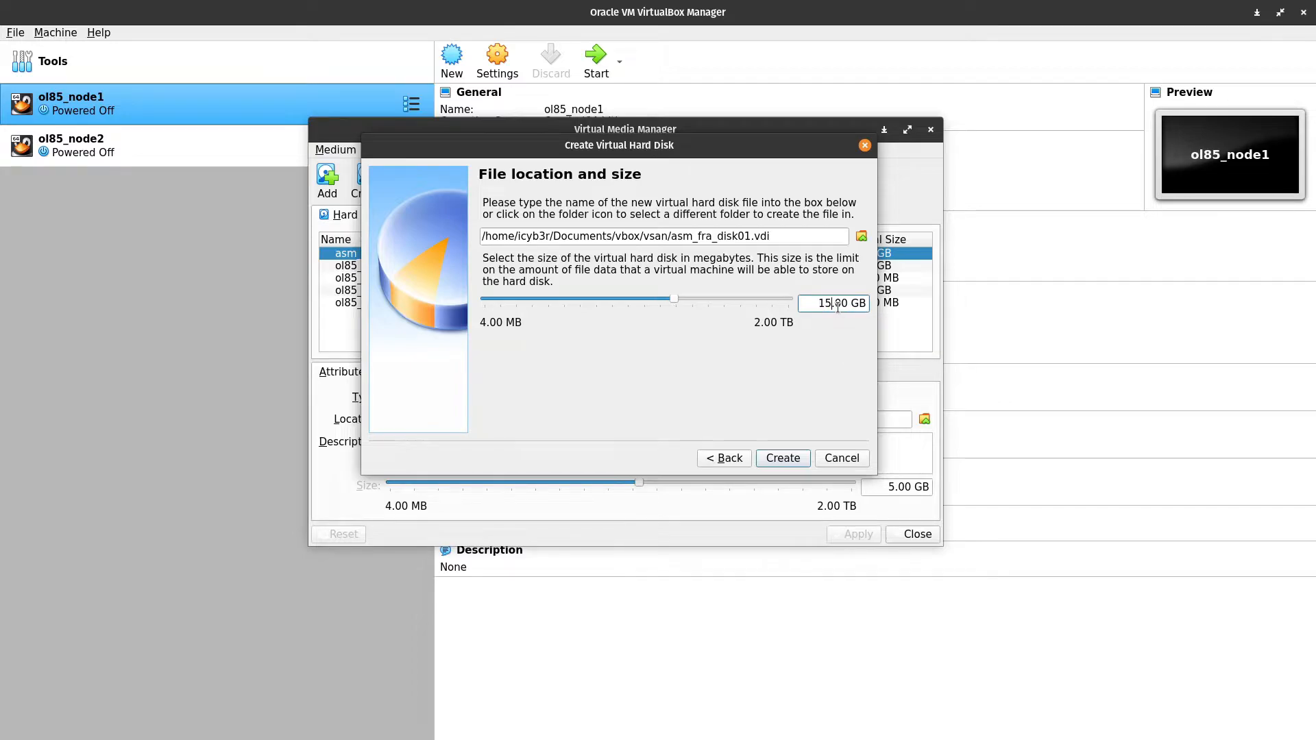
left_click(782, 458)
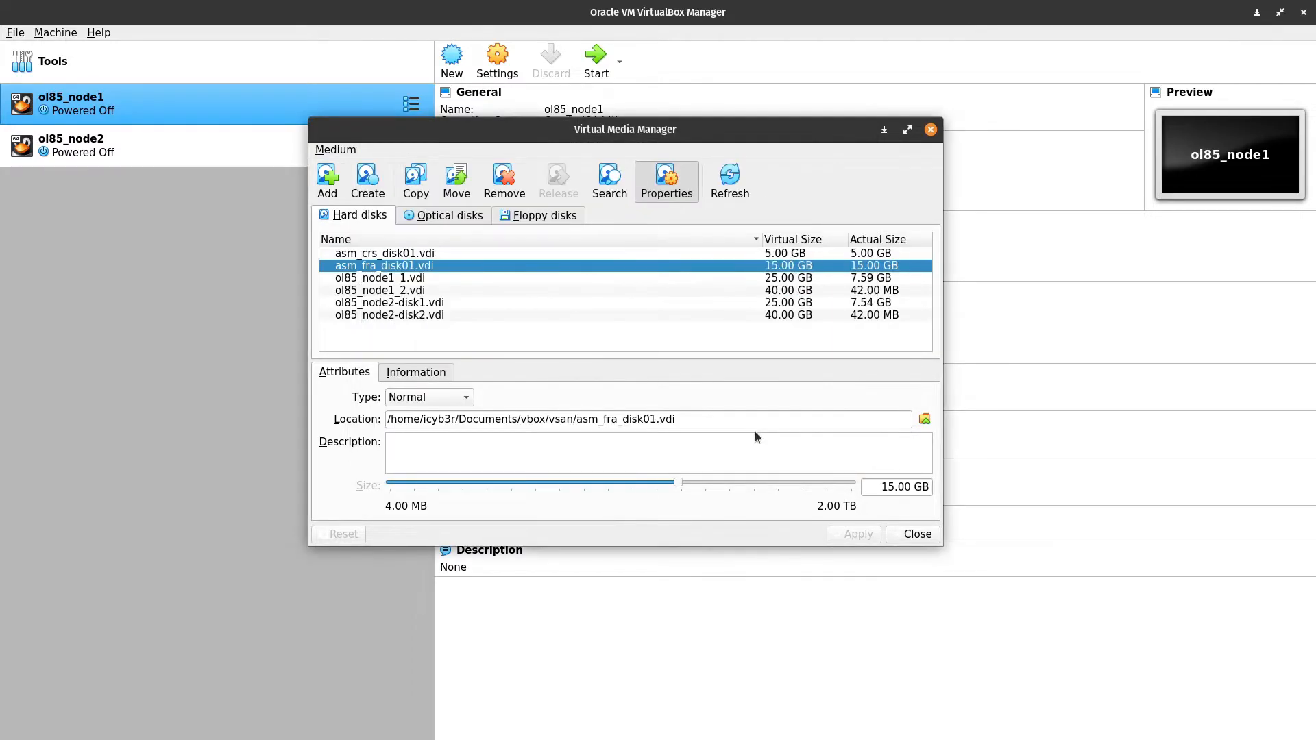
Start a third VDI hard disk with fixed-size allocation
left_click(367, 181)
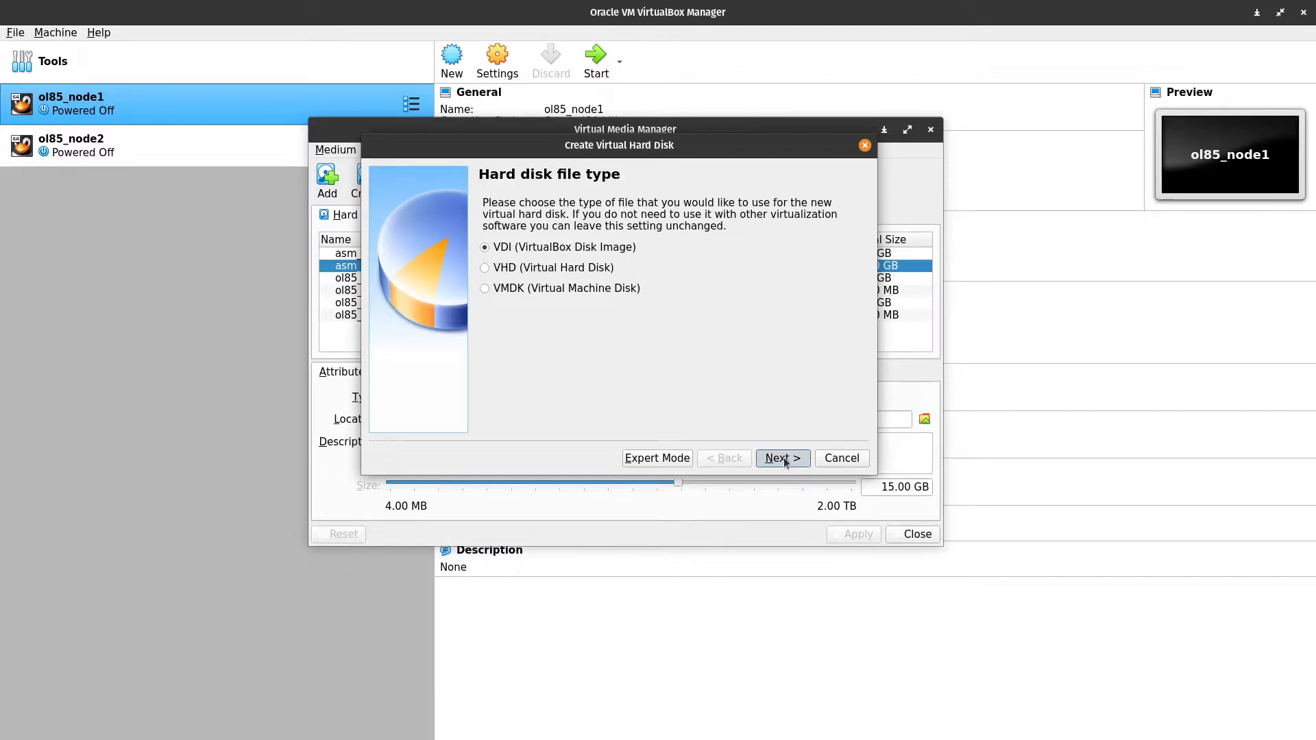
left_click(780, 458)
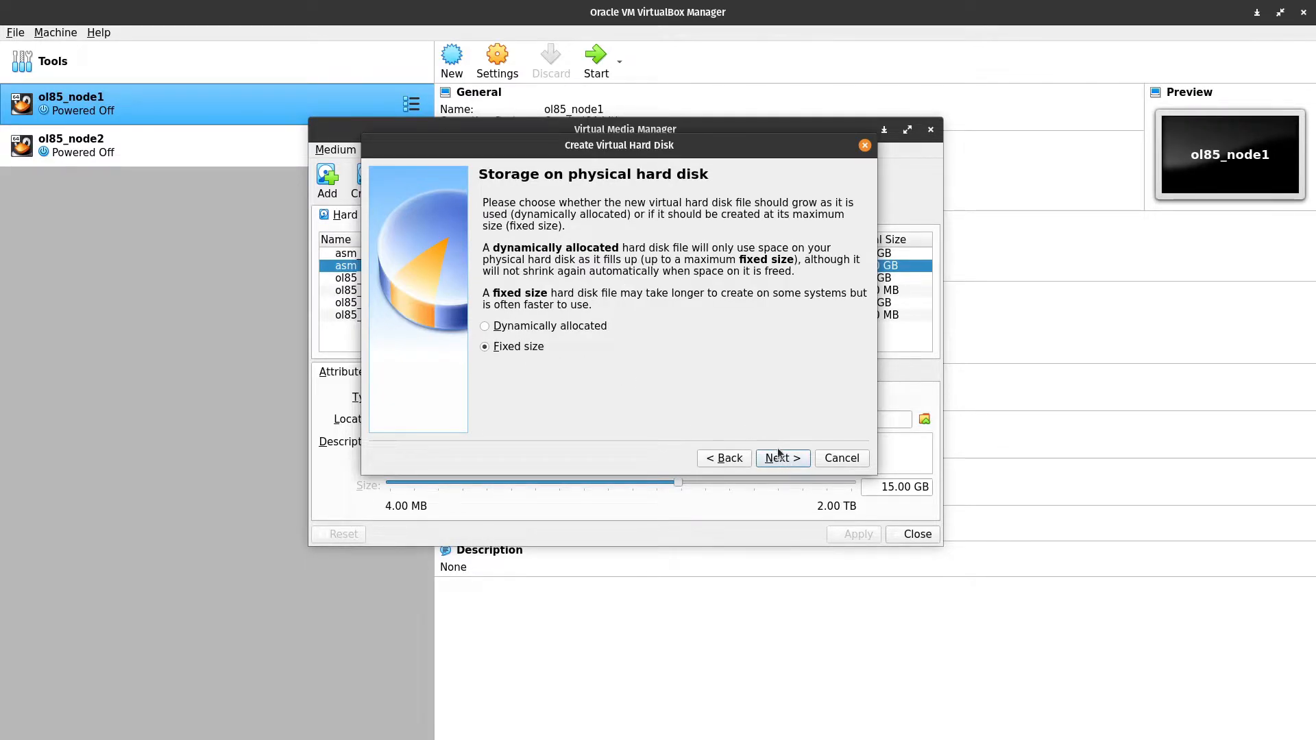
left_click(780, 458)
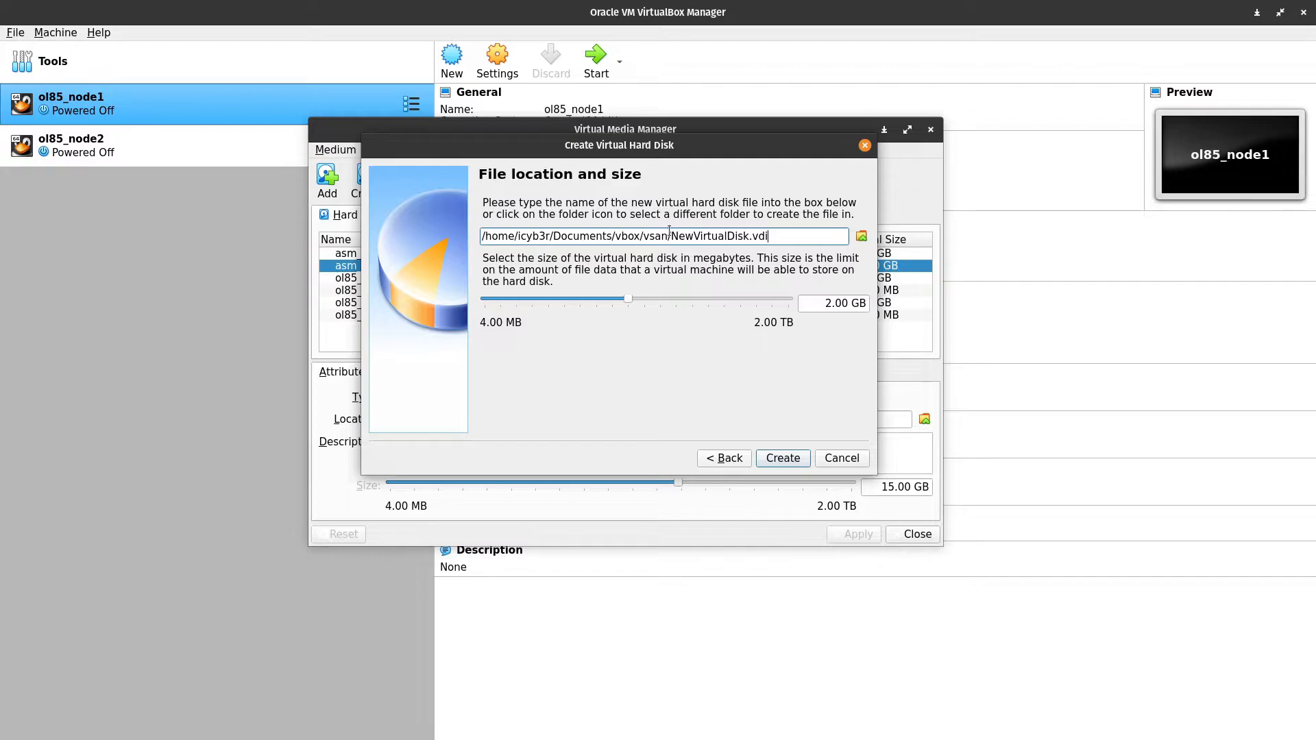
Name the disk asm_data_disk01.vdi, size it 20.00 GB and create it
double_click(710, 236)
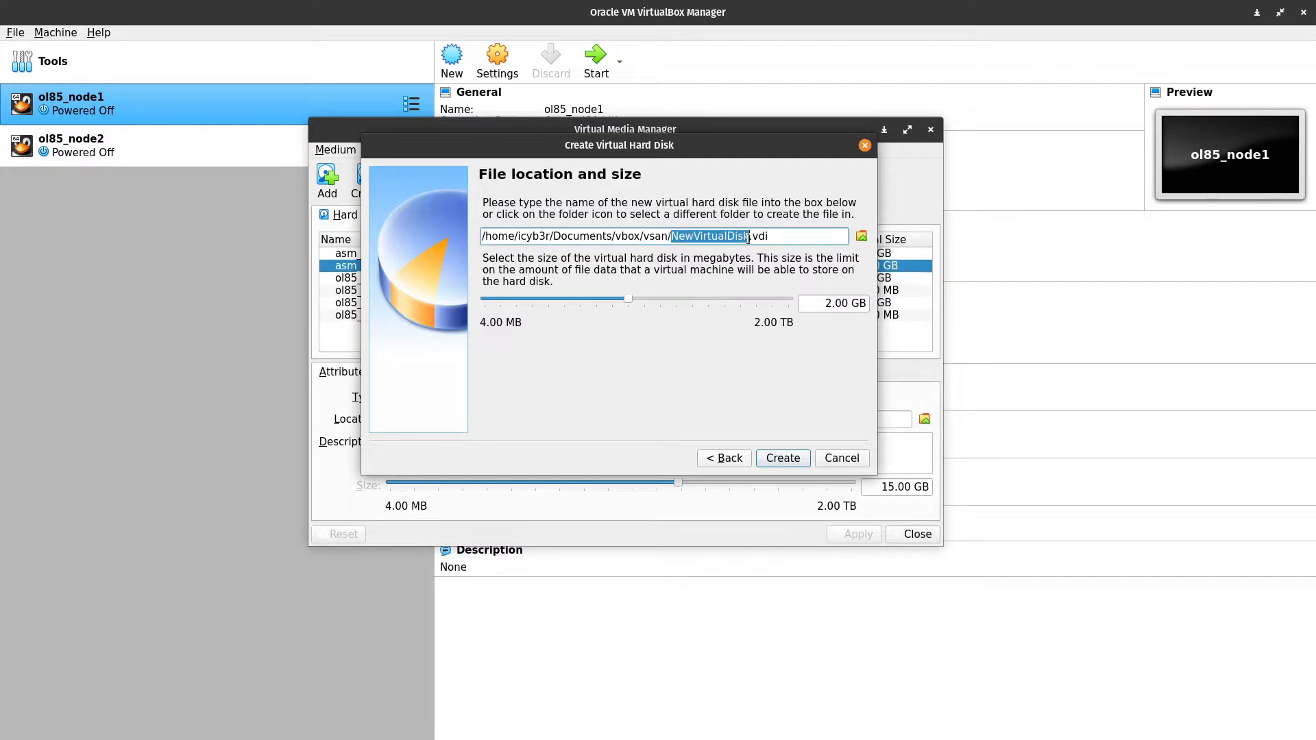
type("asm_disk")
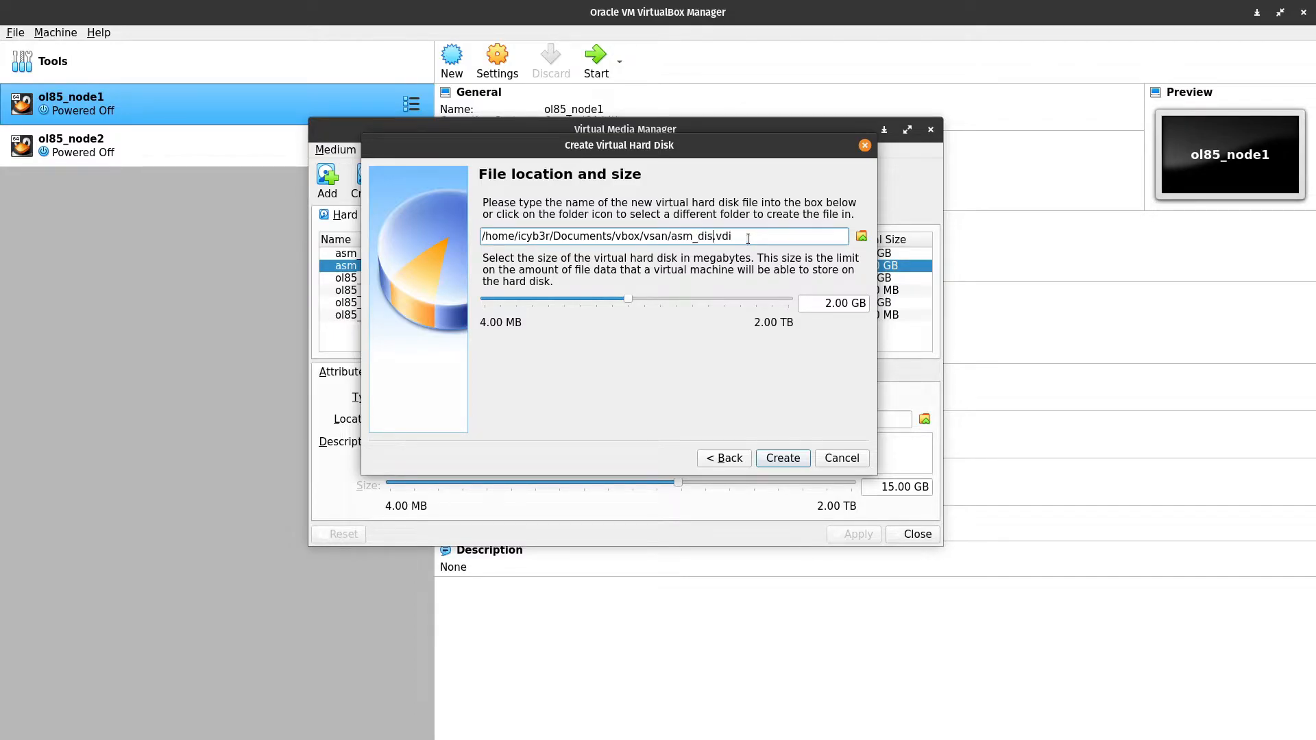
key("BackSpace")
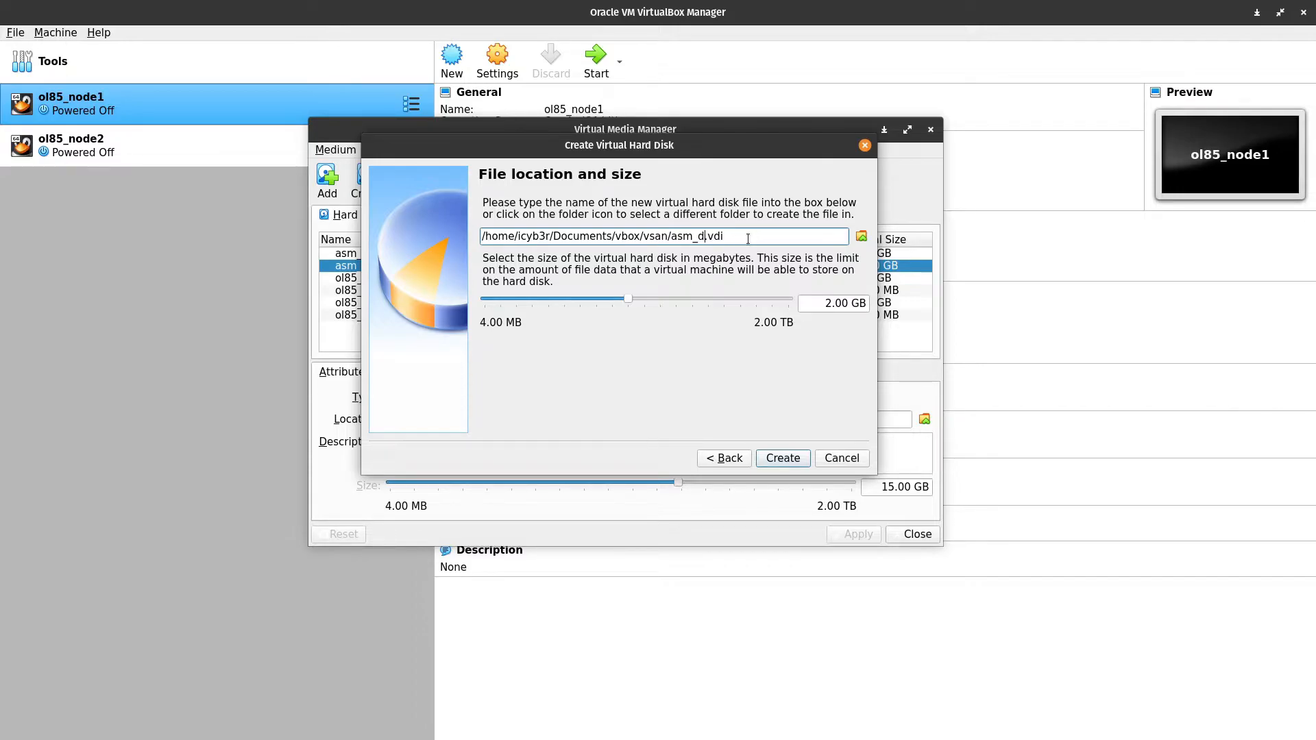
type("ata_disk")
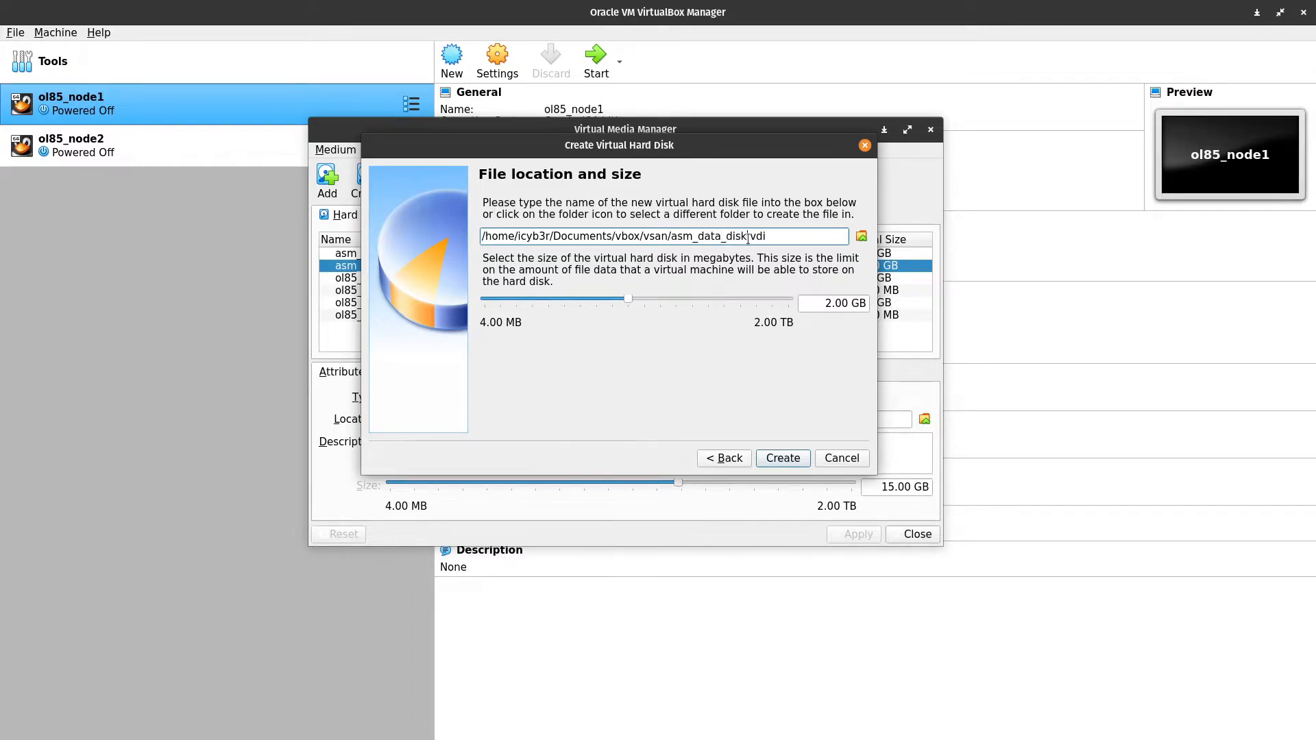
type("01")
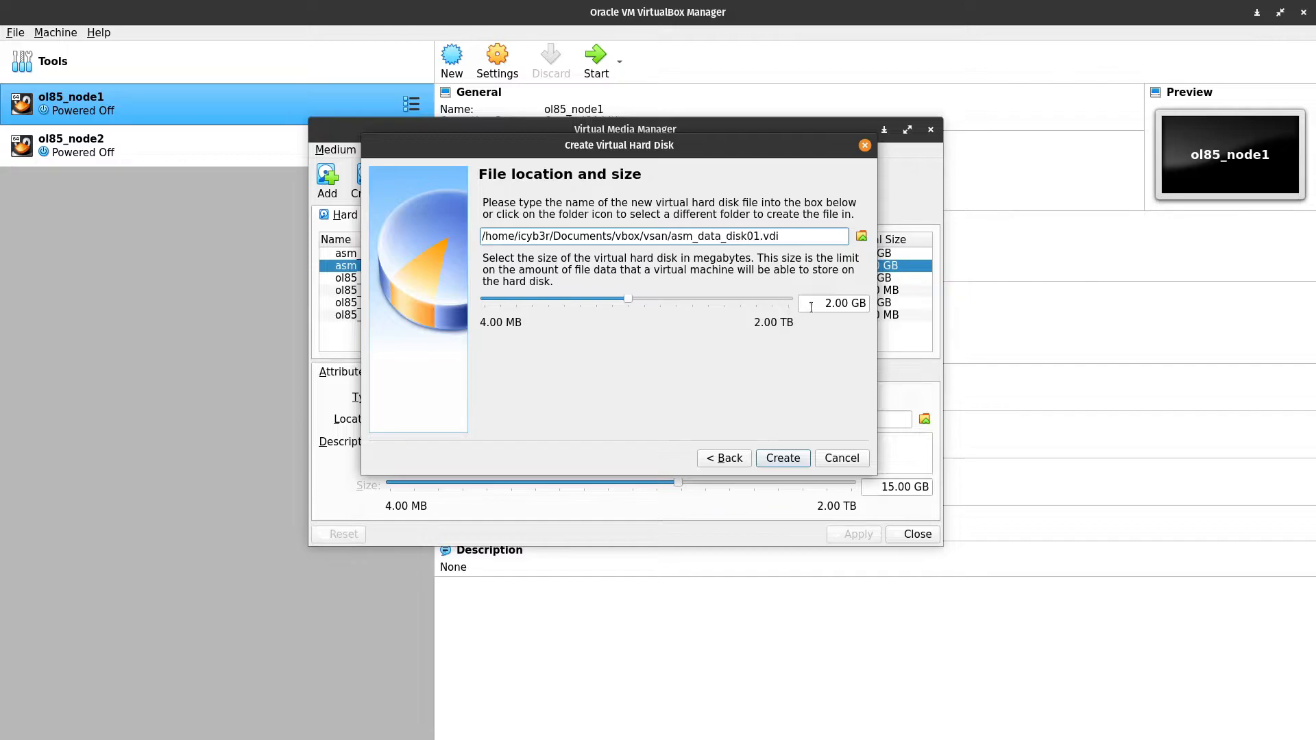
type("20.00 GB")
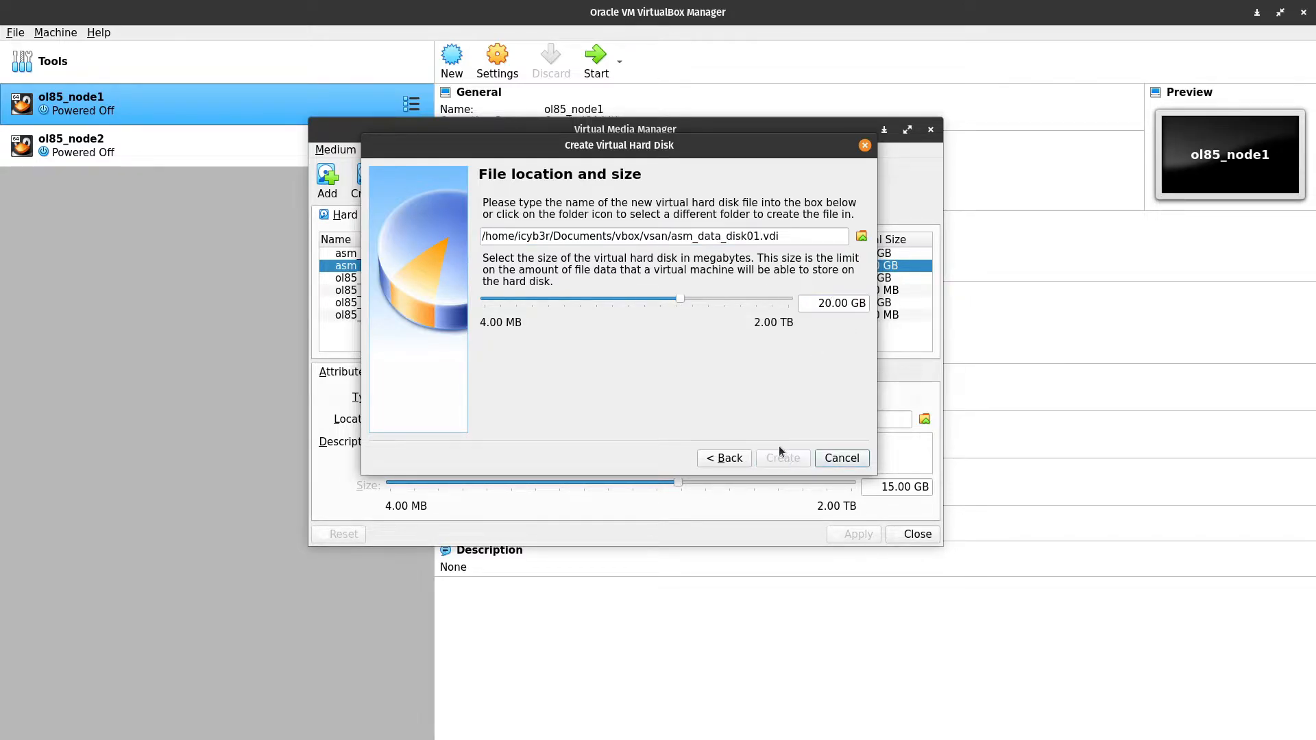
left_click(781, 458)
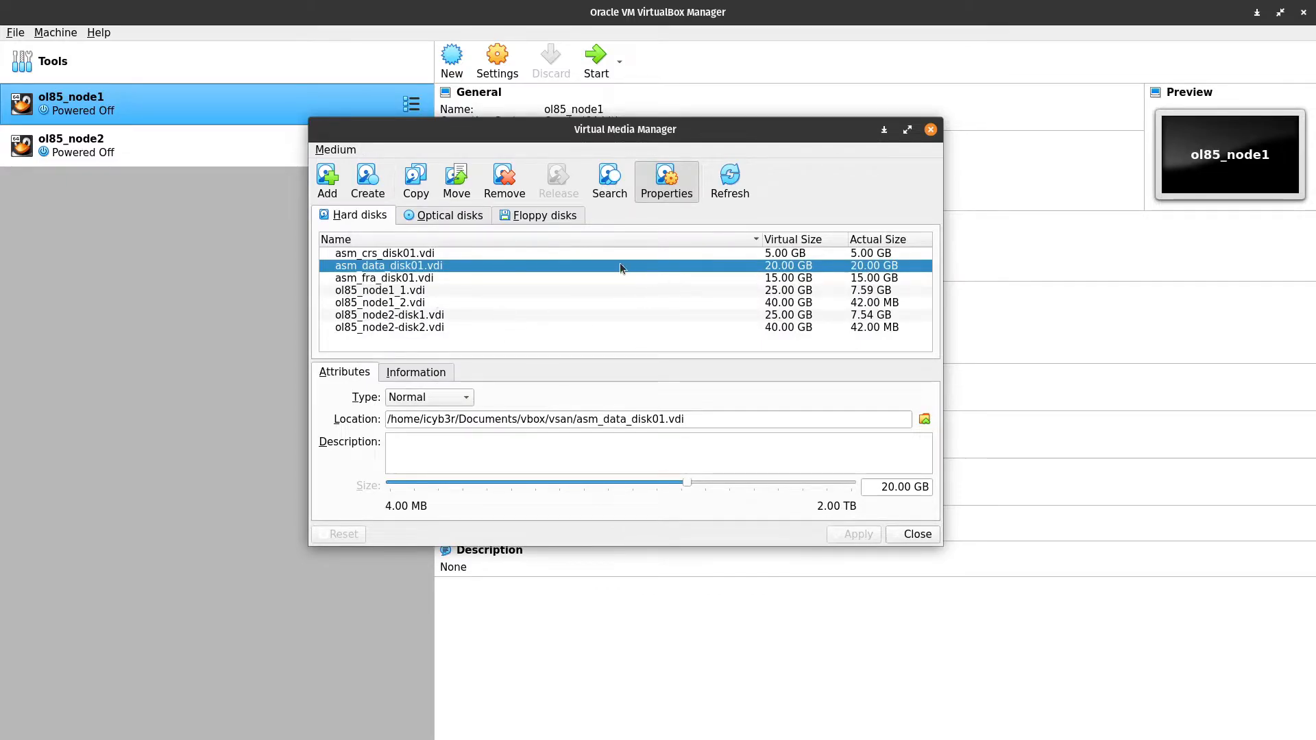
mouse_move(411, 264)
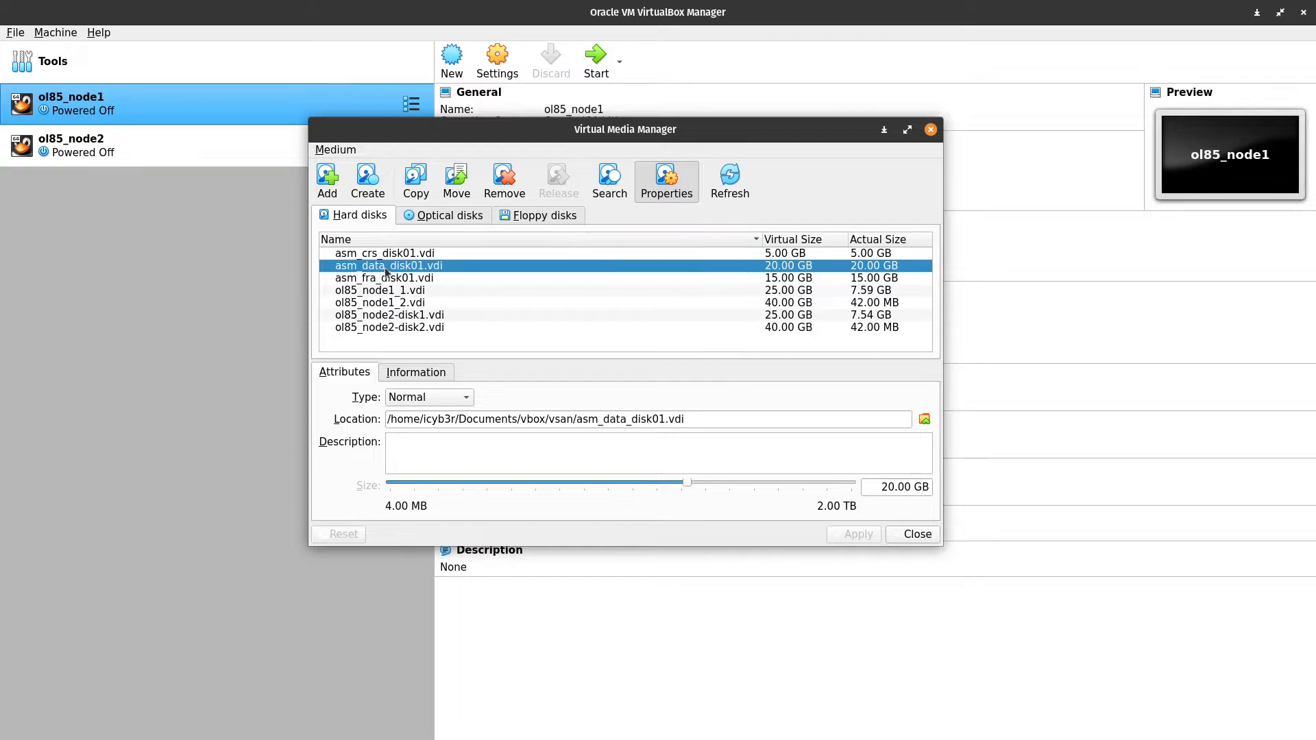
Set asm_crs_disk01.vdi and asm_data_disk01.vdi to type Shareable and apply
left_click(427, 397)
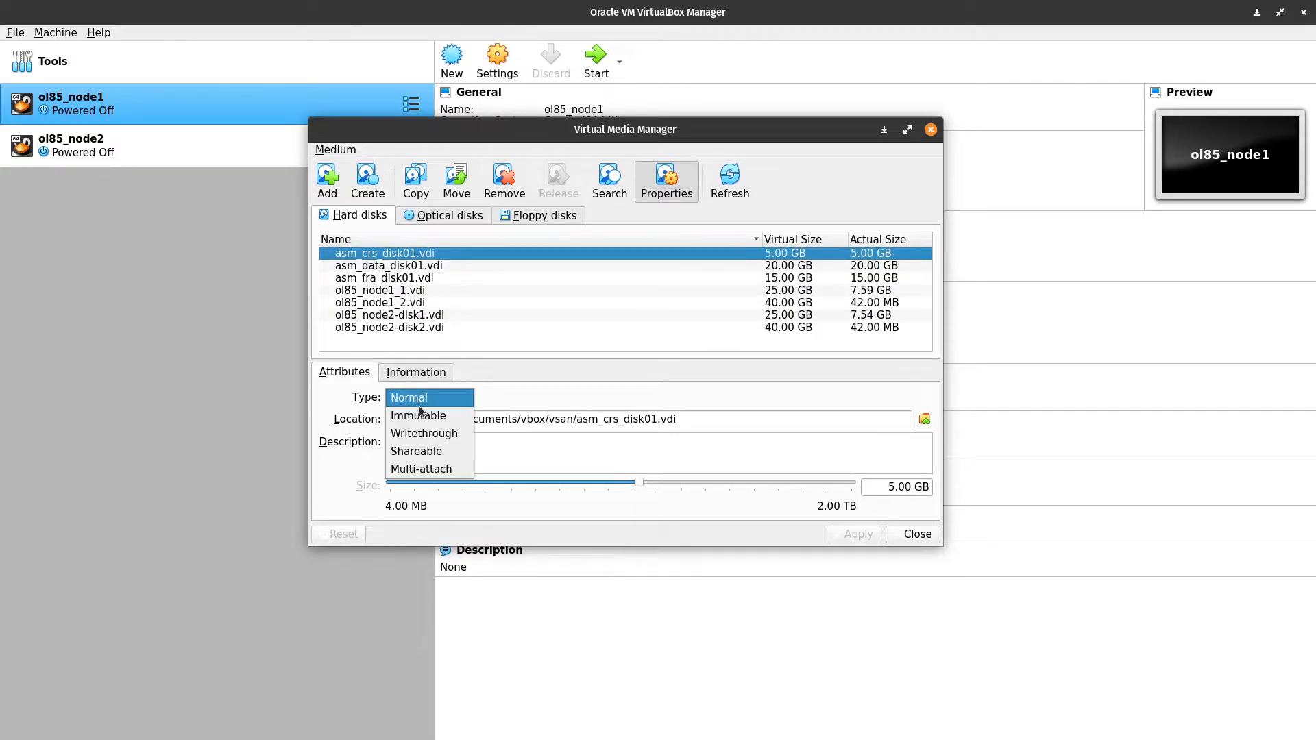
mouse_move(424, 451)
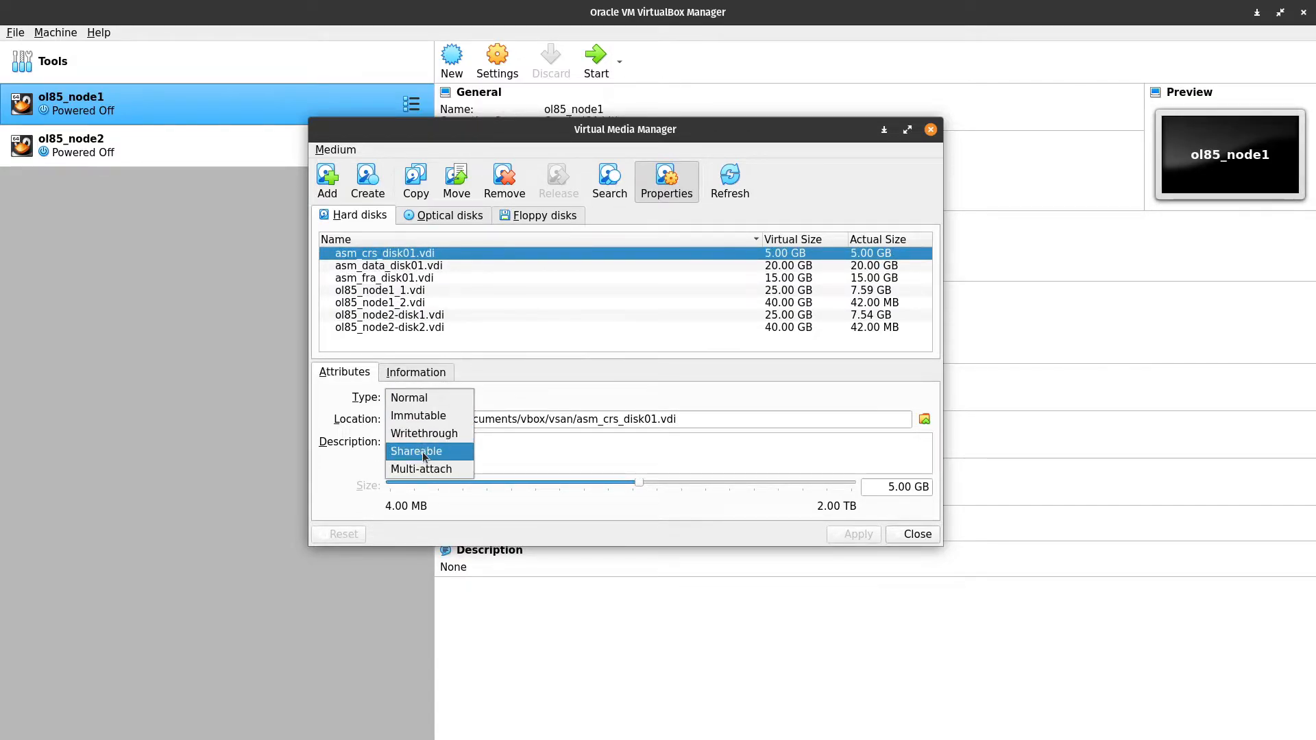
left_click(416, 451)
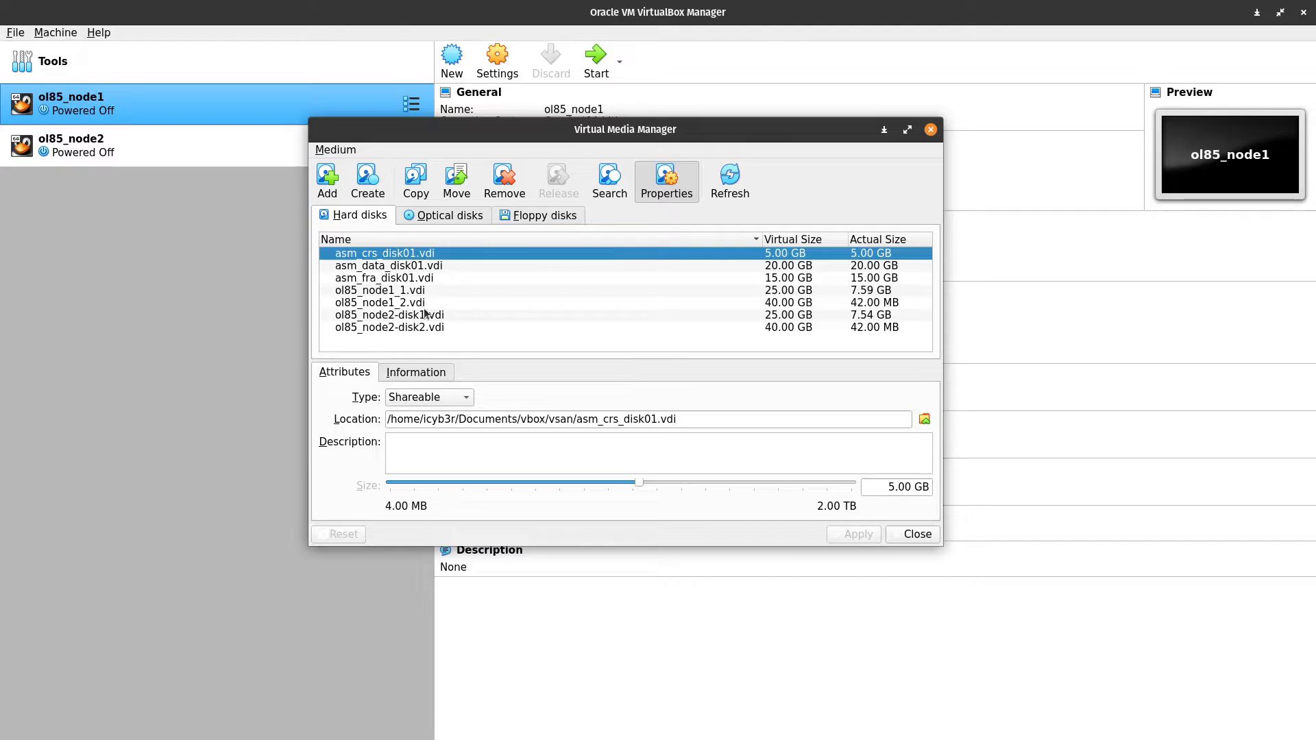
left_click(427, 398)
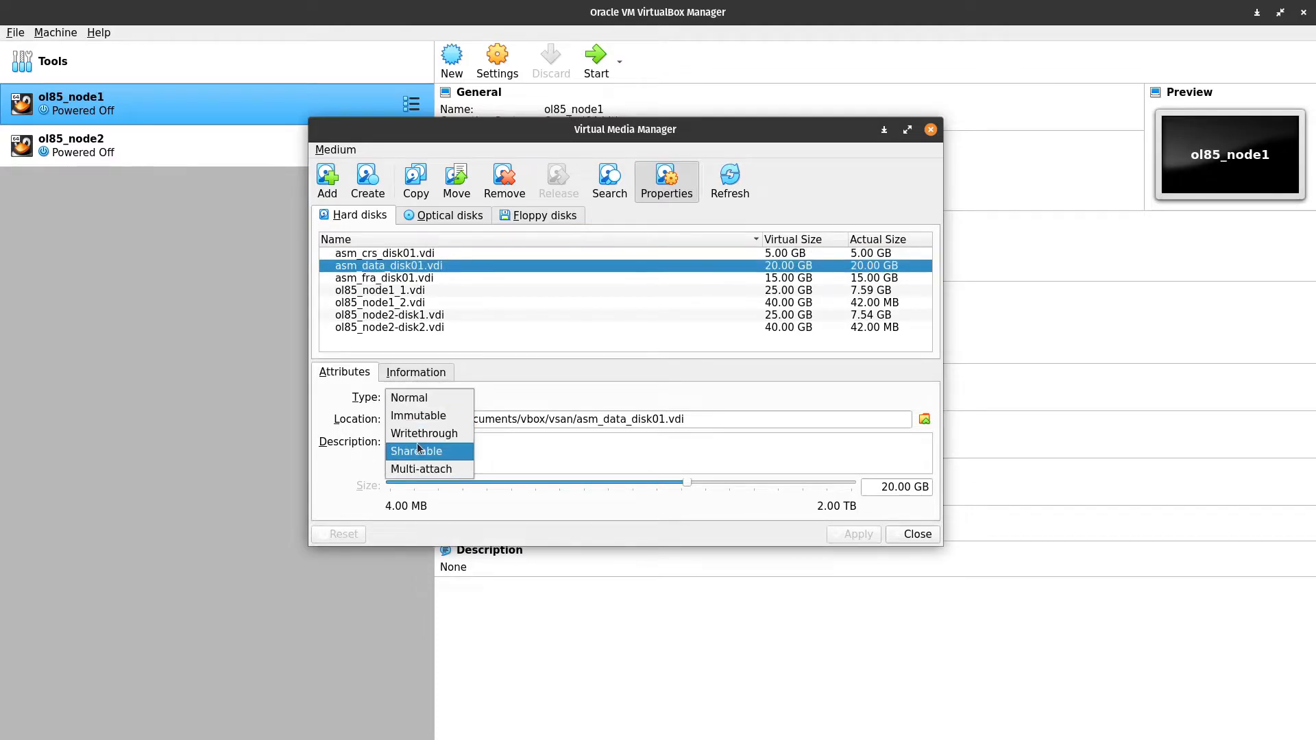
left_click(415, 452)
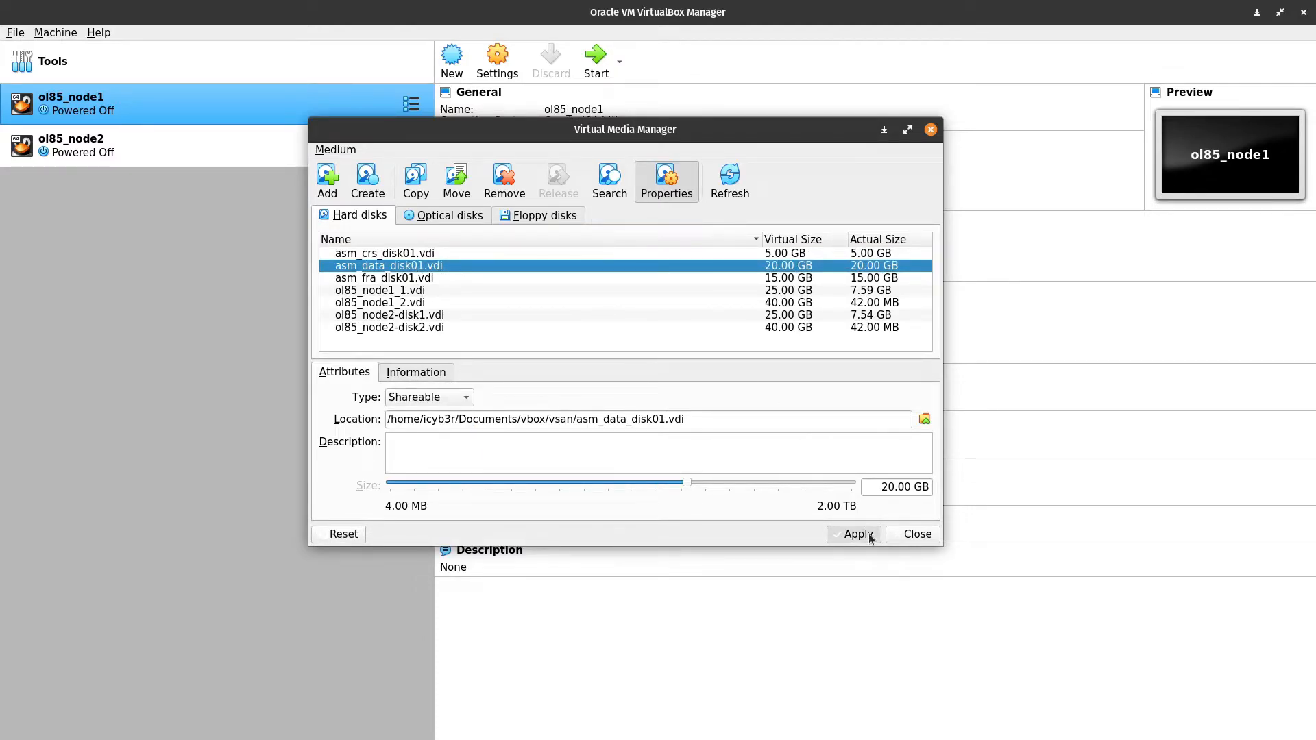
left_click(854, 533)
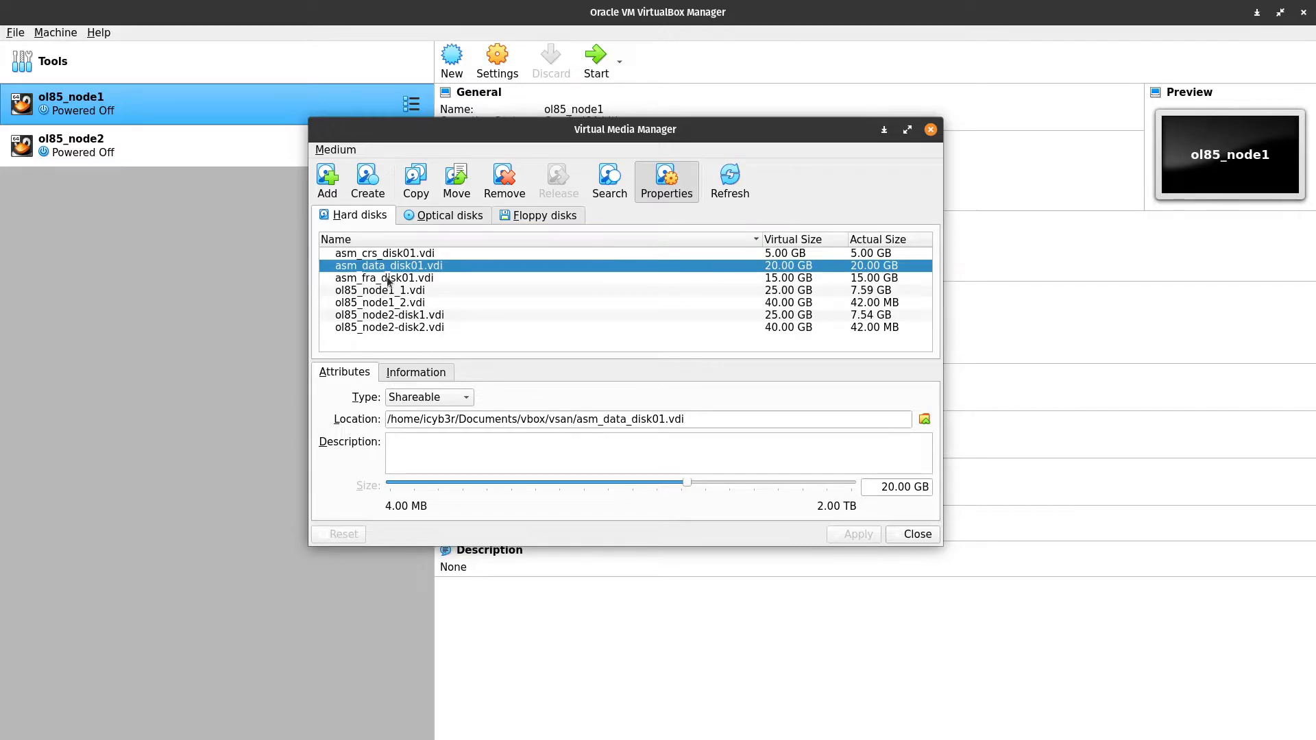
Set asm_fra_disk01.vdi to Shareable, apply, and close the media manager
left_click(428, 398)
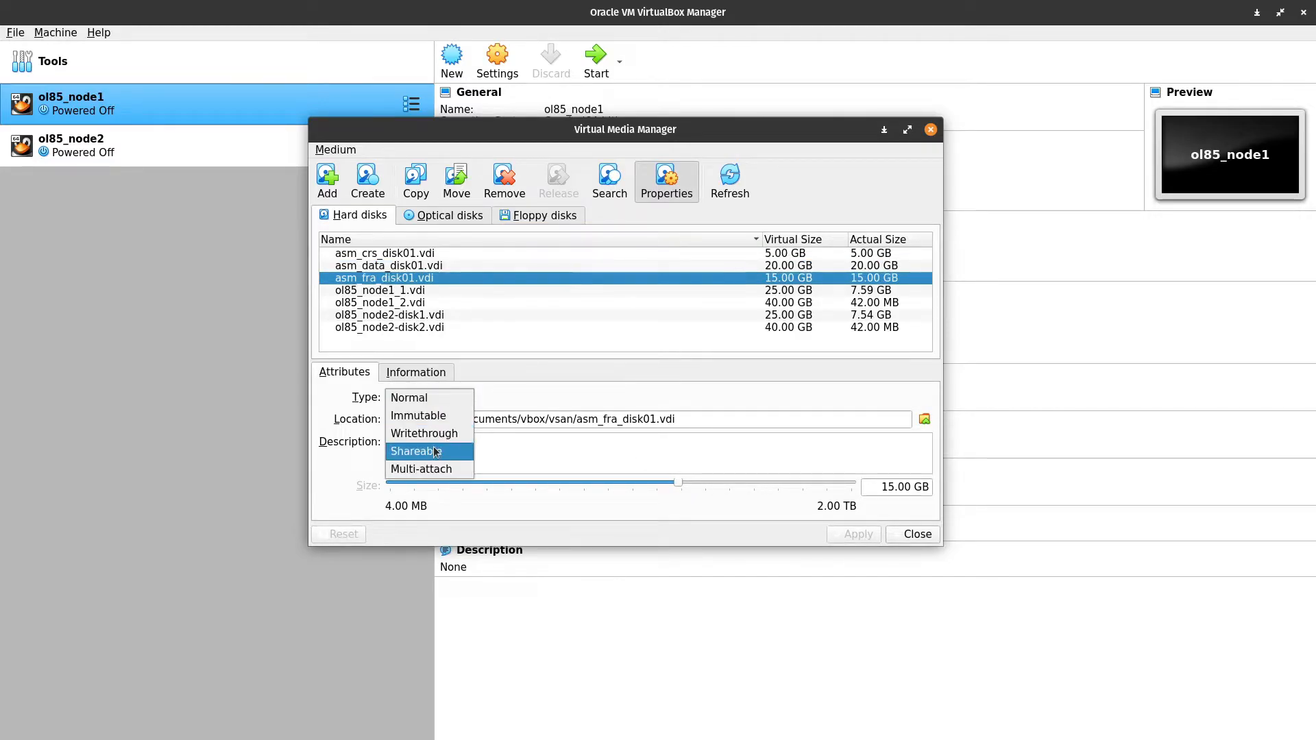
left_click(411, 451)
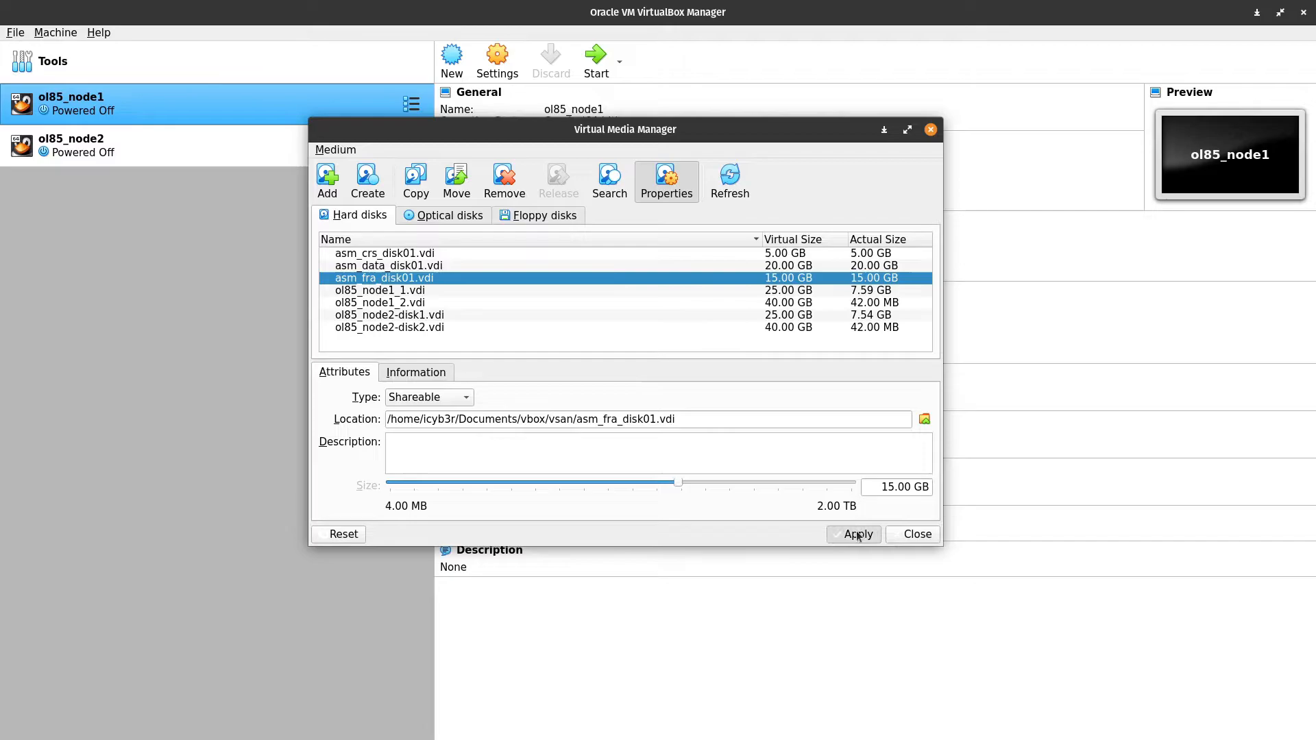
left_click(388, 265)
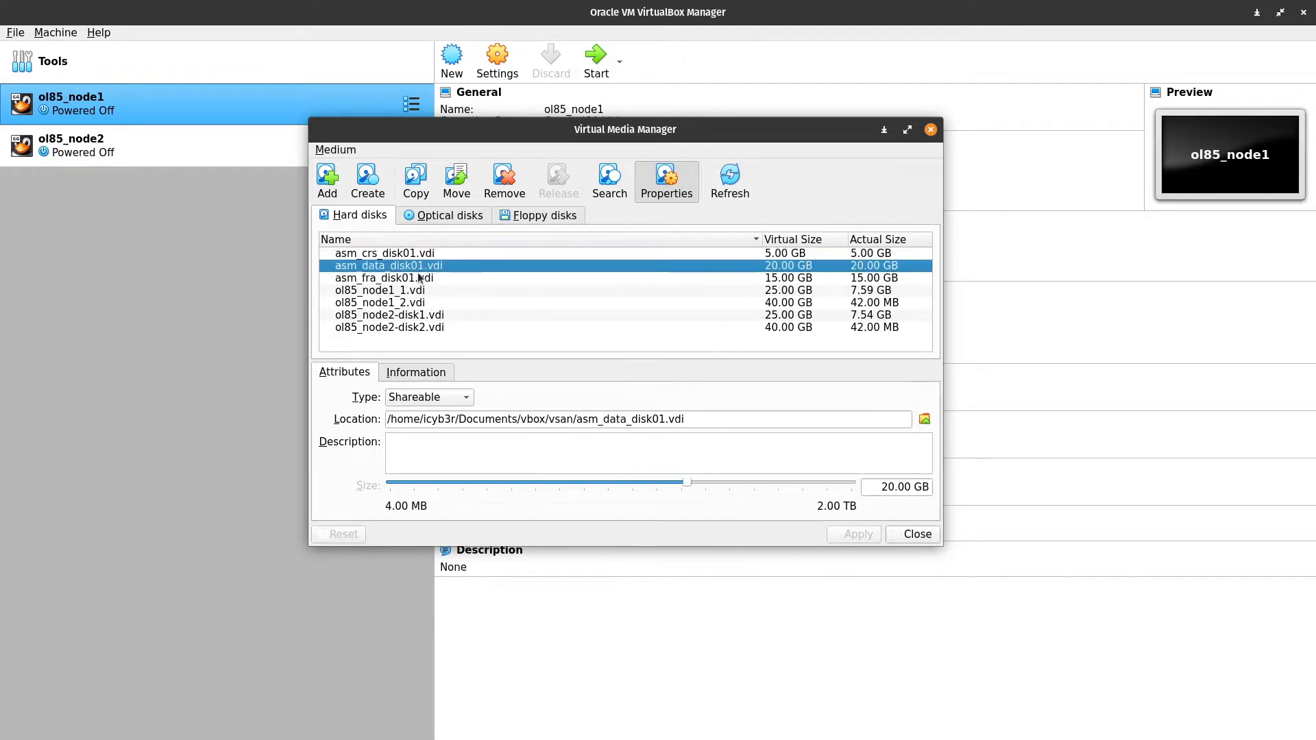
left_click(383, 278)
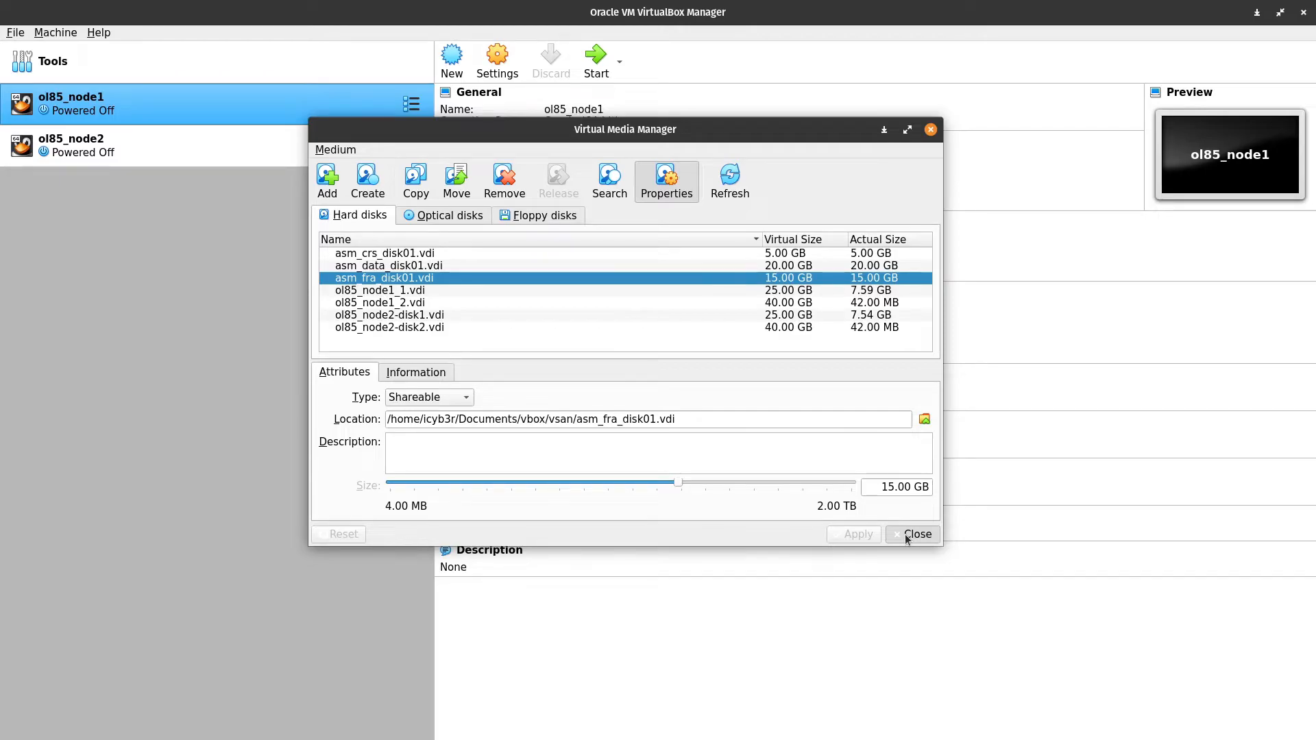
left_click(917, 533)
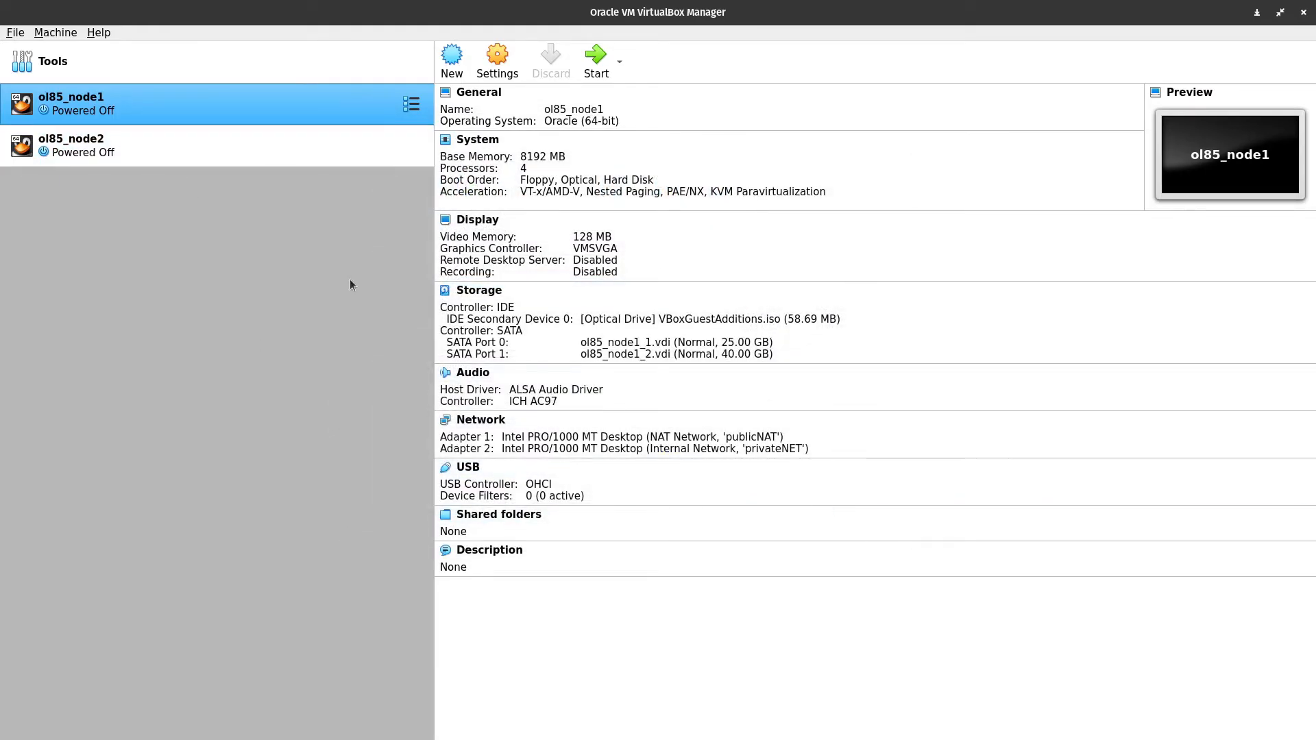
mouse_move(227, 113)
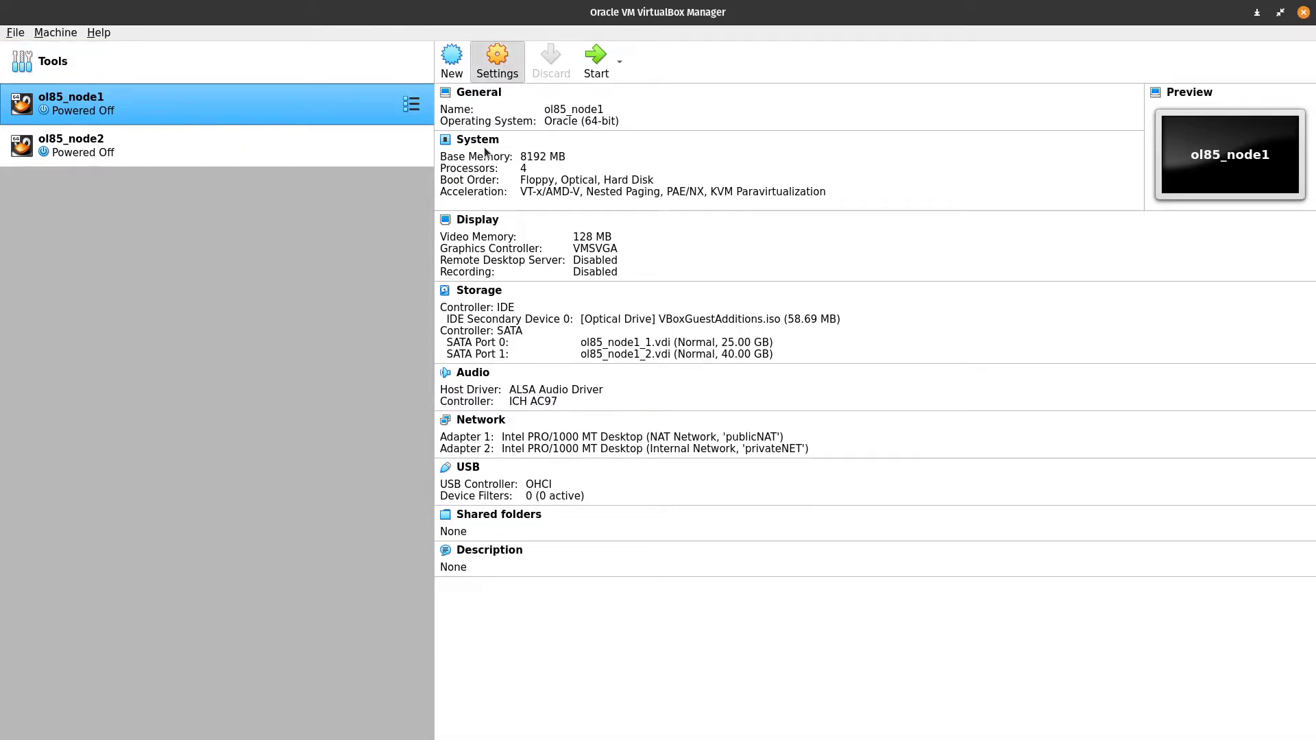
In ol85_node1 storage settings, attach asm_crs_disk01.vdi to the SATA controller
left_click(497, 60)
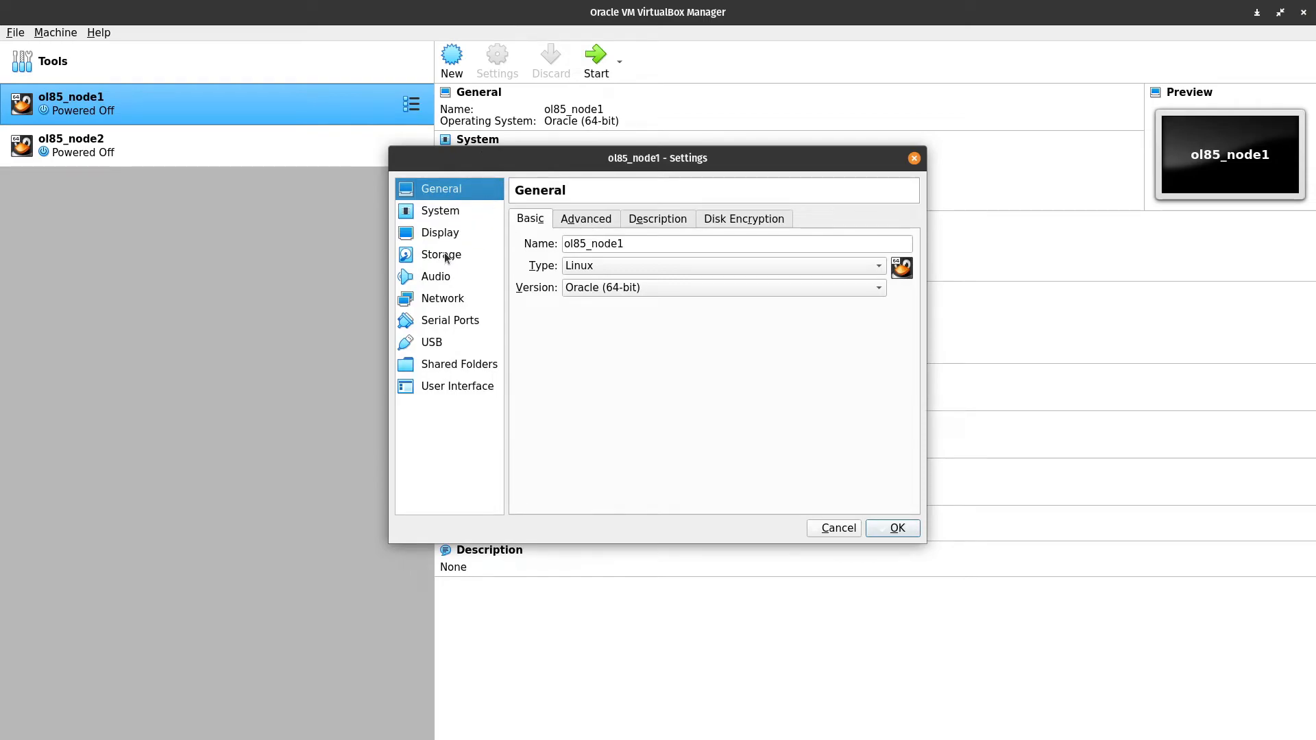
left_click(440, 255)
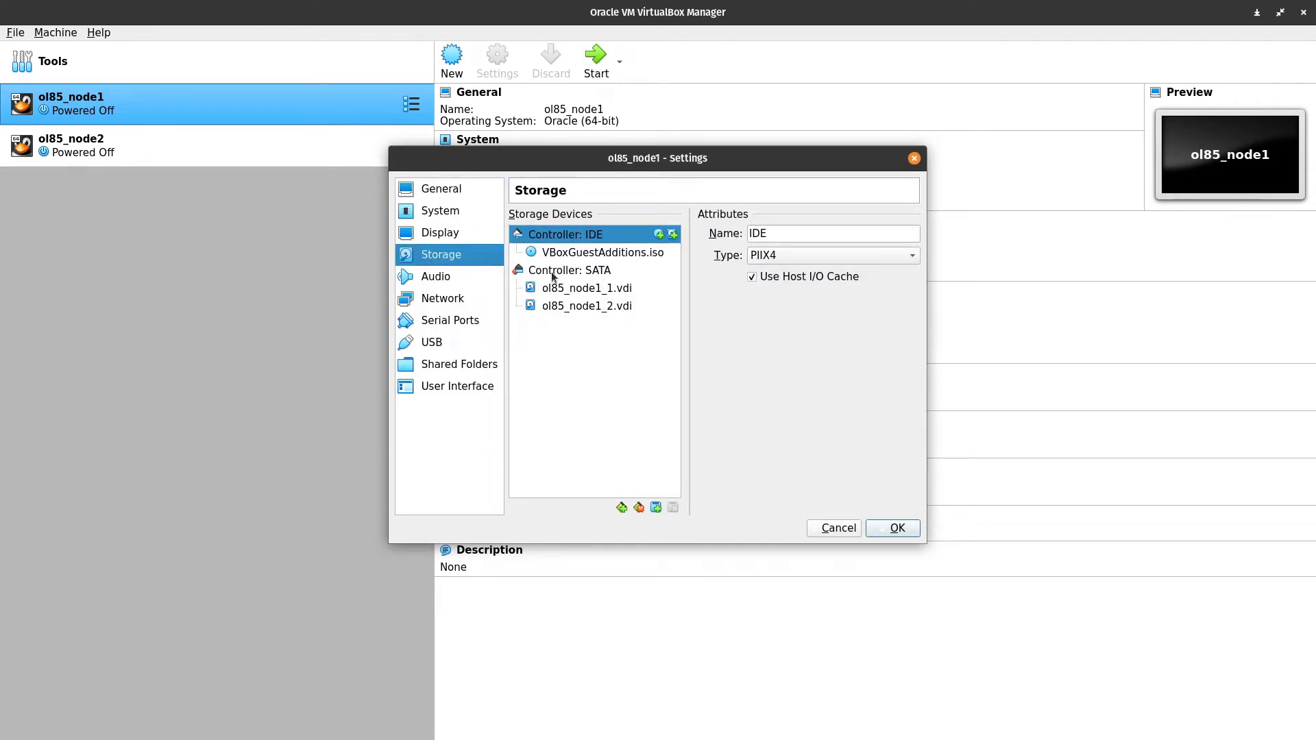
left_click(570, 270)
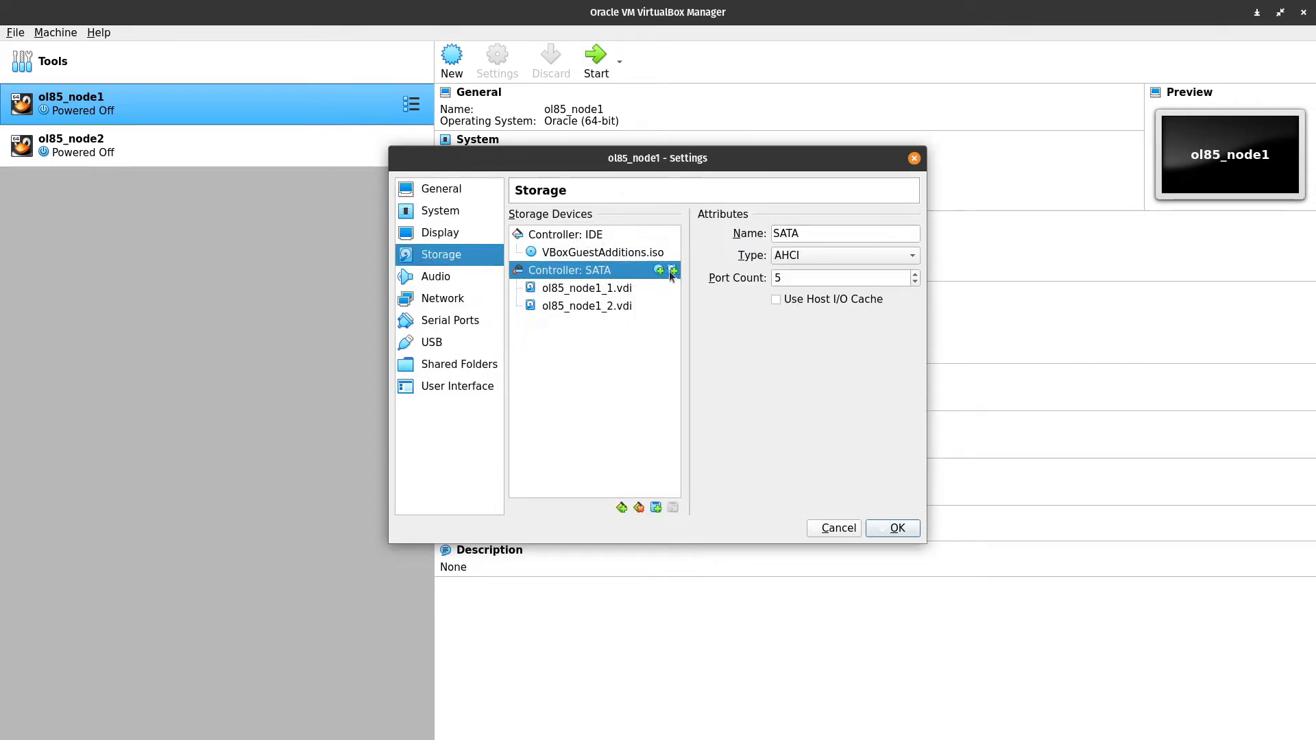
left_click(670, 270)
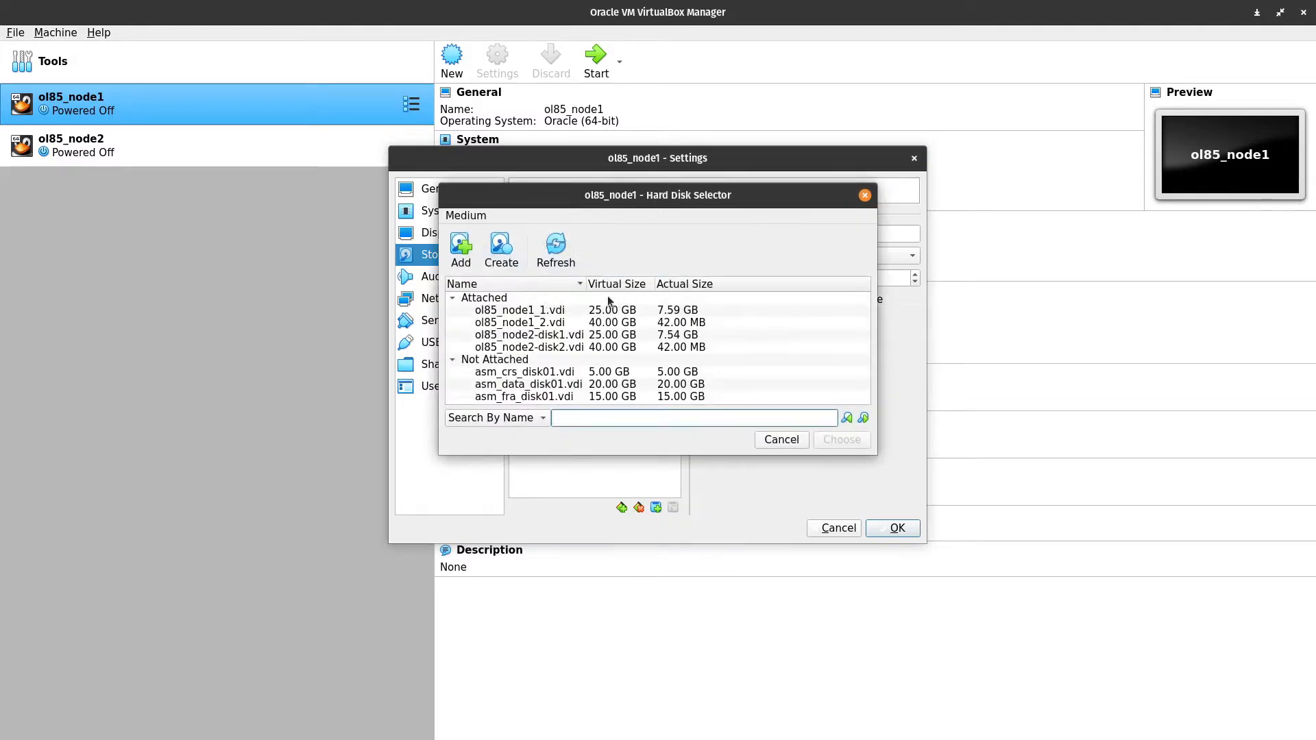
mouse_move(507, 346)
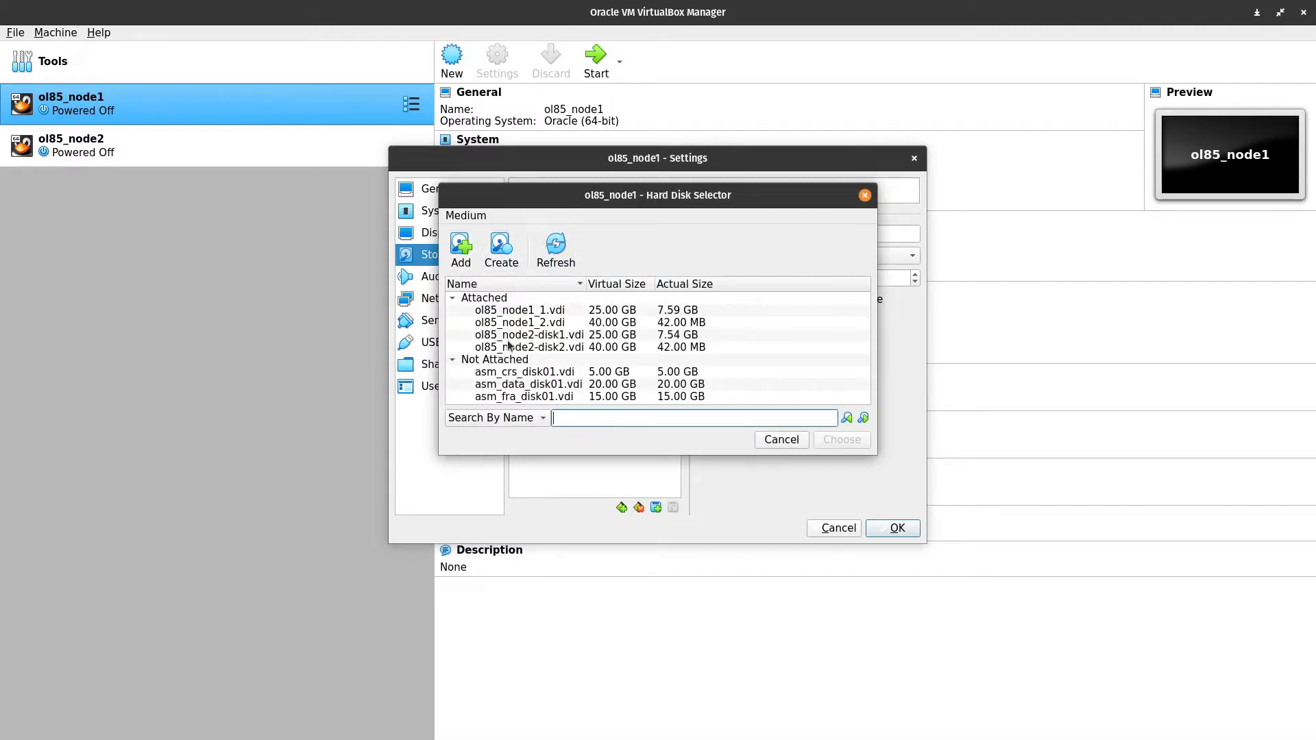
mouse_move(487, 377)
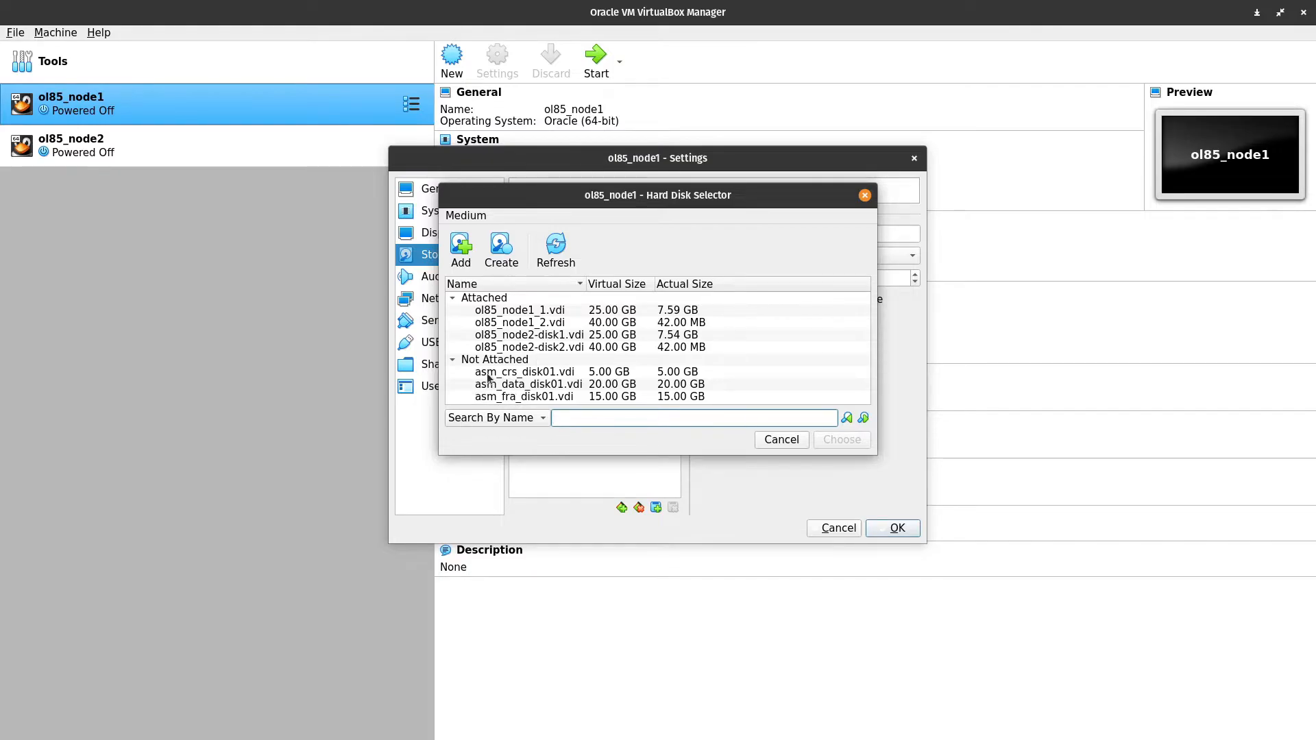
left_click(525, 371)
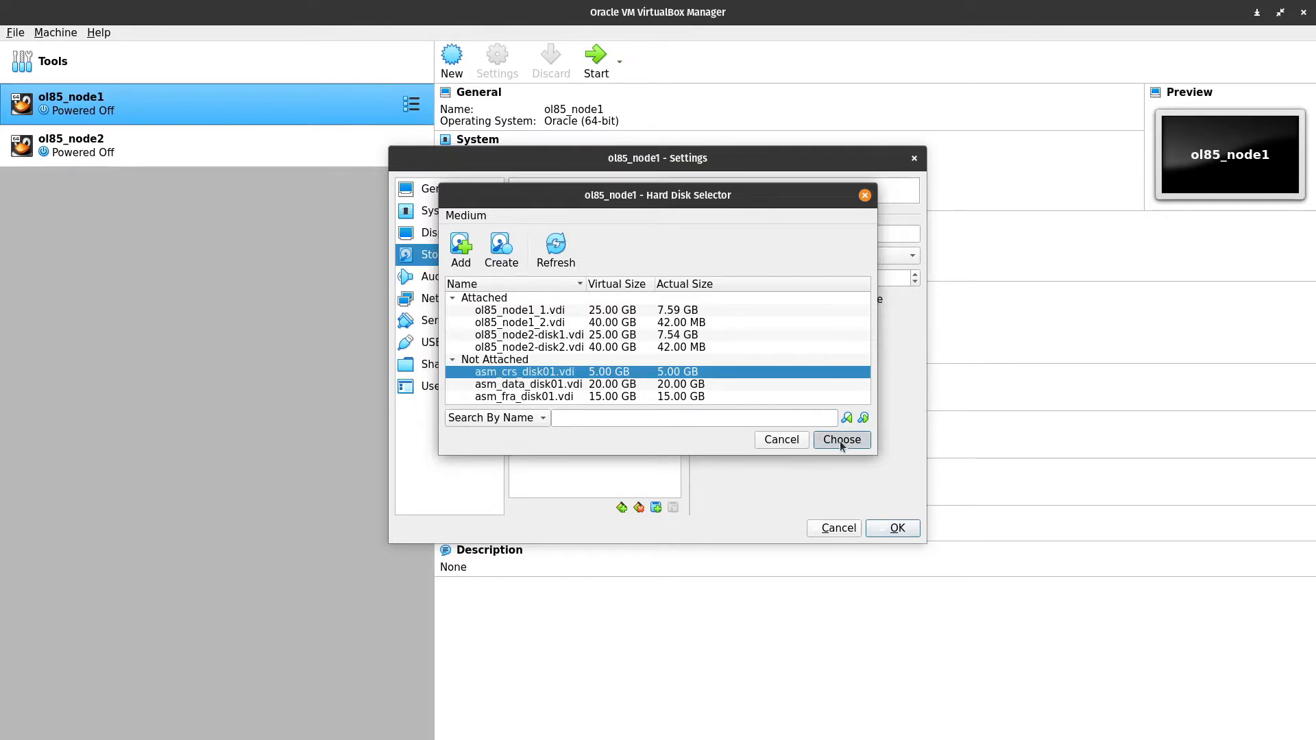
left_click(841, 440)
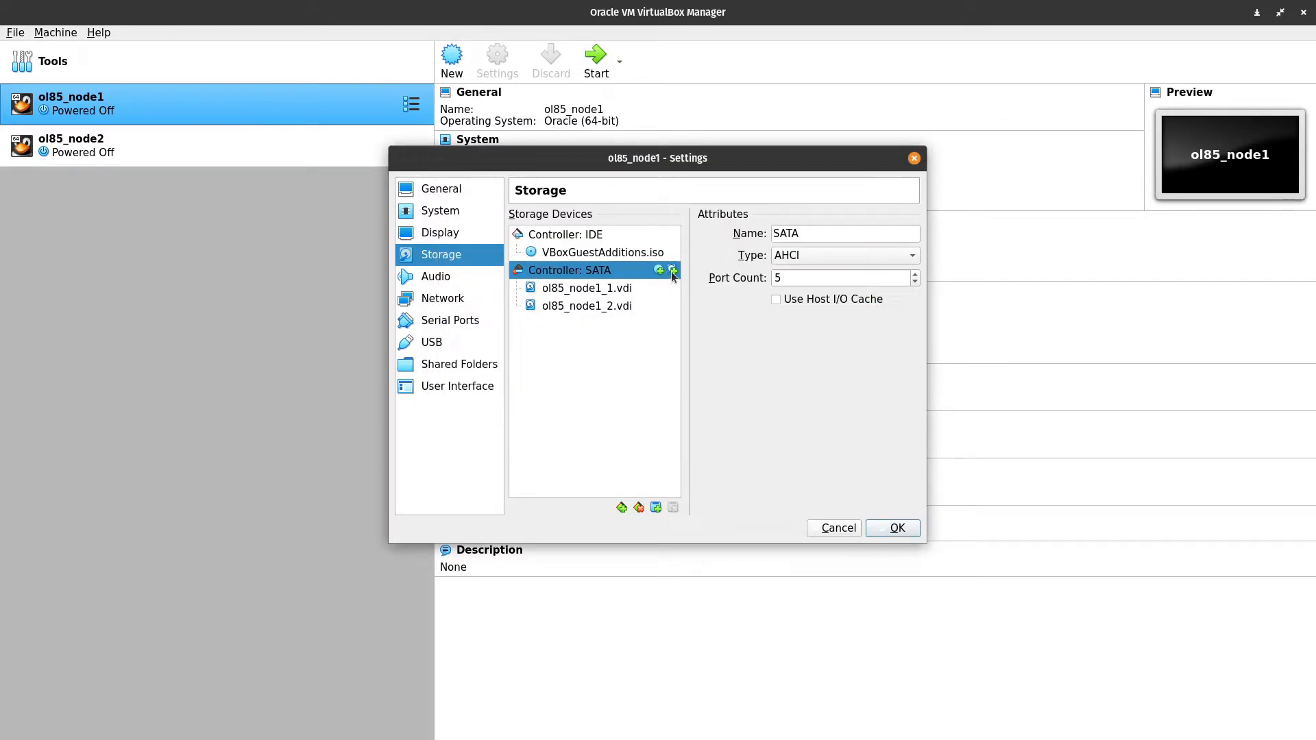
Attach asm_fra_disk01.vdi to the SATA controller as well and save node1's settings
left_click(672, 270)
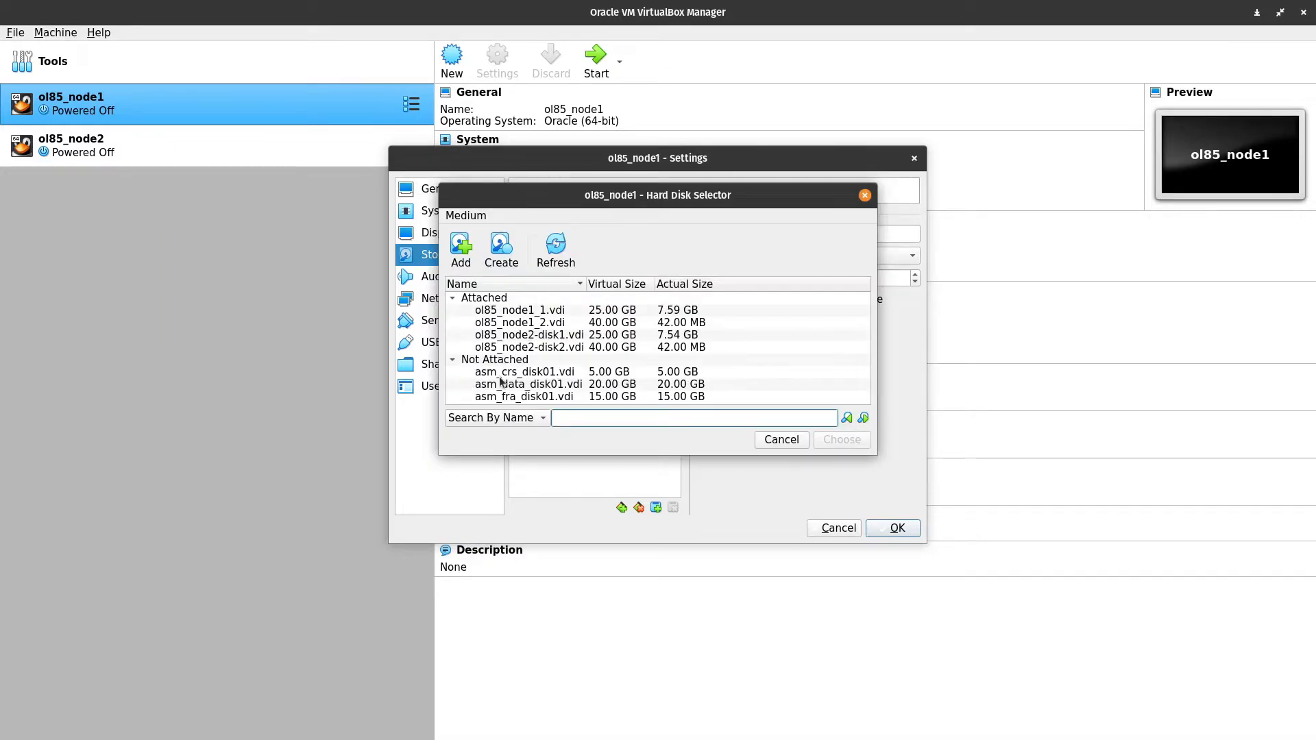
left_click(781, 439)
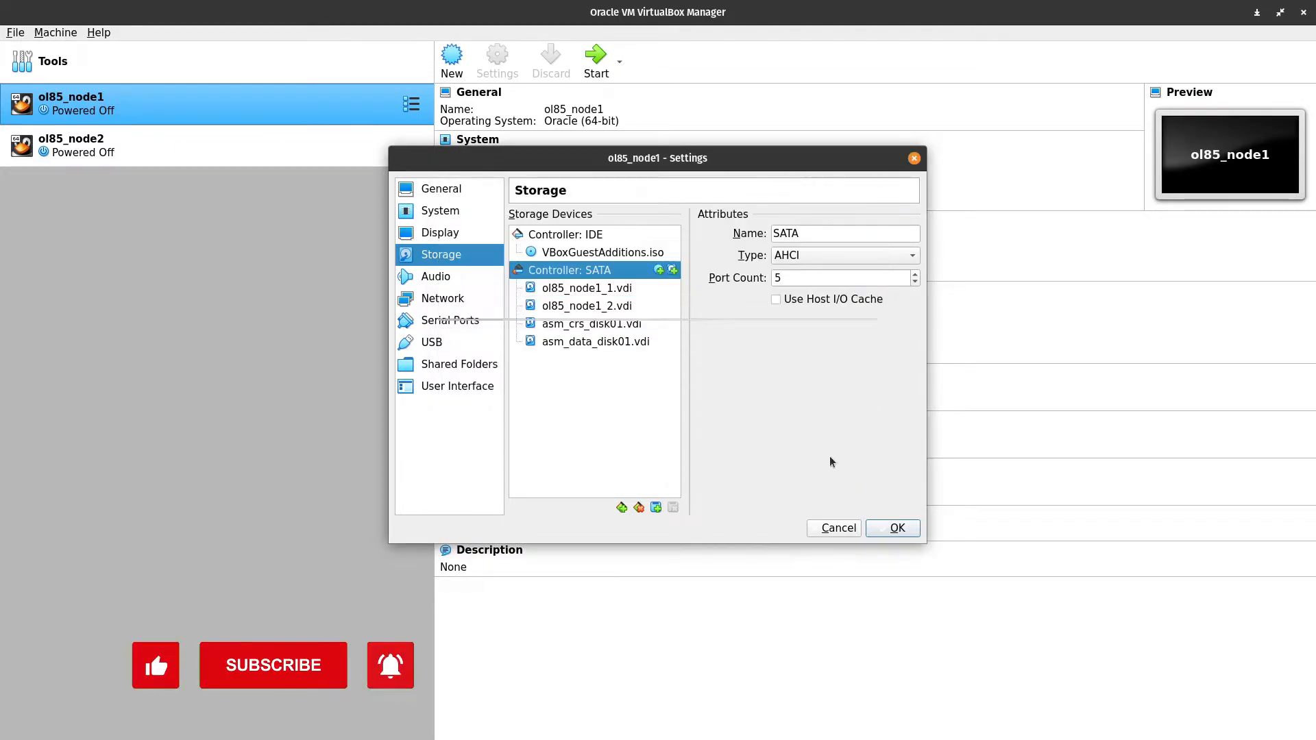
left_click(659, 270)
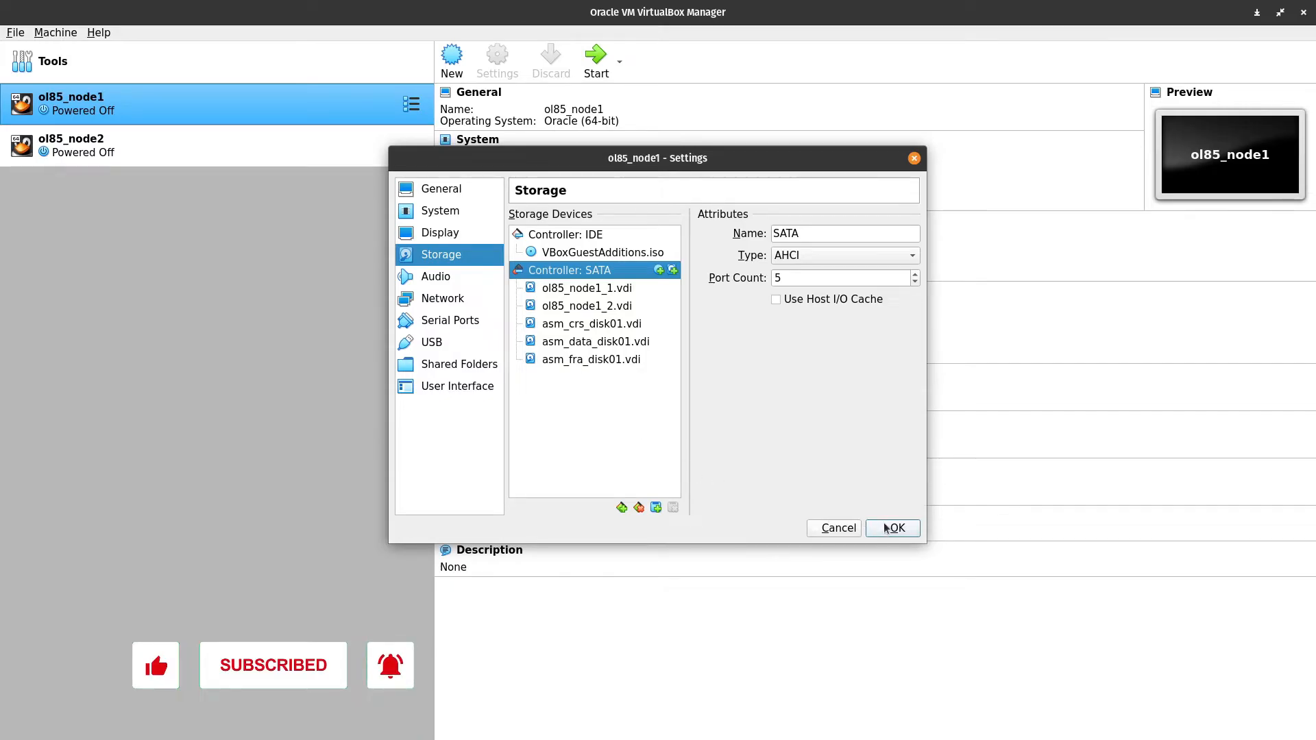
left_click(892, 528)
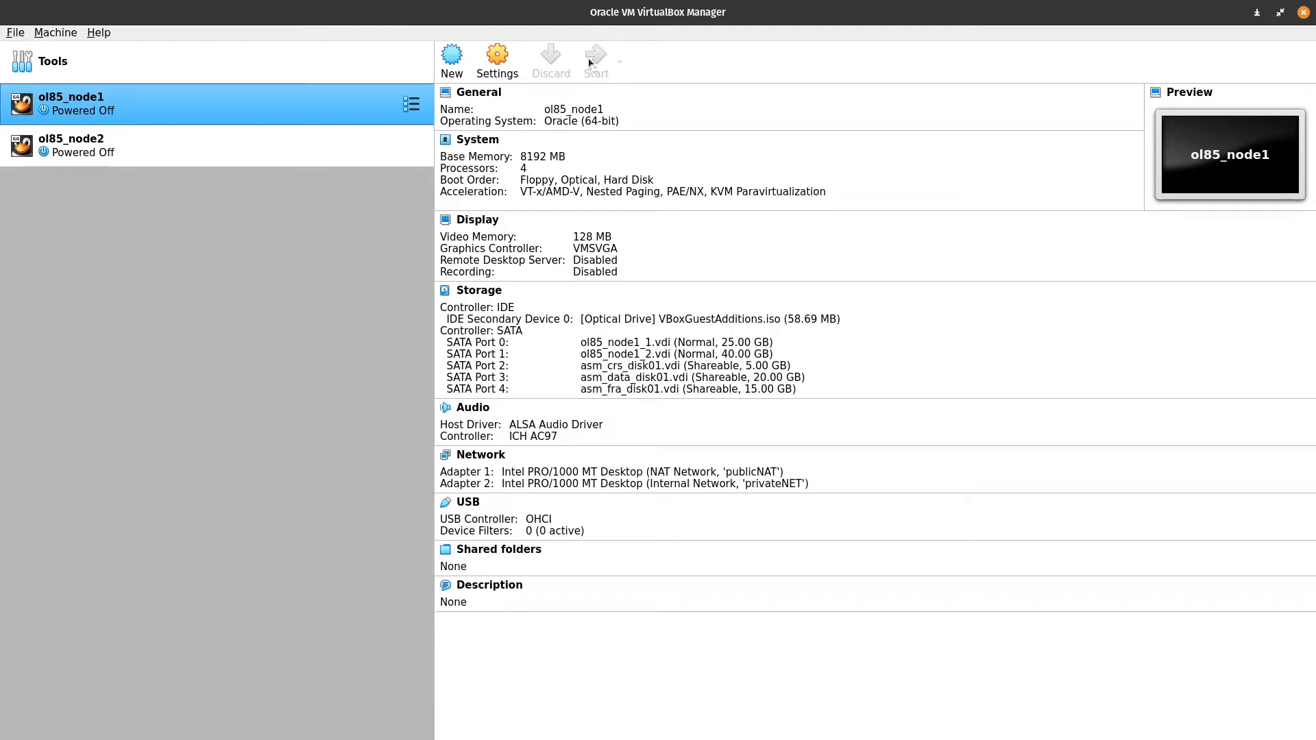
Start ol85_node1 and run lsblk to see the new 5G, 20G and 15G disks sdc, sdd, sde
left_click(593, 60)
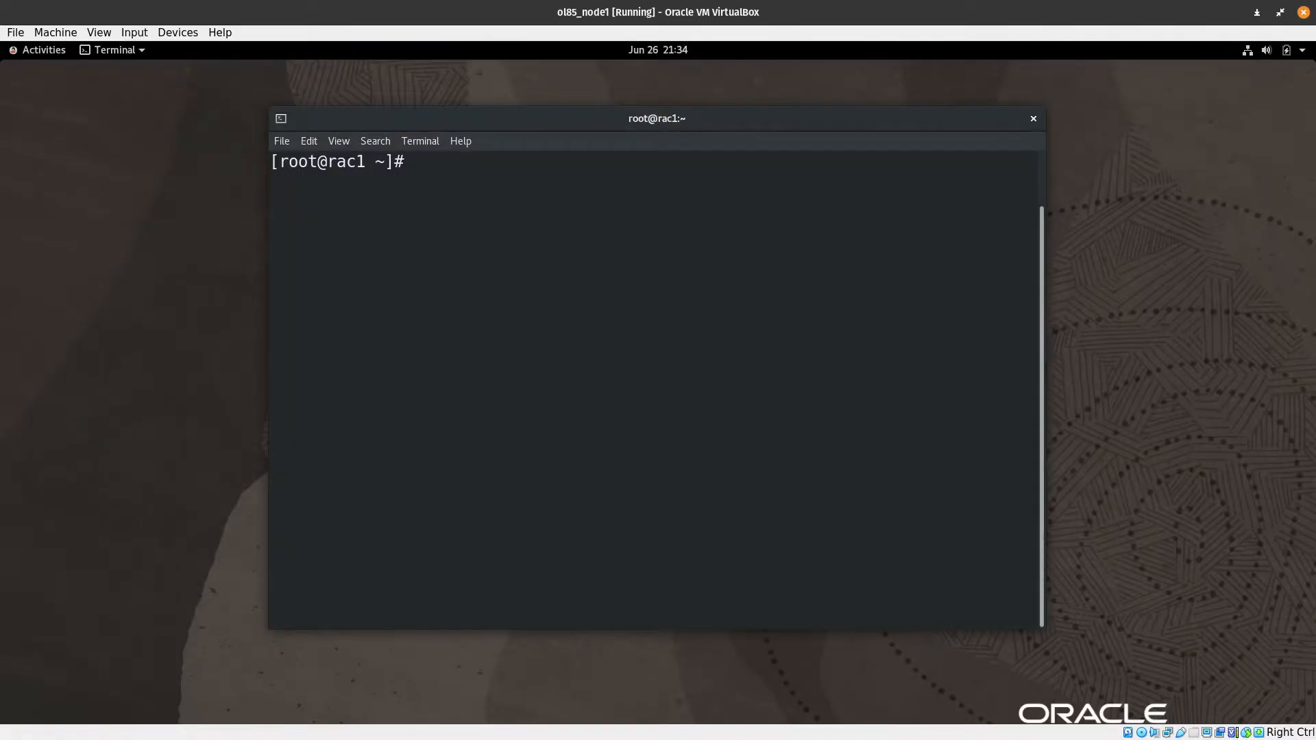
type("lsblk")
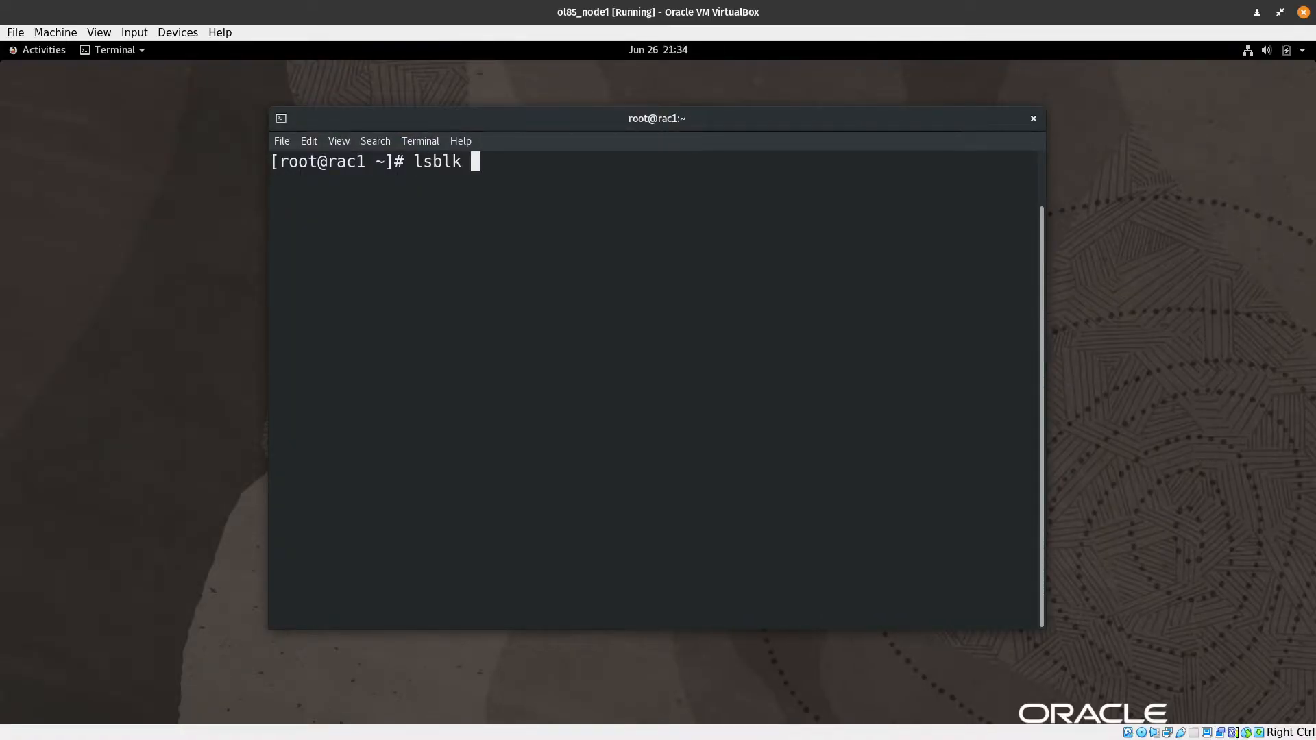
key("Return")
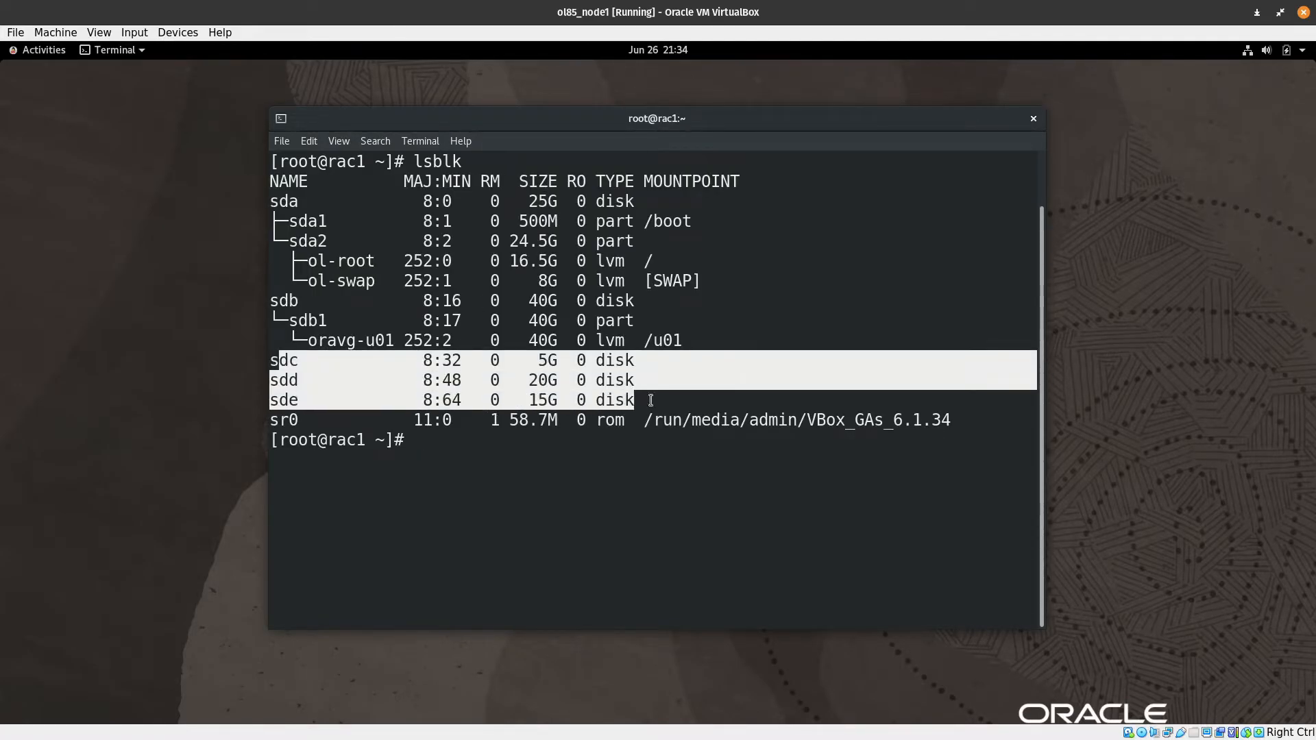
left_click(462, 438)
type("f")
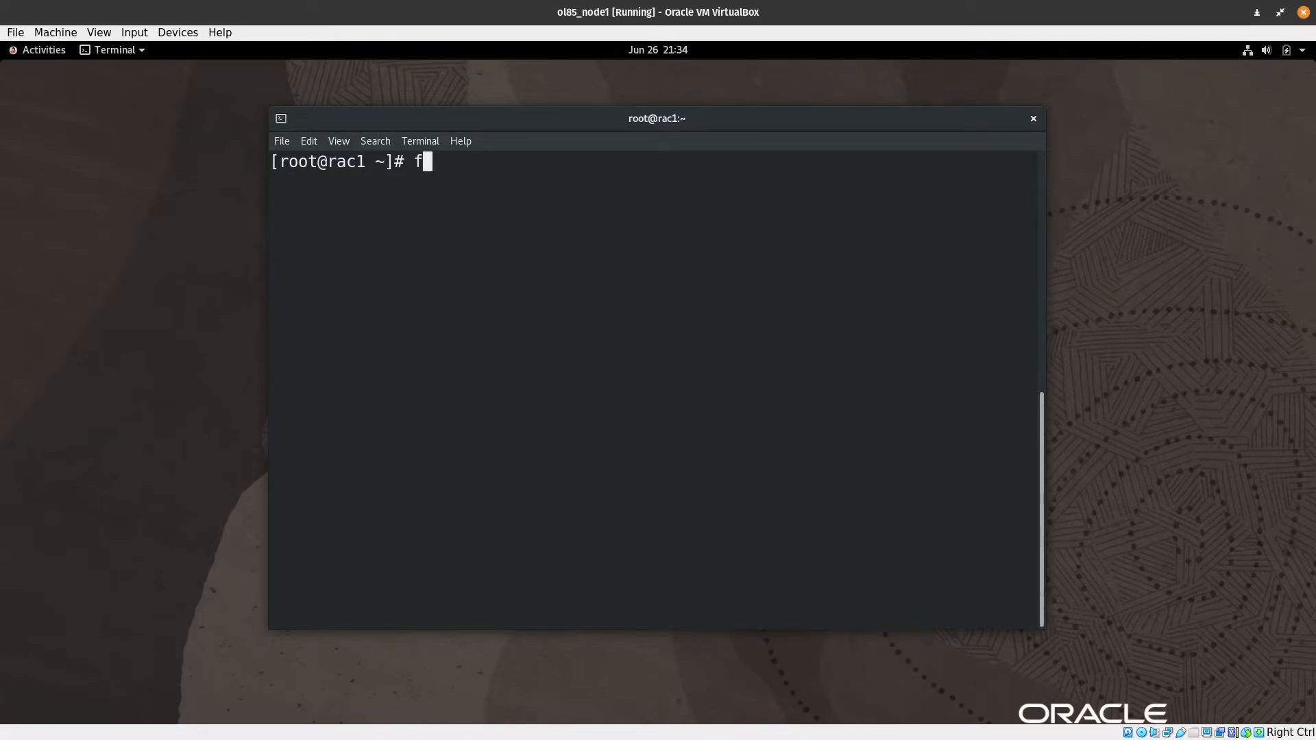
With fdisk on /dev/sdc, create a primary partition spanning the whole 5 GiB disk
type("disk")
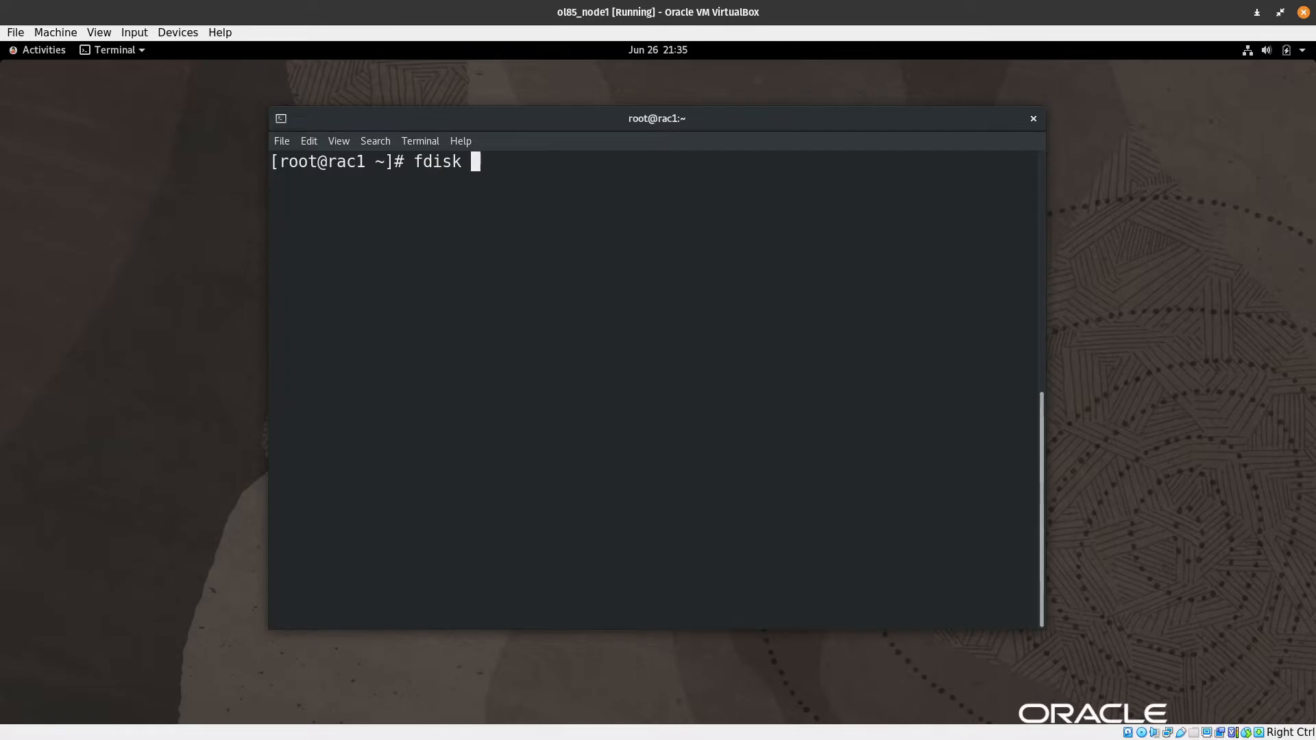
type("/dev/sdc")
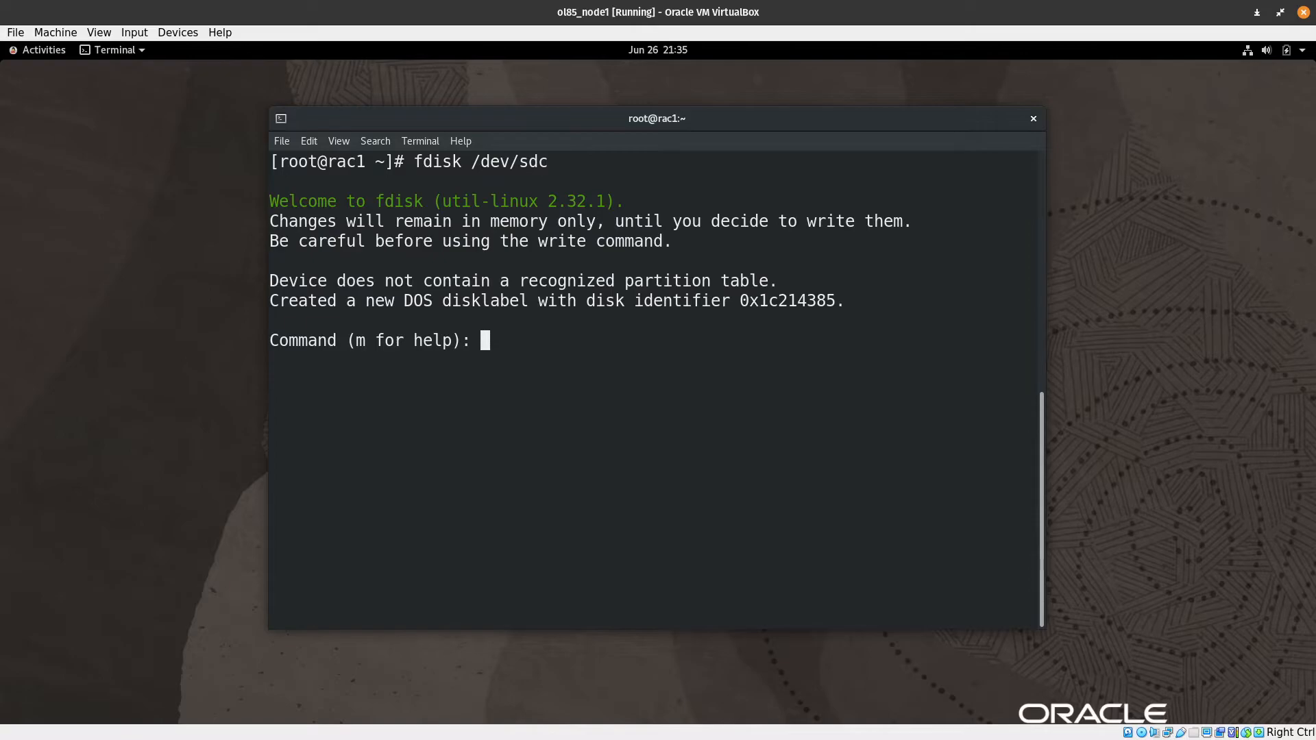
type("n")
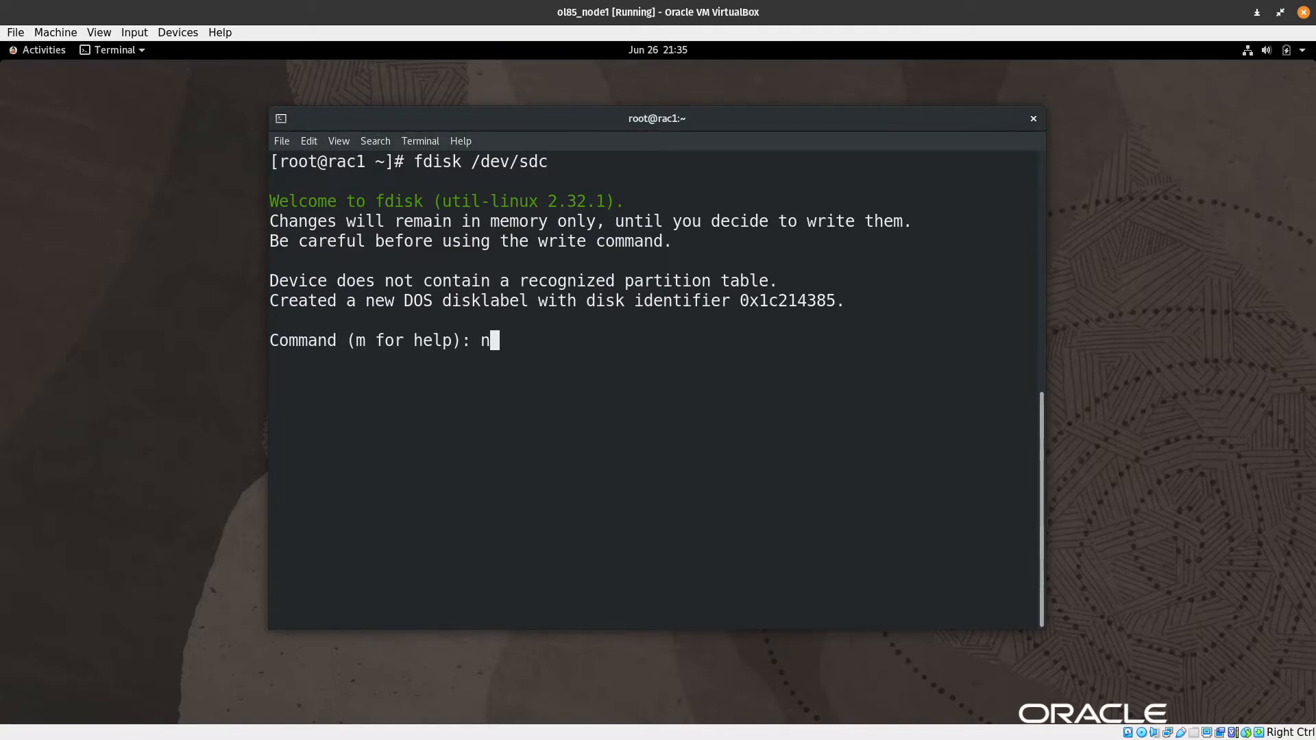
key("Return")
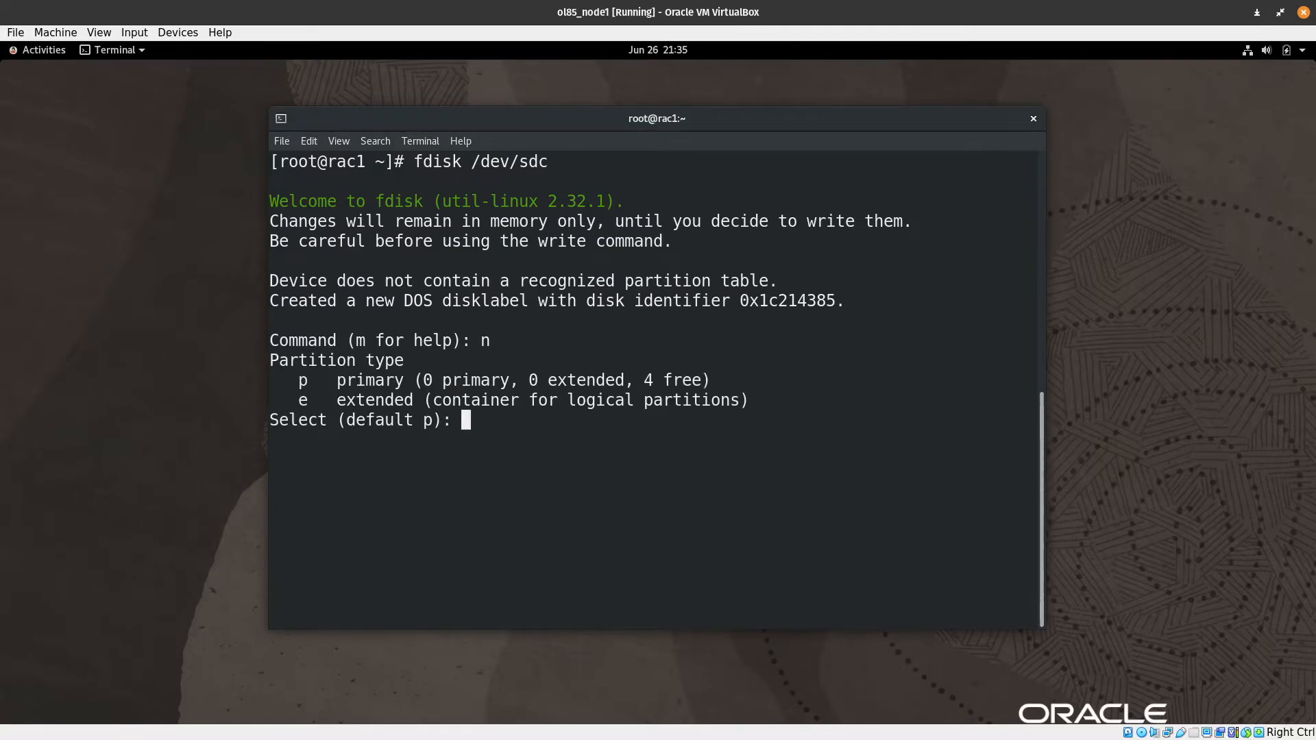
key("Return")
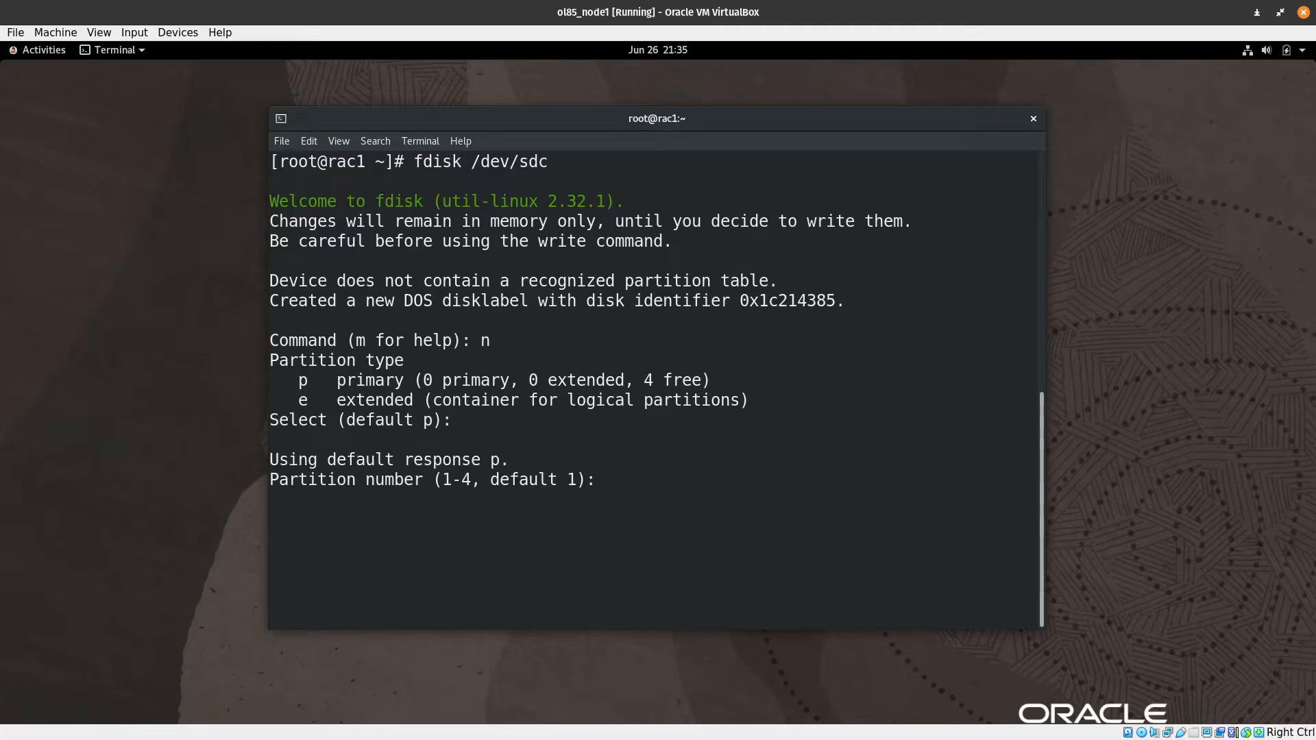
key("Return")
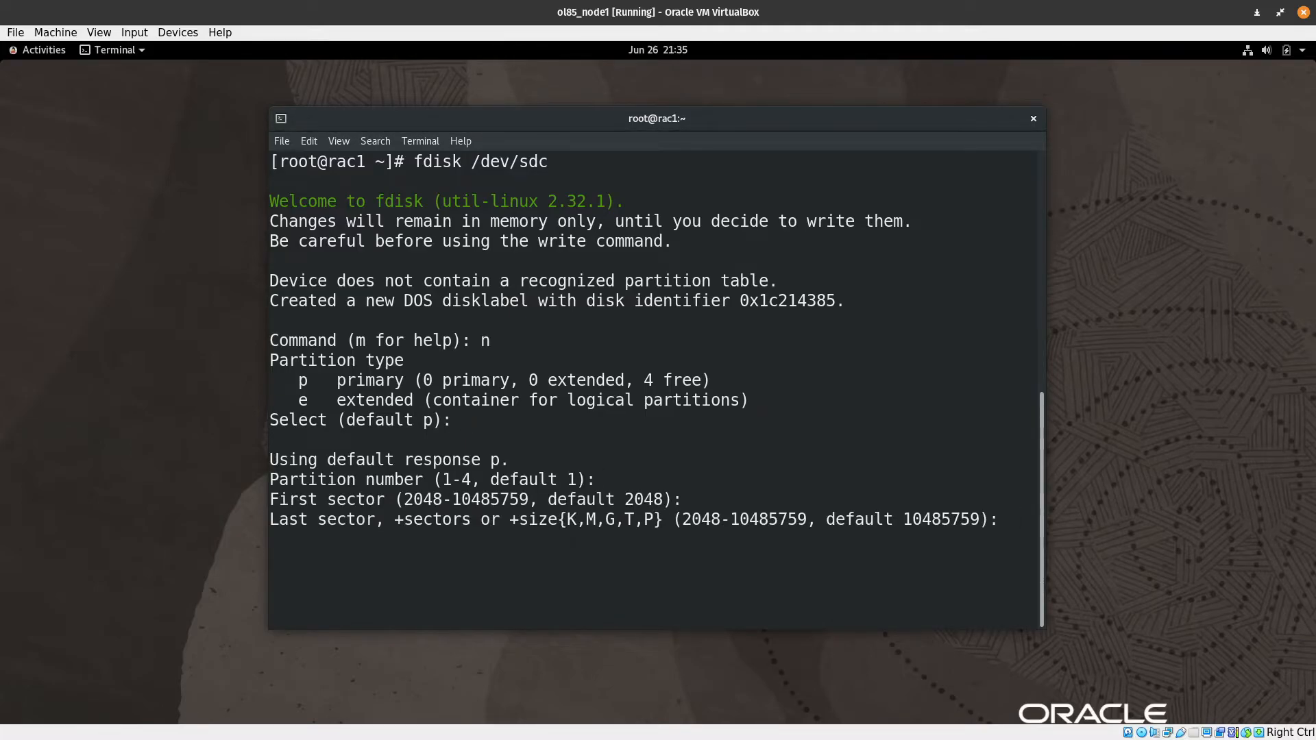
key("Return")
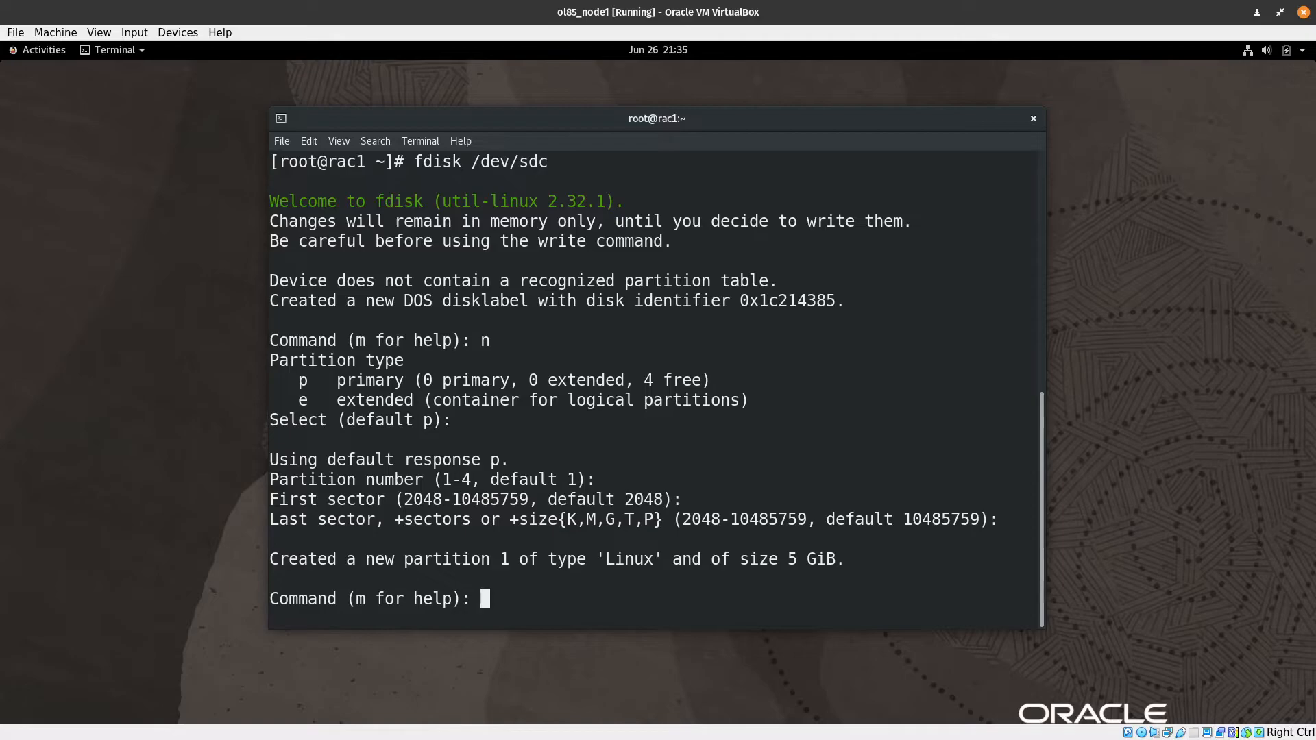
Print the new sdc partition table and write it to disk
type("p")
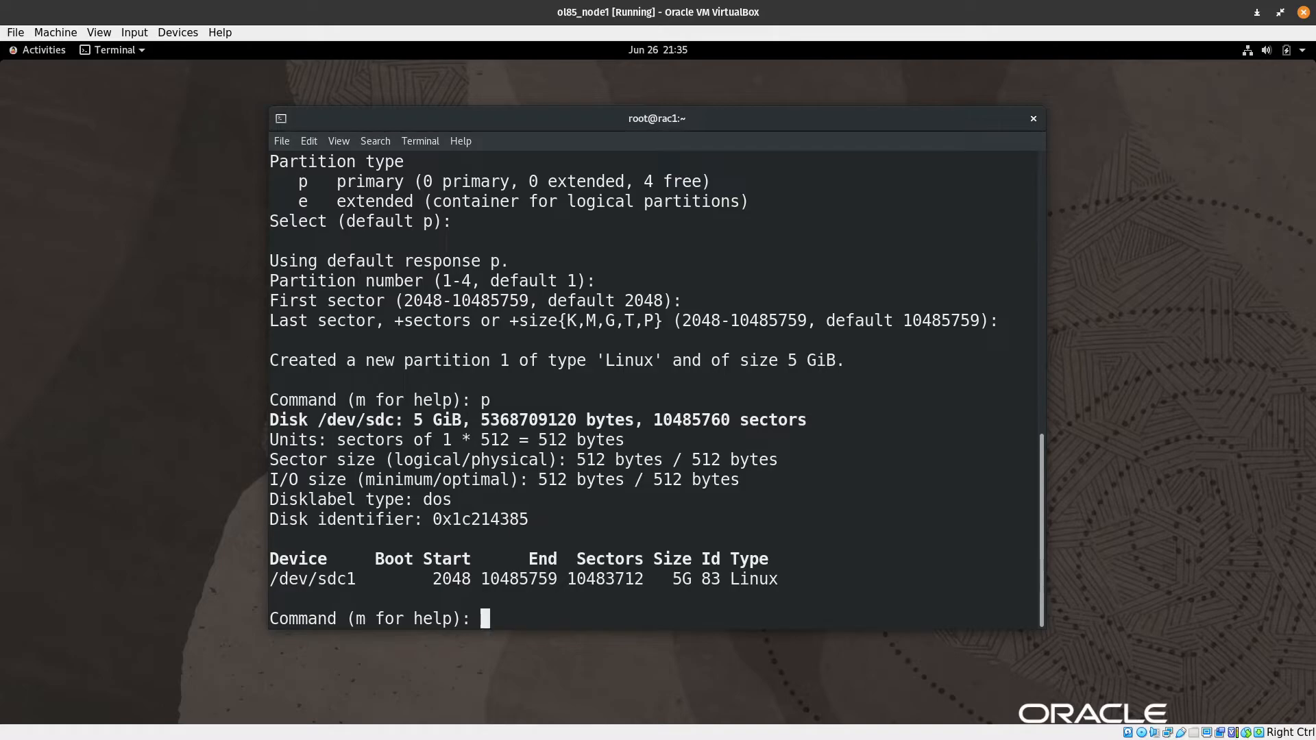
type("w")
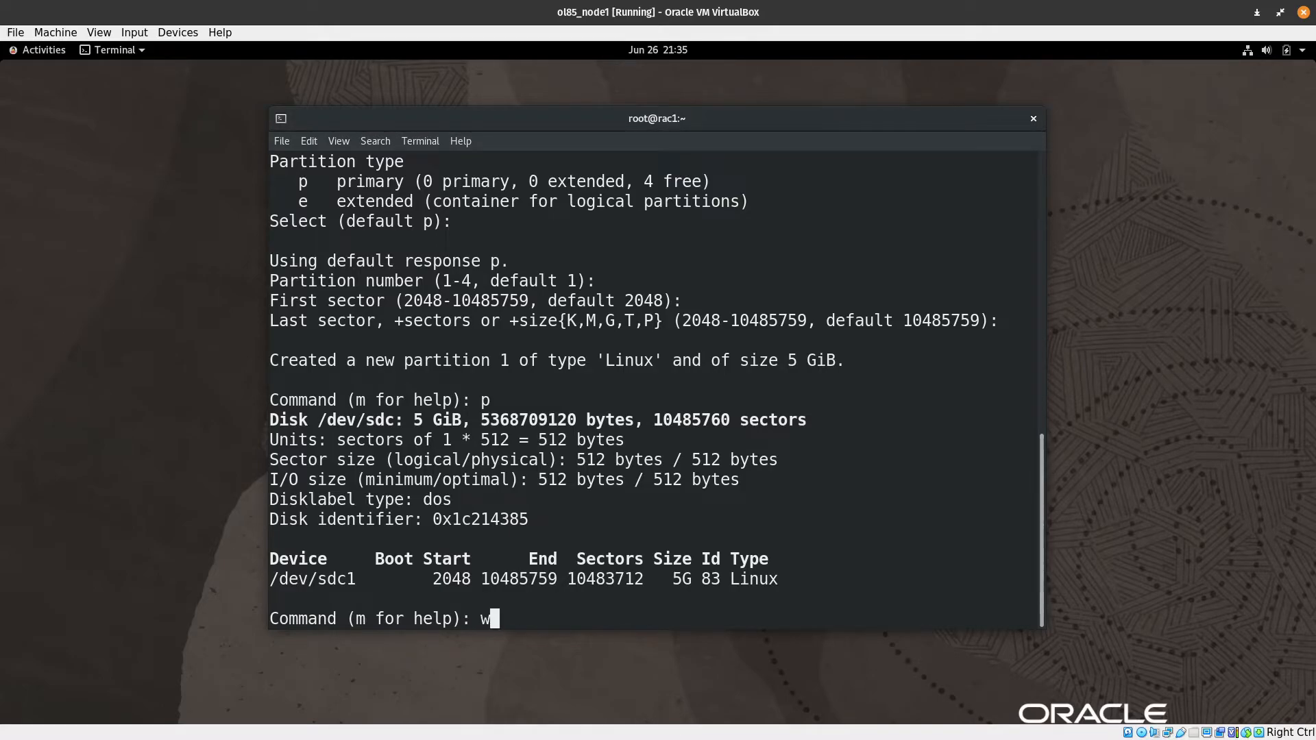
key("Return")
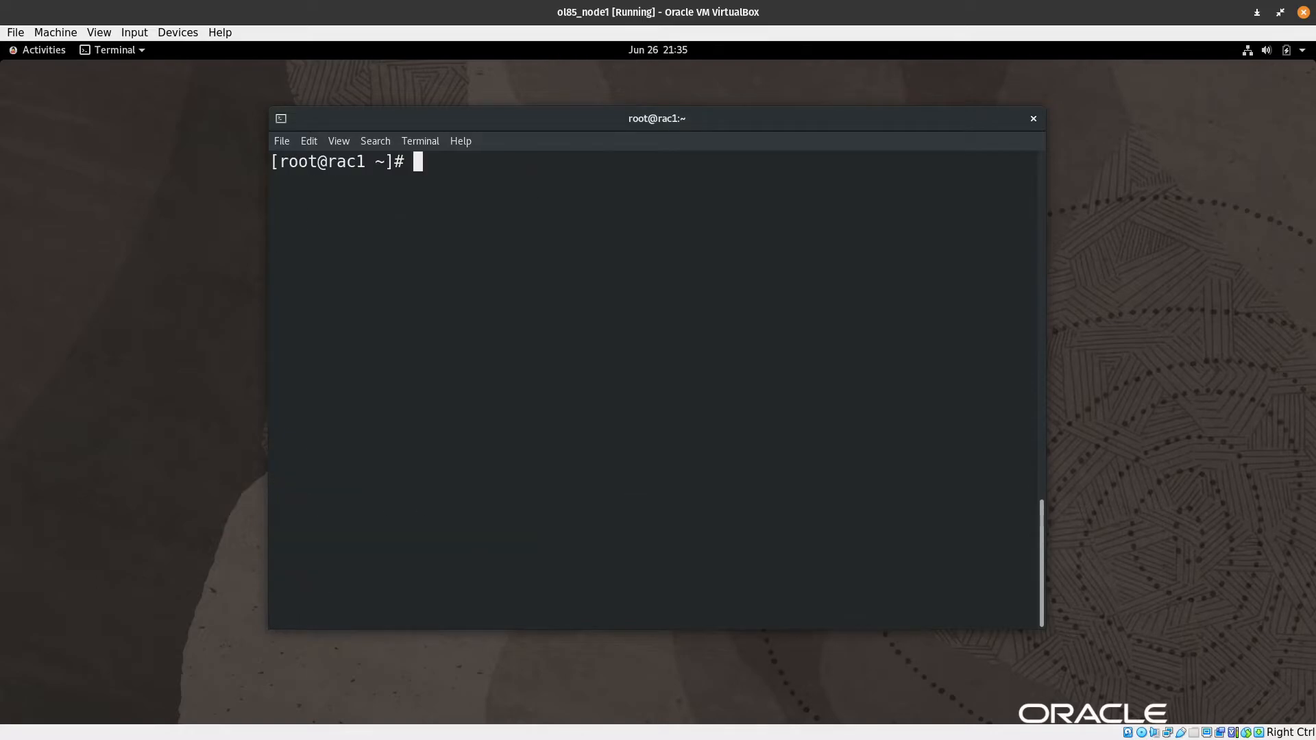
With fdisk on /dev/sdd, create a default whole-disk 20 GiB primary partition and write it
type("fdisk /dev/sdd")
type("n")
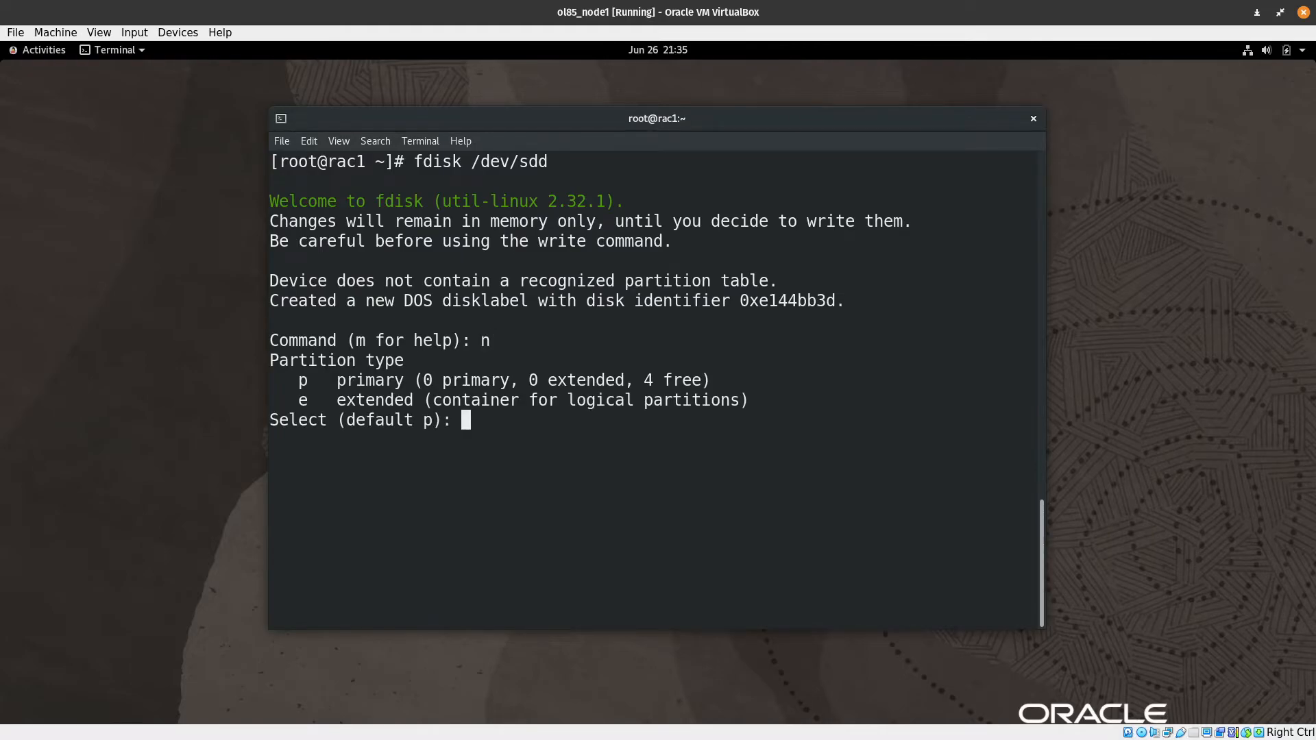
key("Return")
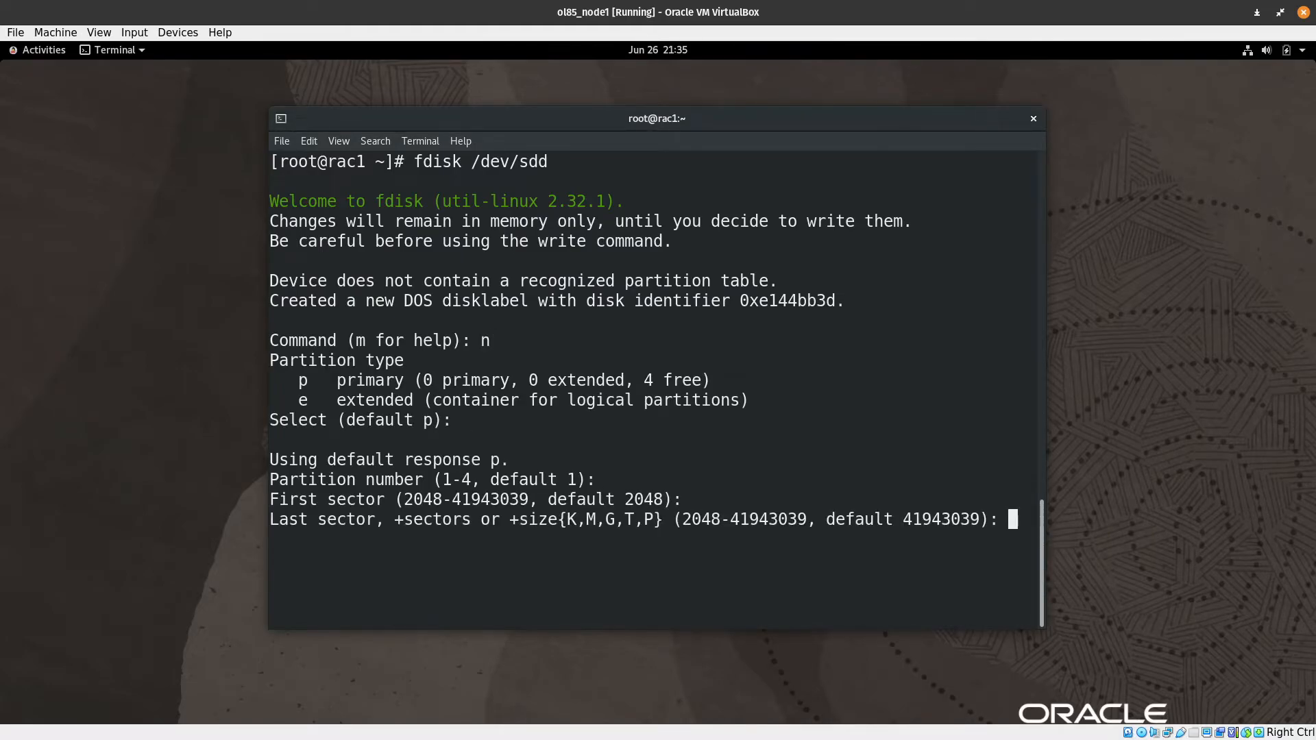
type("p): p")
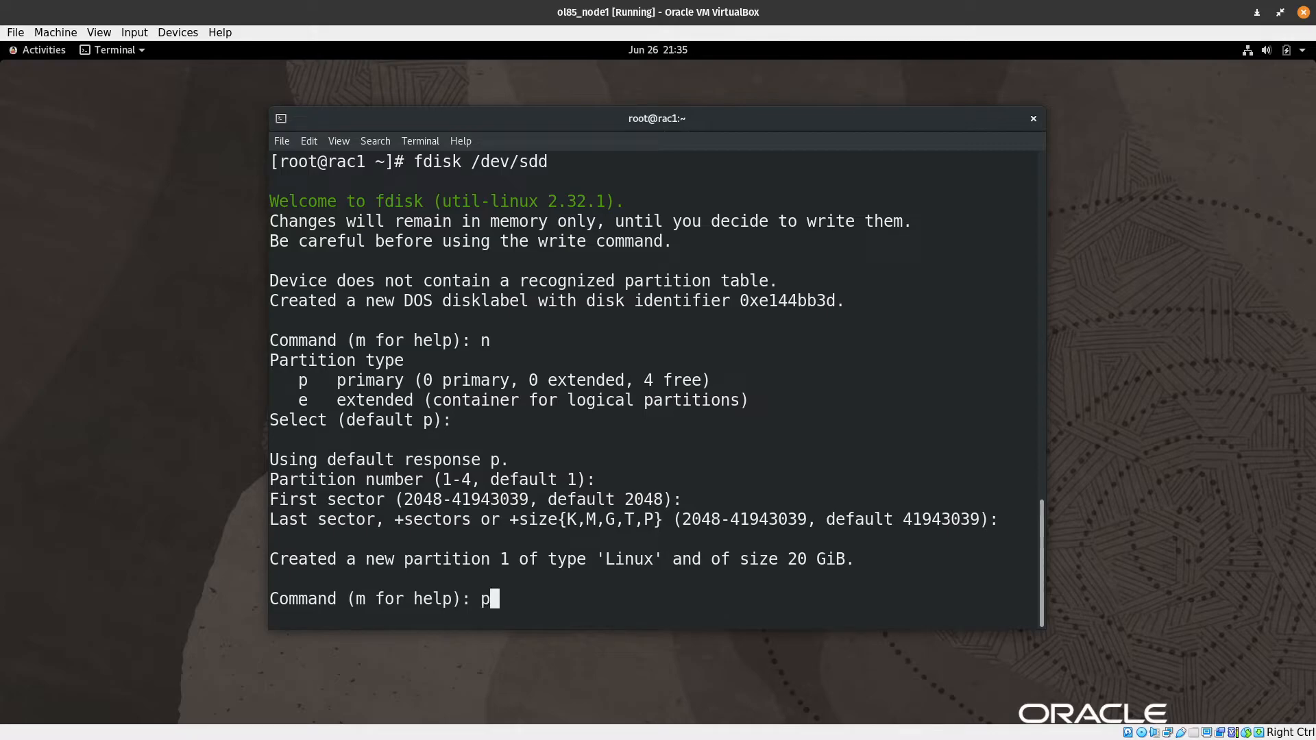
key("Return")
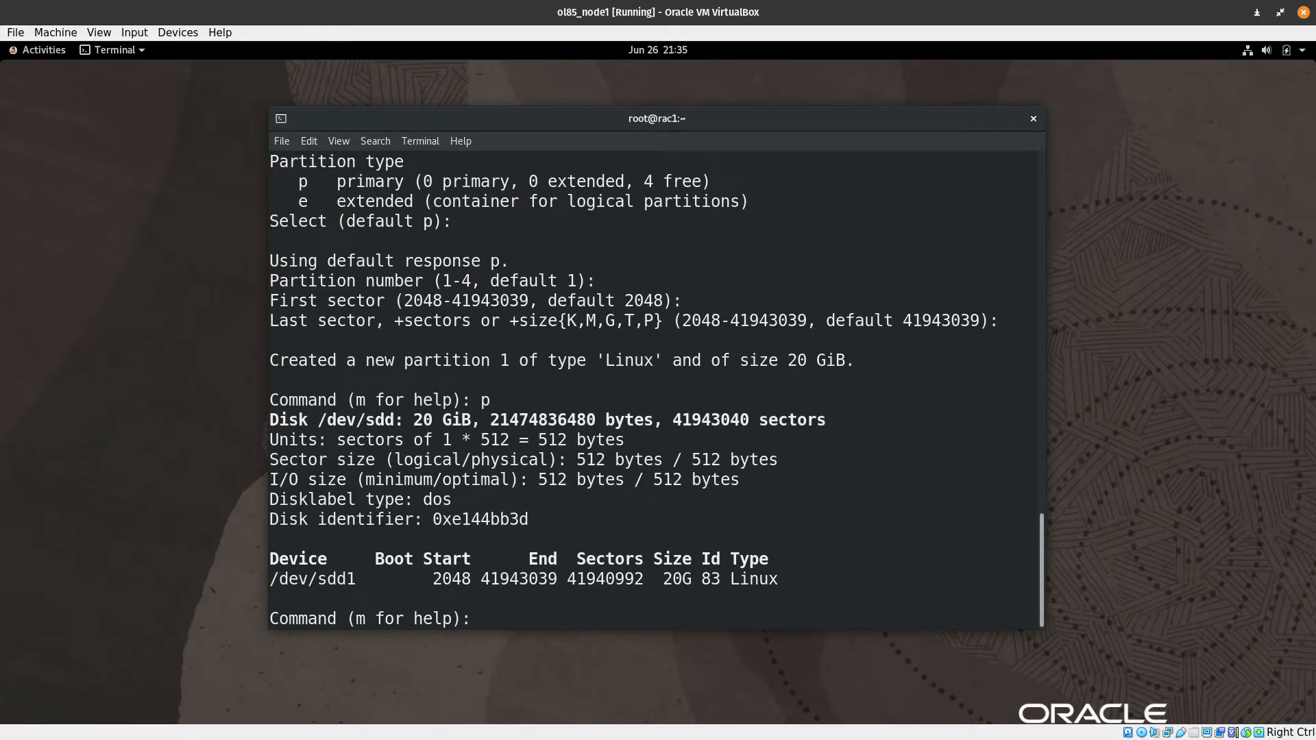
type("w")
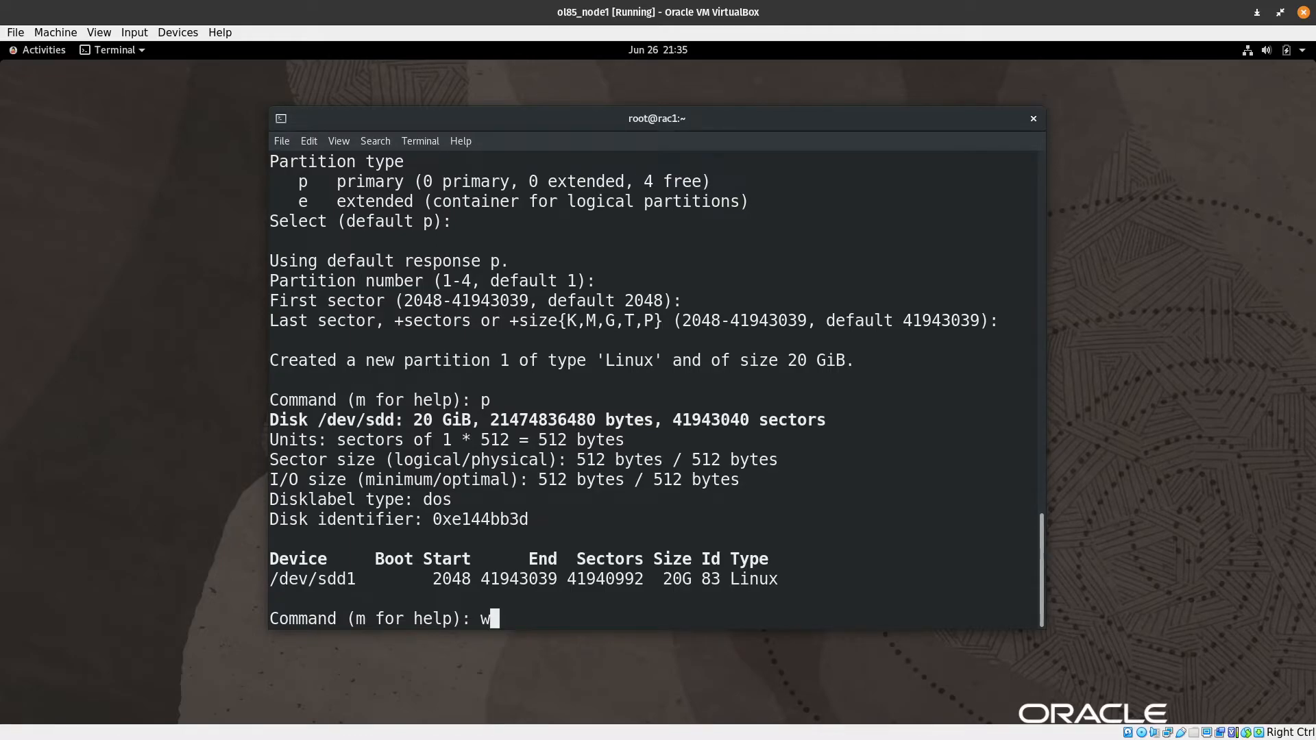
key("Return")
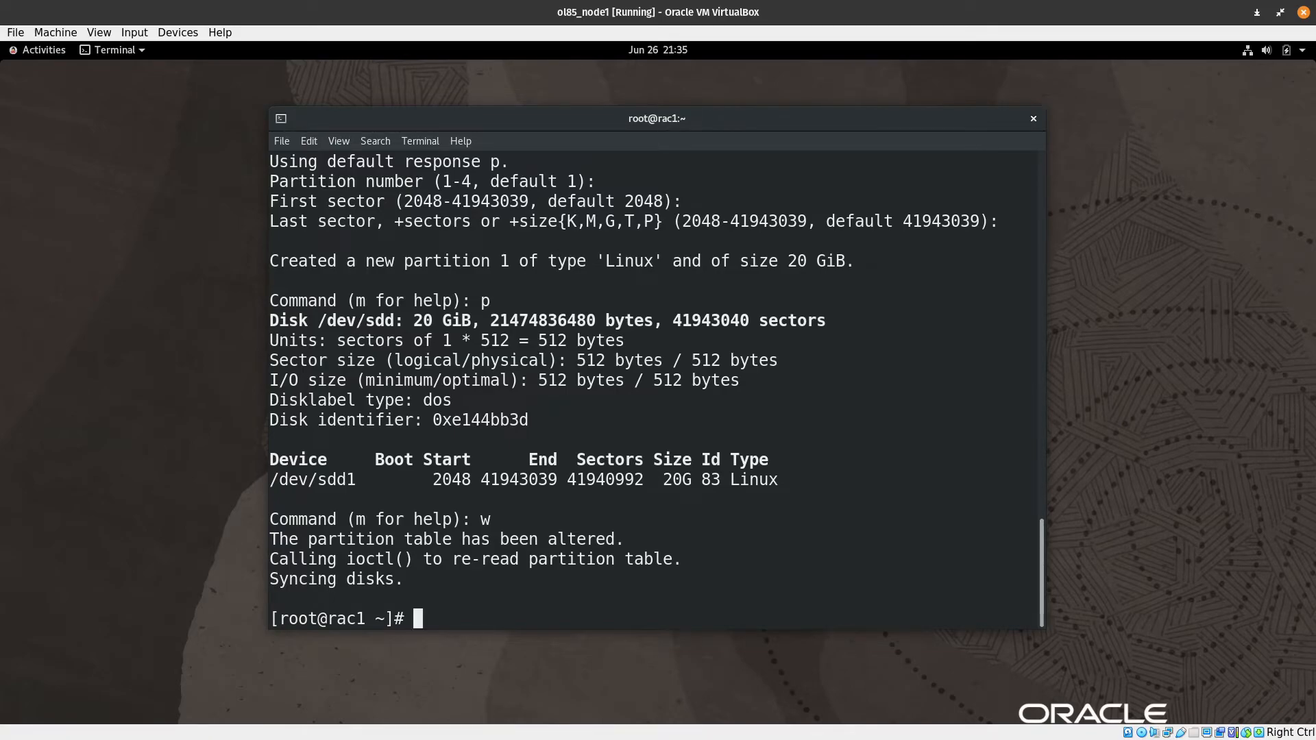
type("fdisk /dev/sdd")
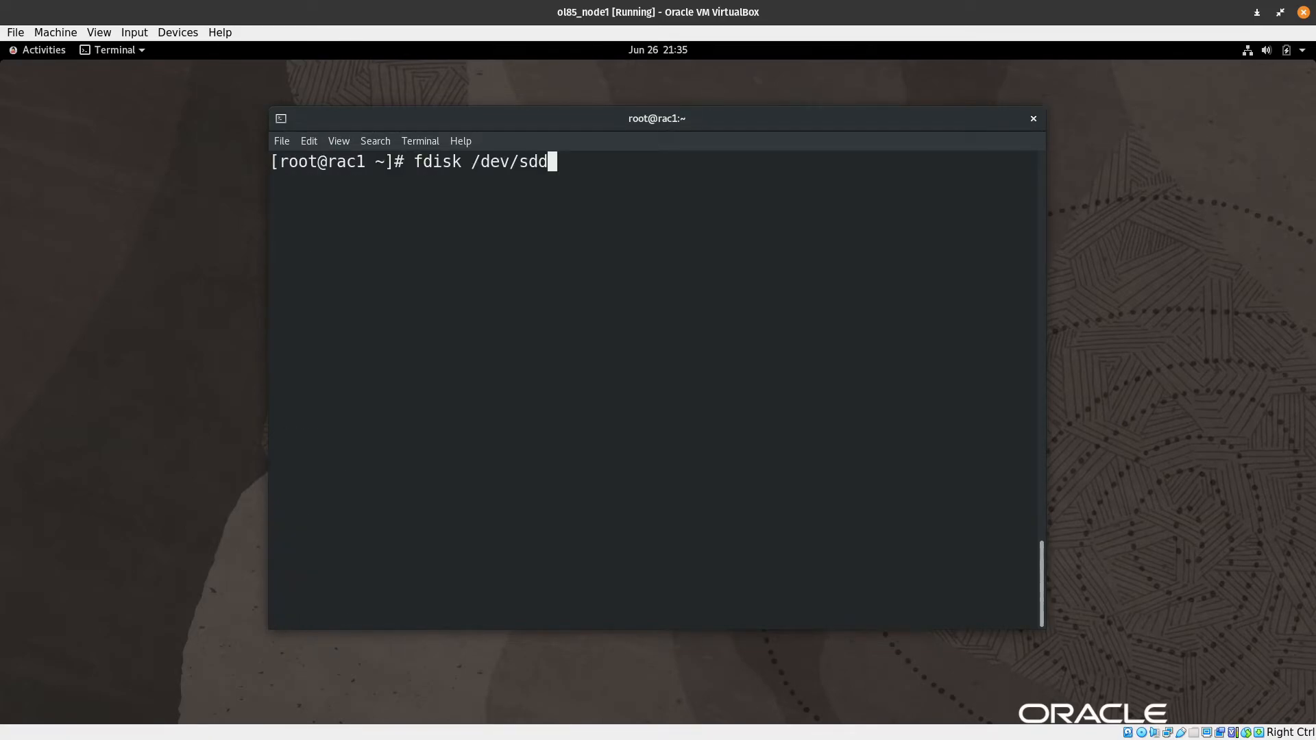
With fdisk on /dev/sde, create a default whole-disk 15 GiB primary partition
type("e")
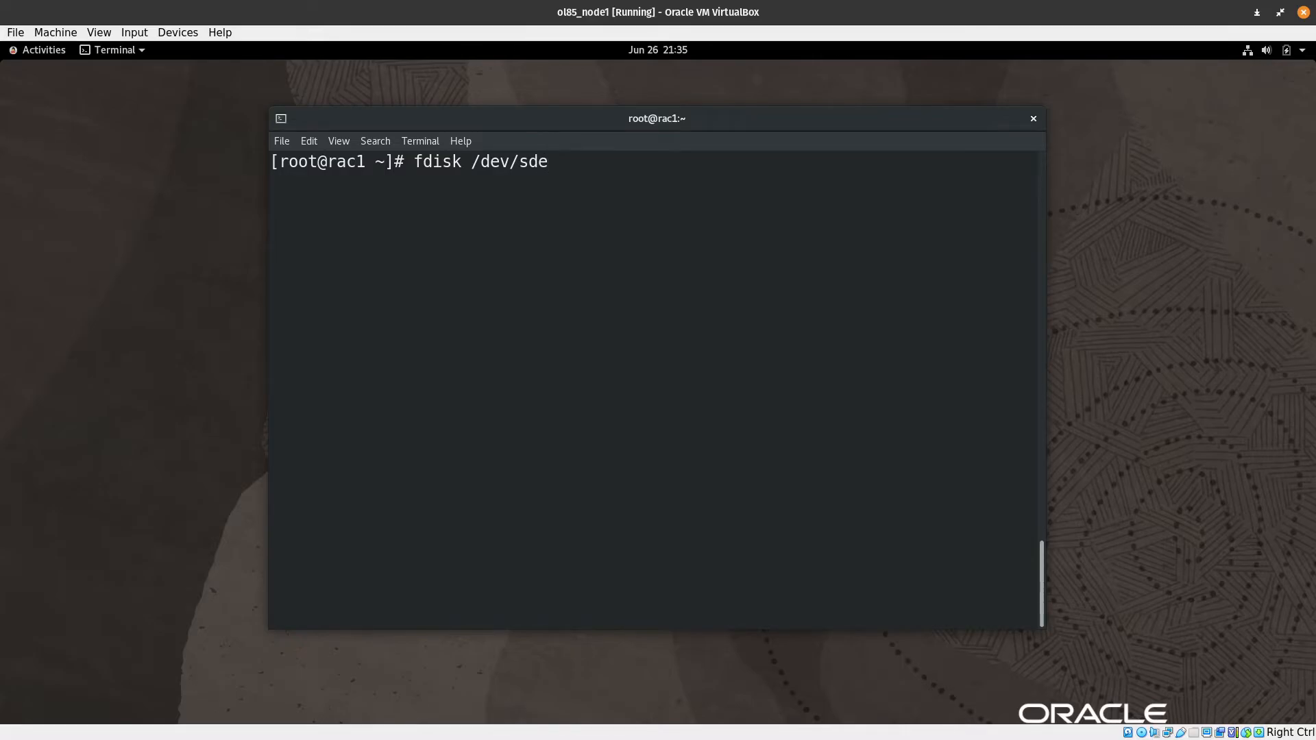
key("Return")
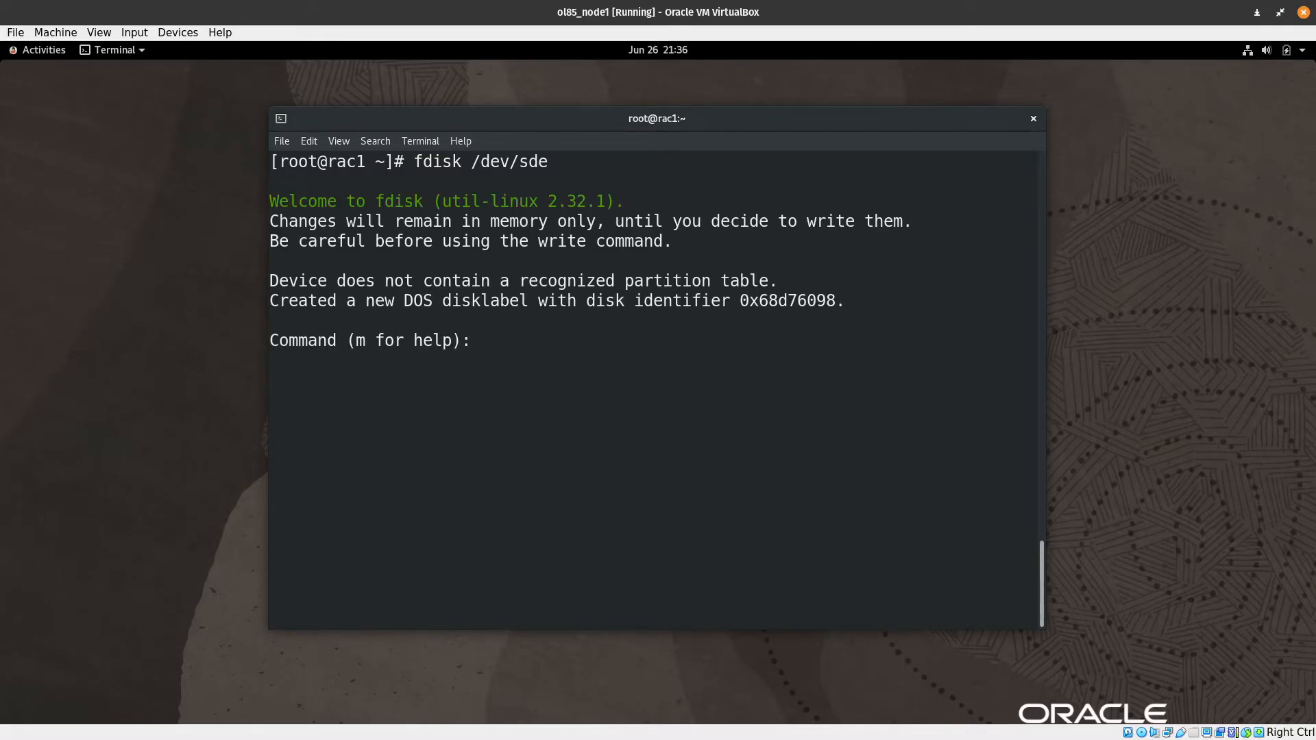
type("n")
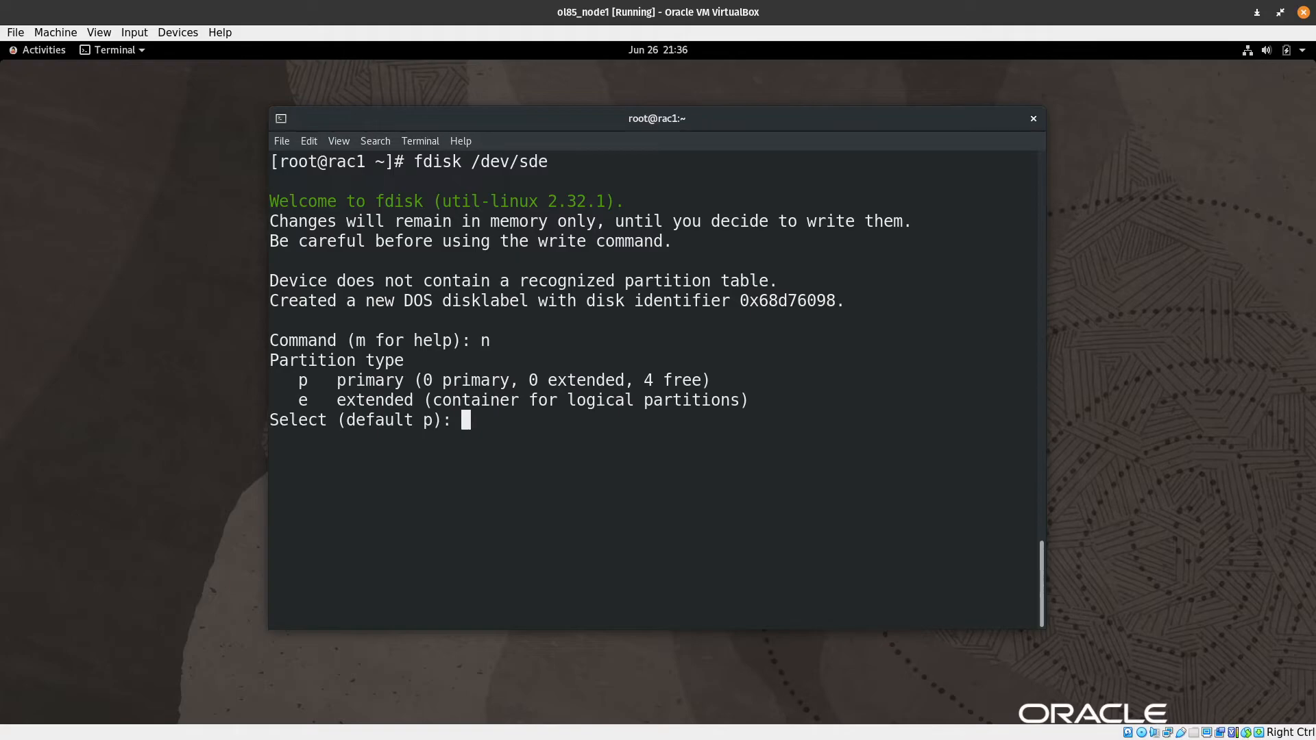
key("Return")
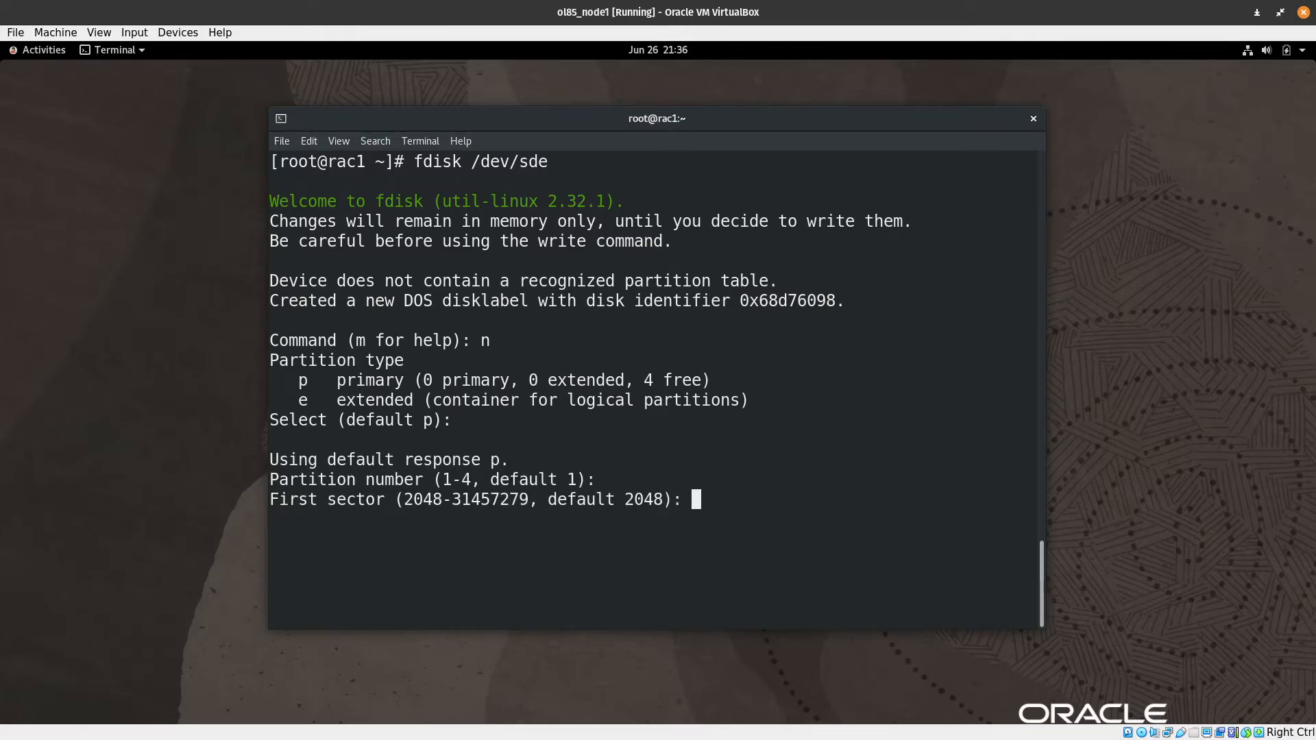
key("Return")
type("p")
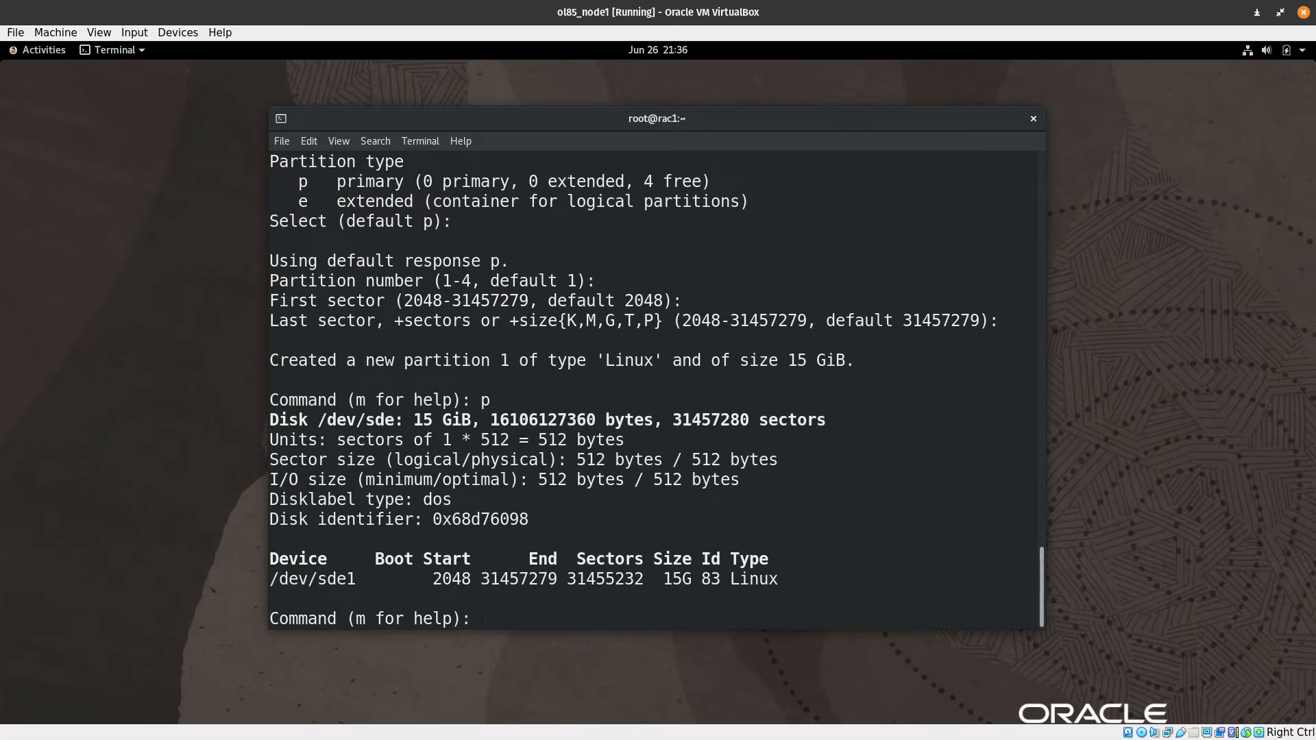
Write the sde partition table and clear the terminal
type("w")
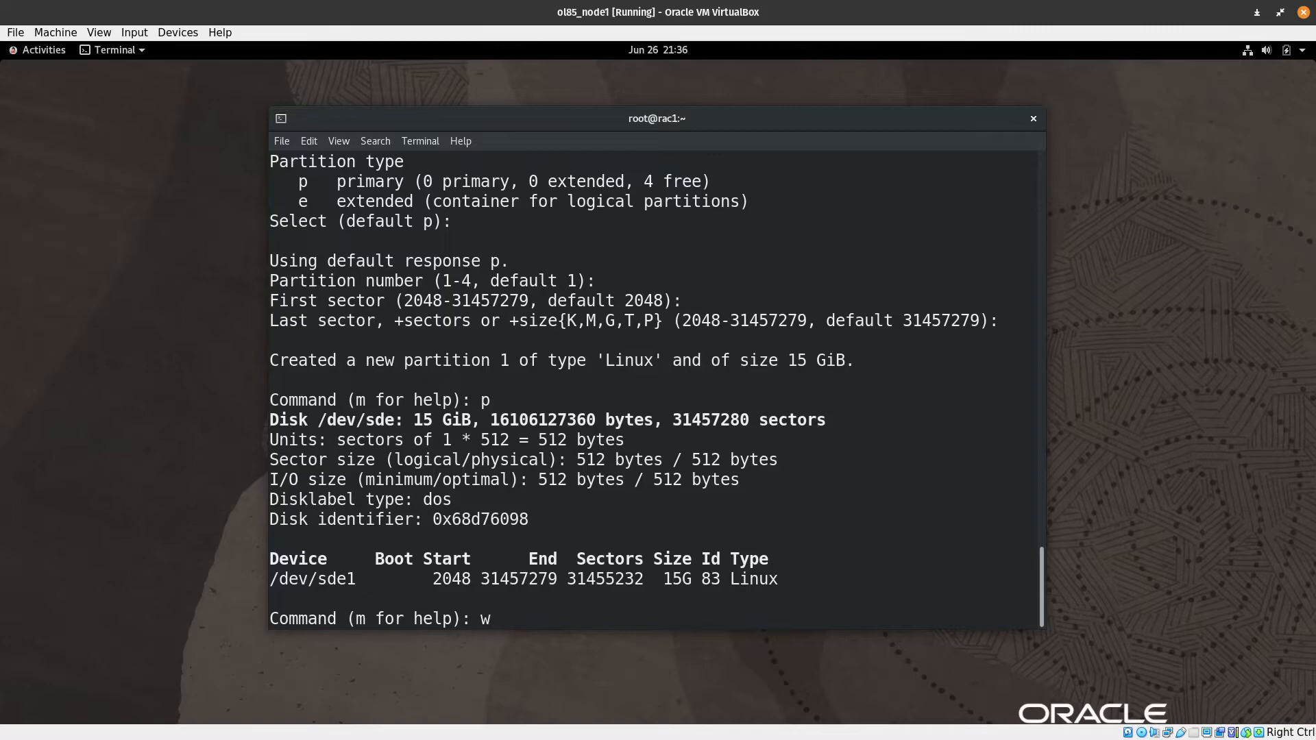
mouse_move(491, 618)
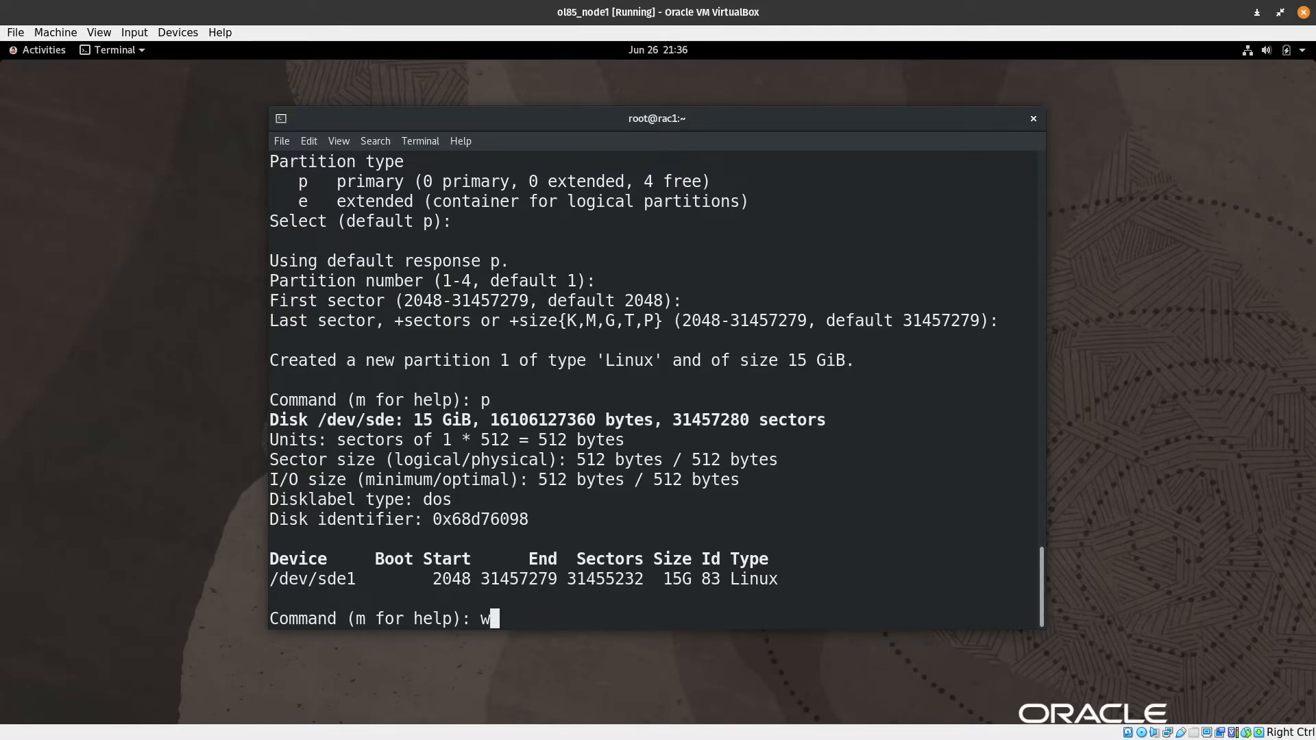
key("Return")
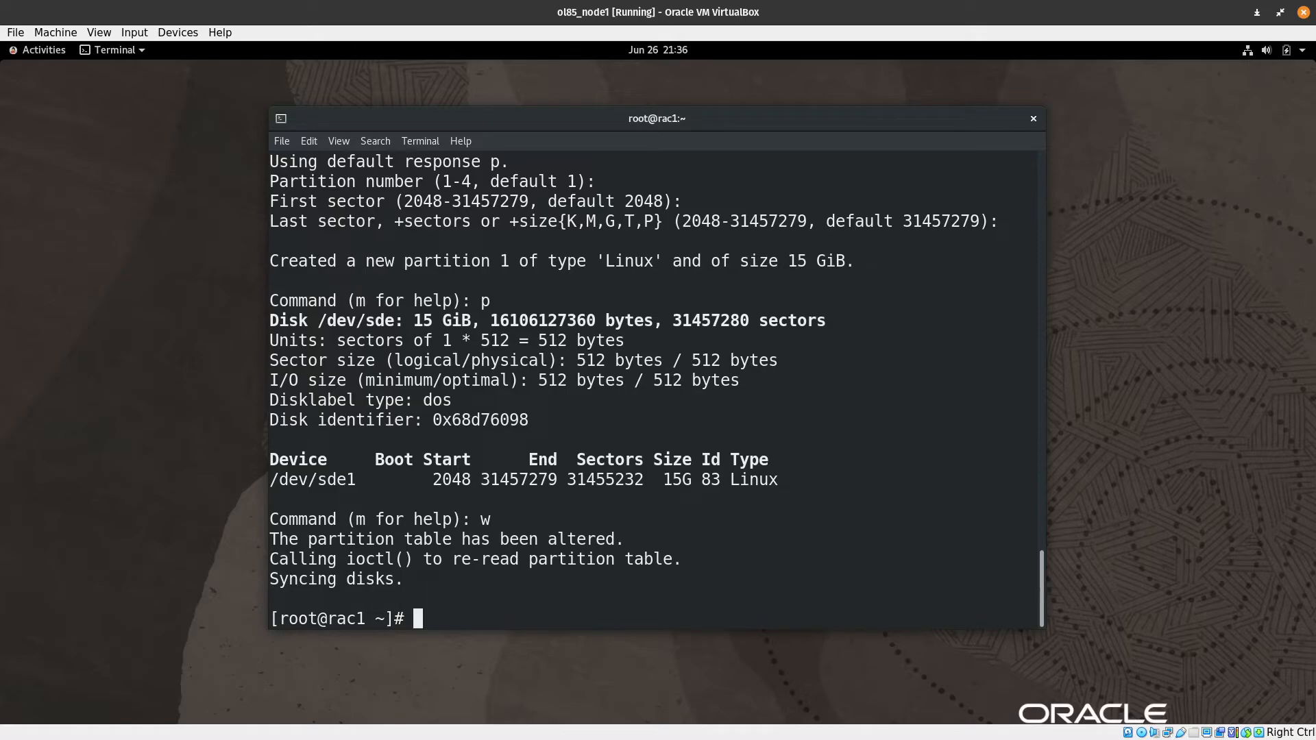
type("clear")
type("lsbl")
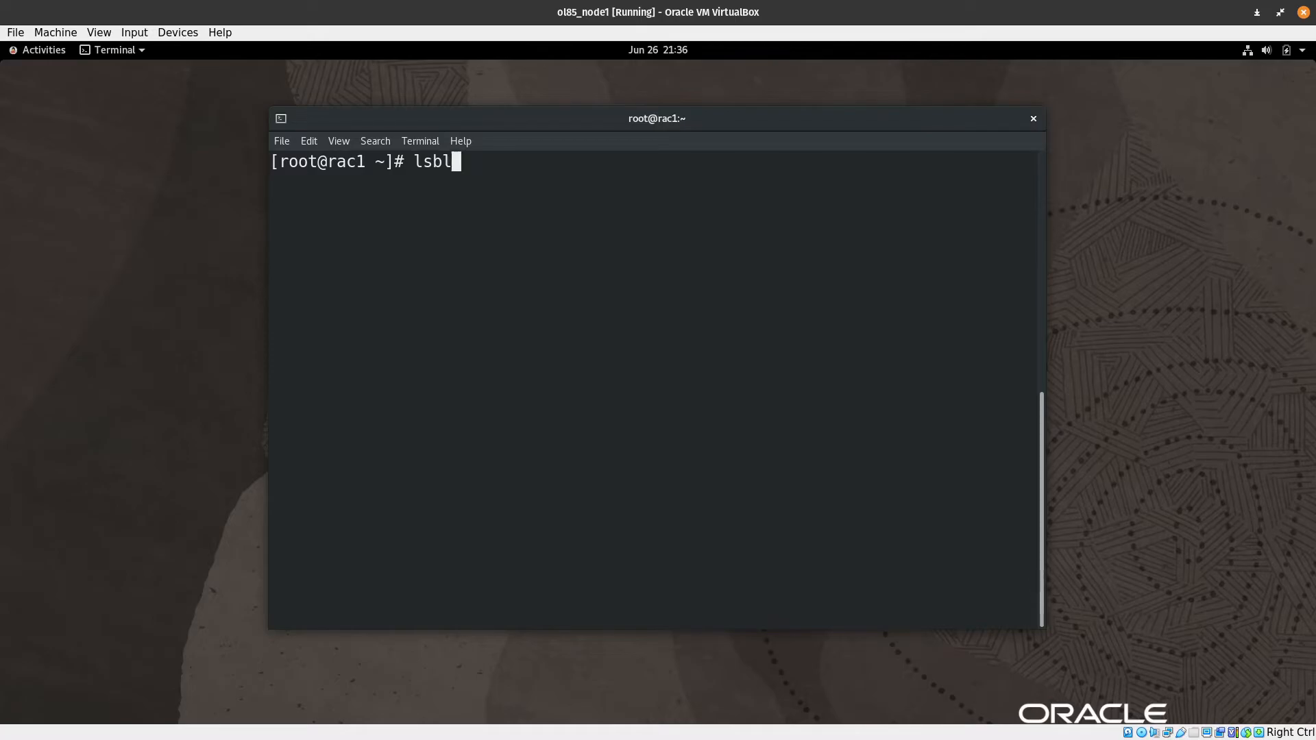
Run lsblk on node1 showing the new partitions sdc1, sdd1 and sde1
key("Return")
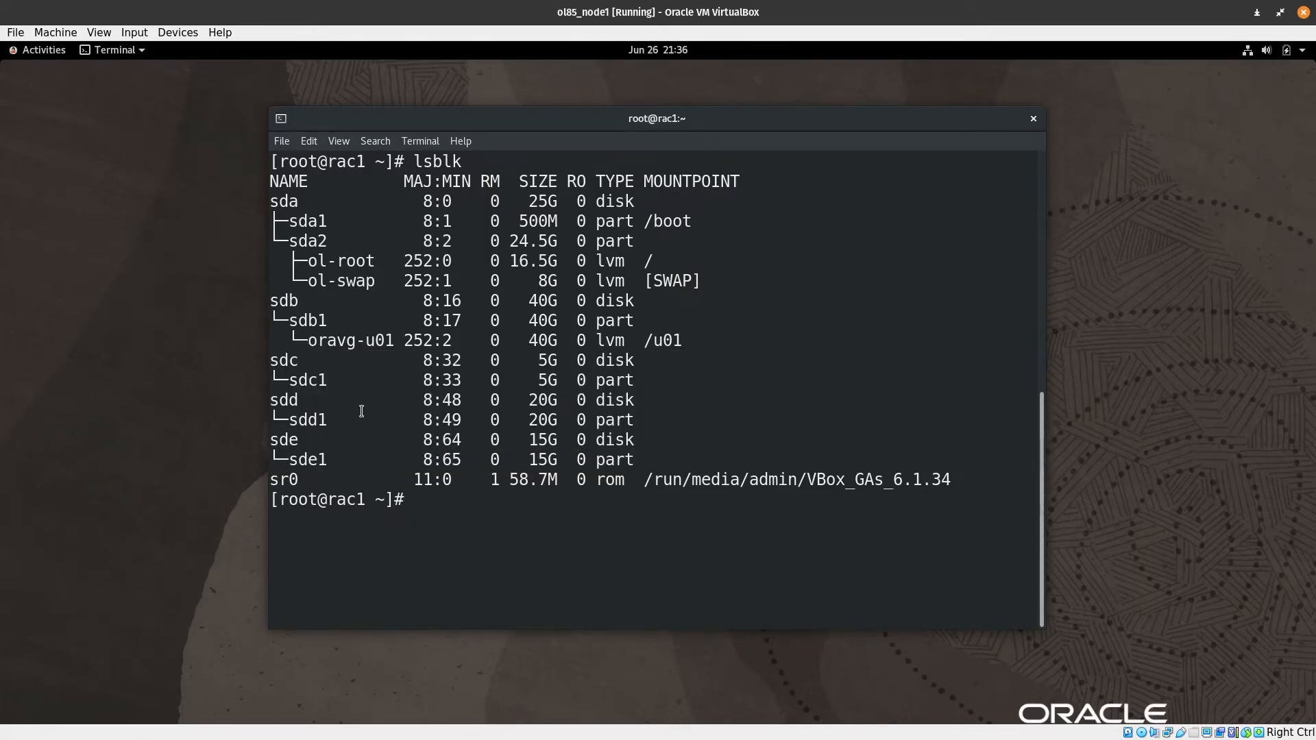
mouse_move(1008, 256)
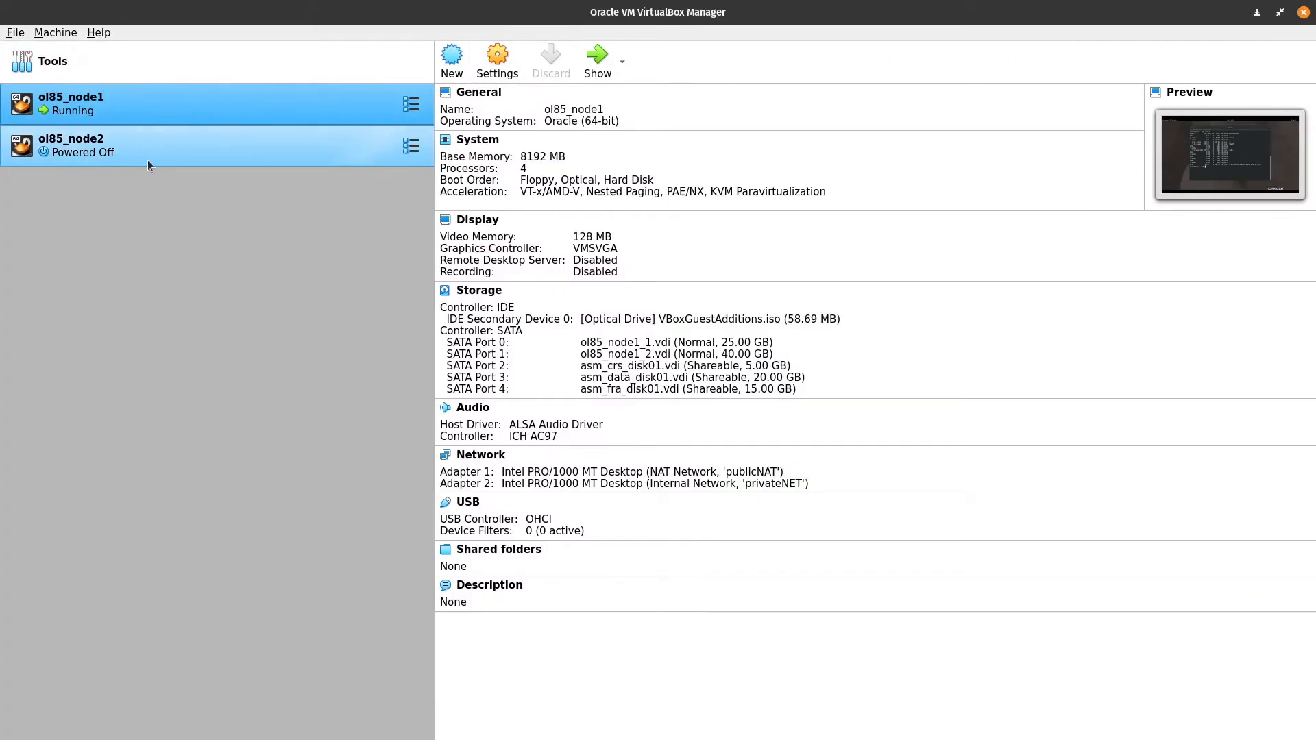
Bring up the Storage settings of the ol85_node2 virtual machine
left_click(126, 146)
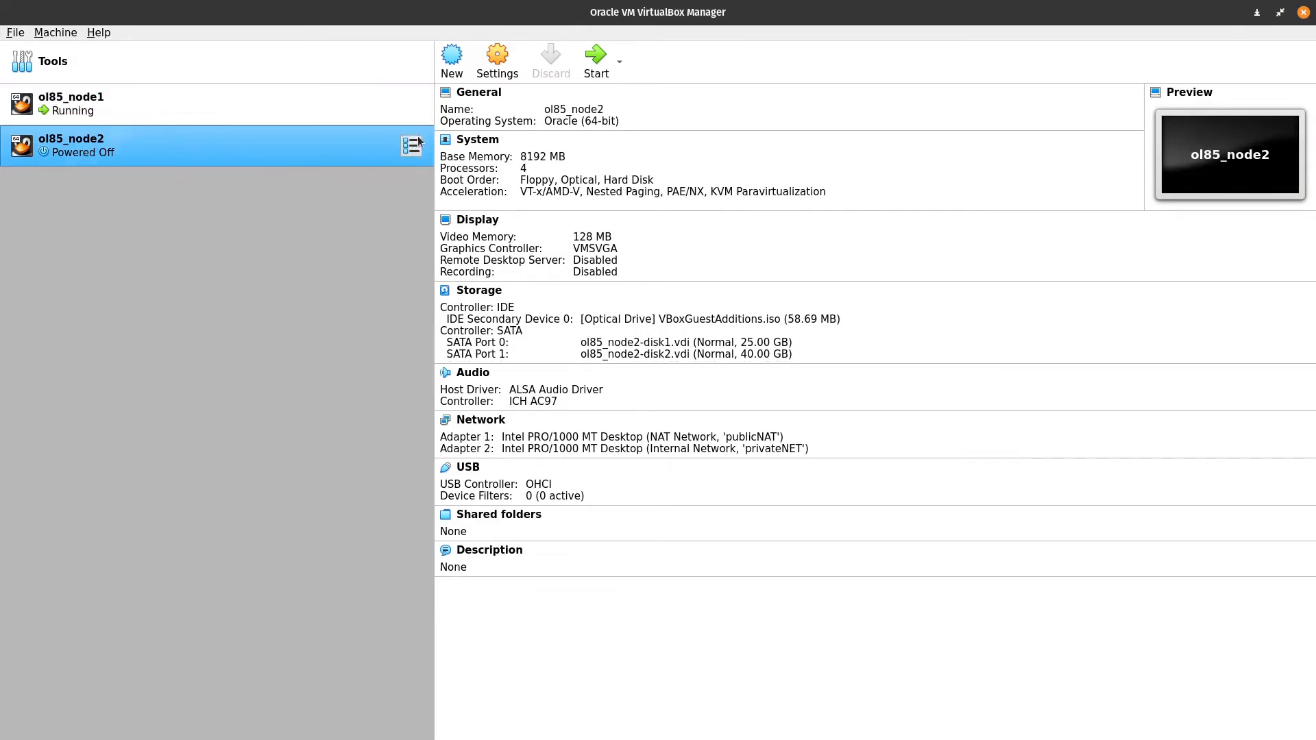
left_click(496, 55)
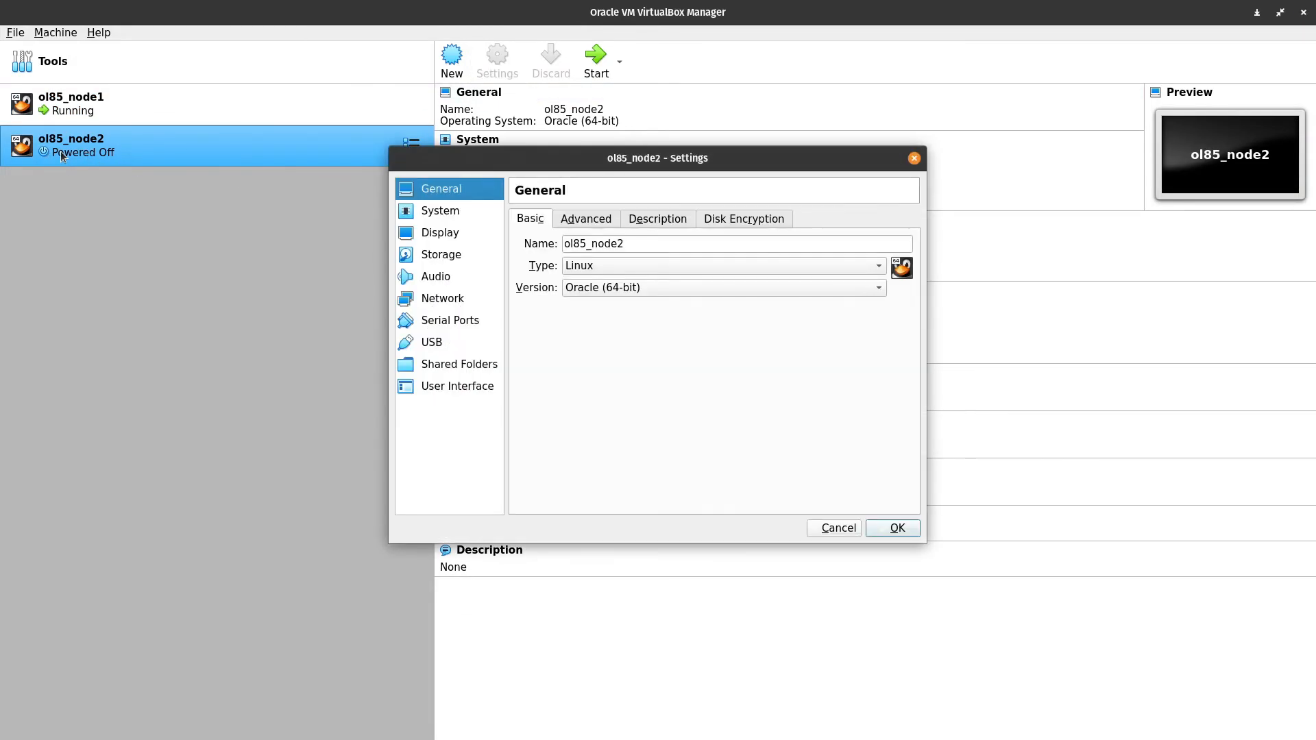
mouse_move(419, 252)
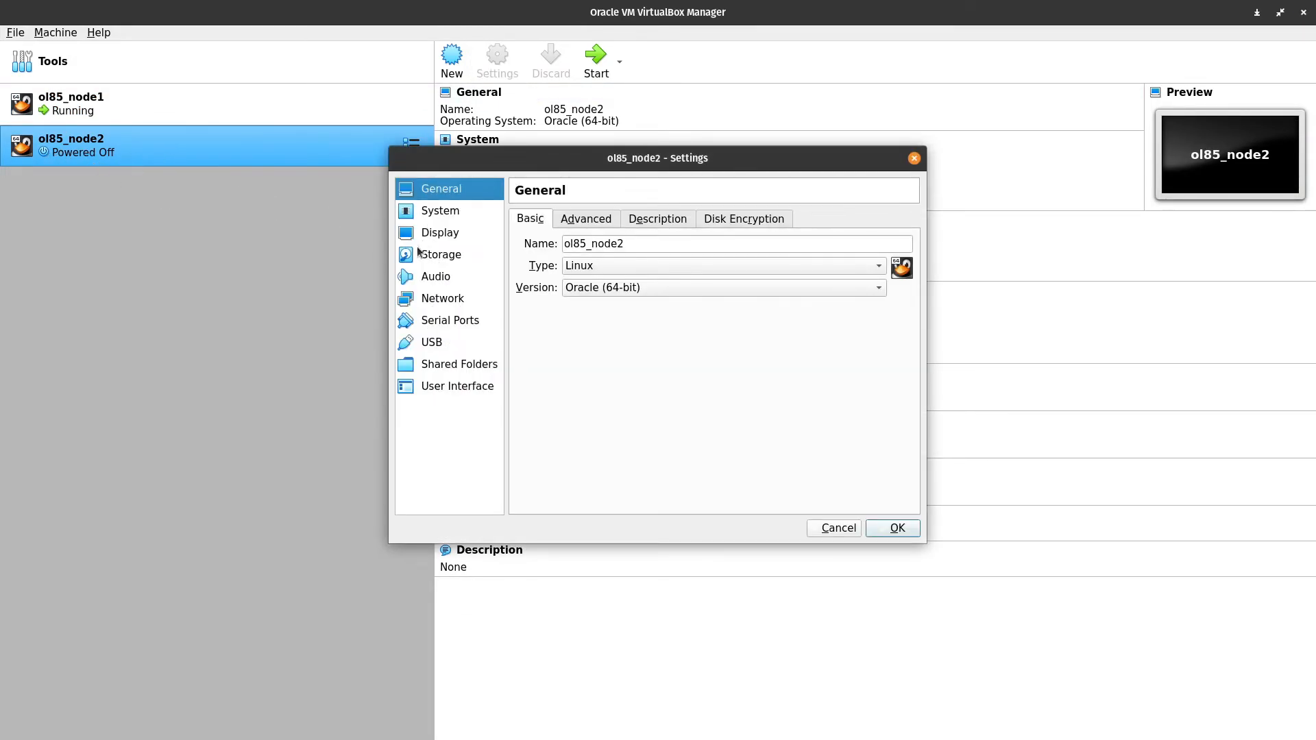
left_click(440, 255)
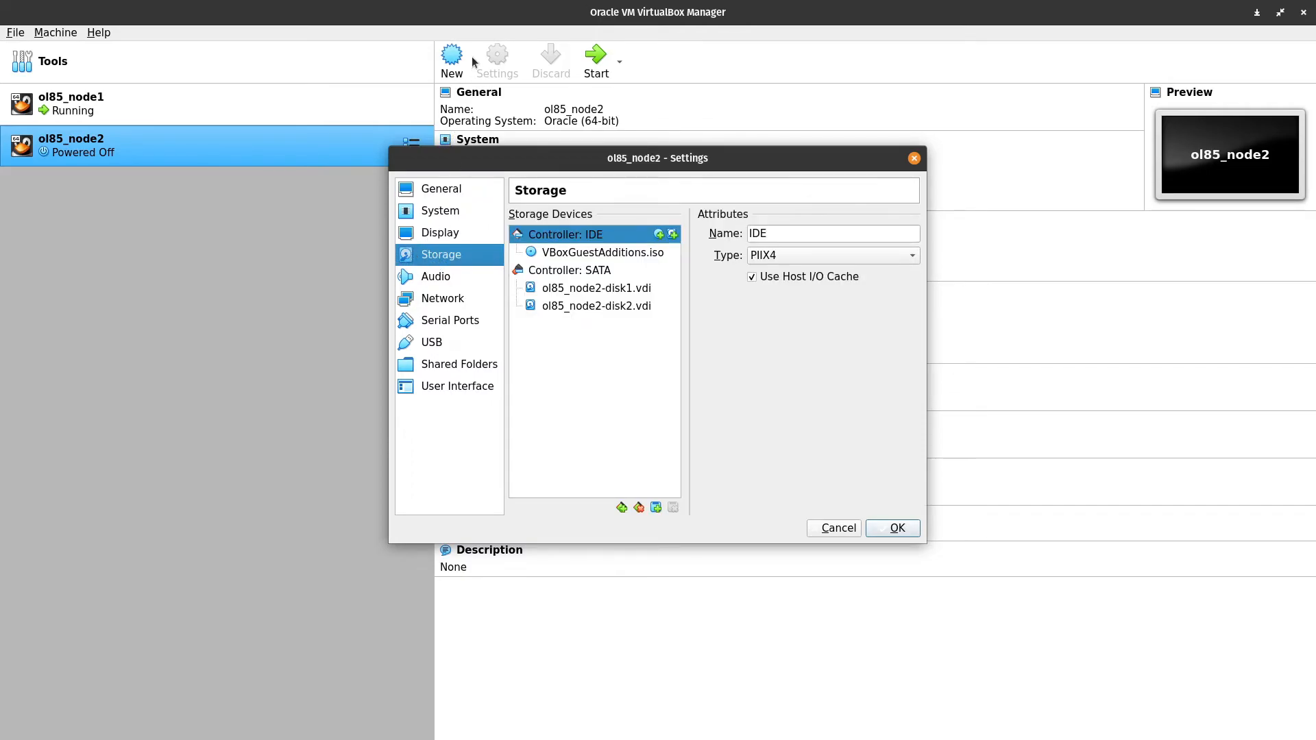
mouse_move(454, 263)
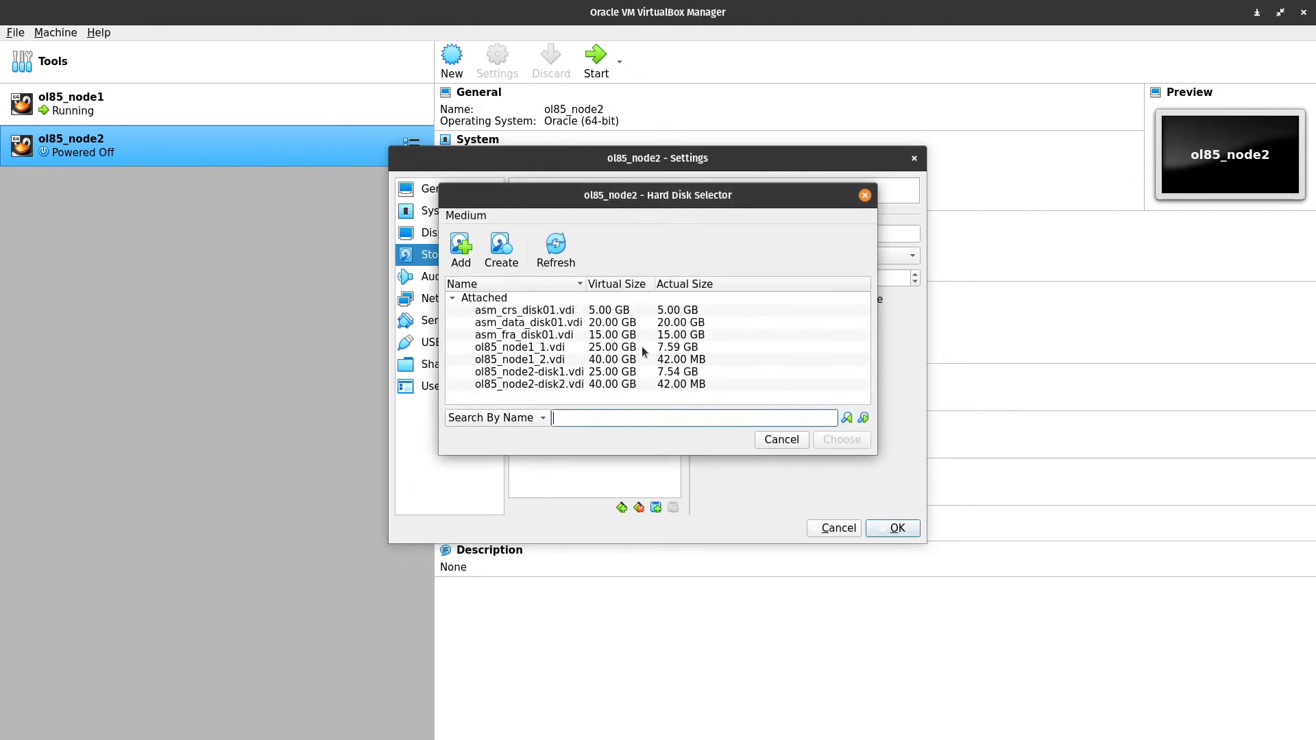
Attach asm_crs, asm_data and asm_fra as shareable disks on SATA ports 2–4 and confirm
left_click(521, 310)
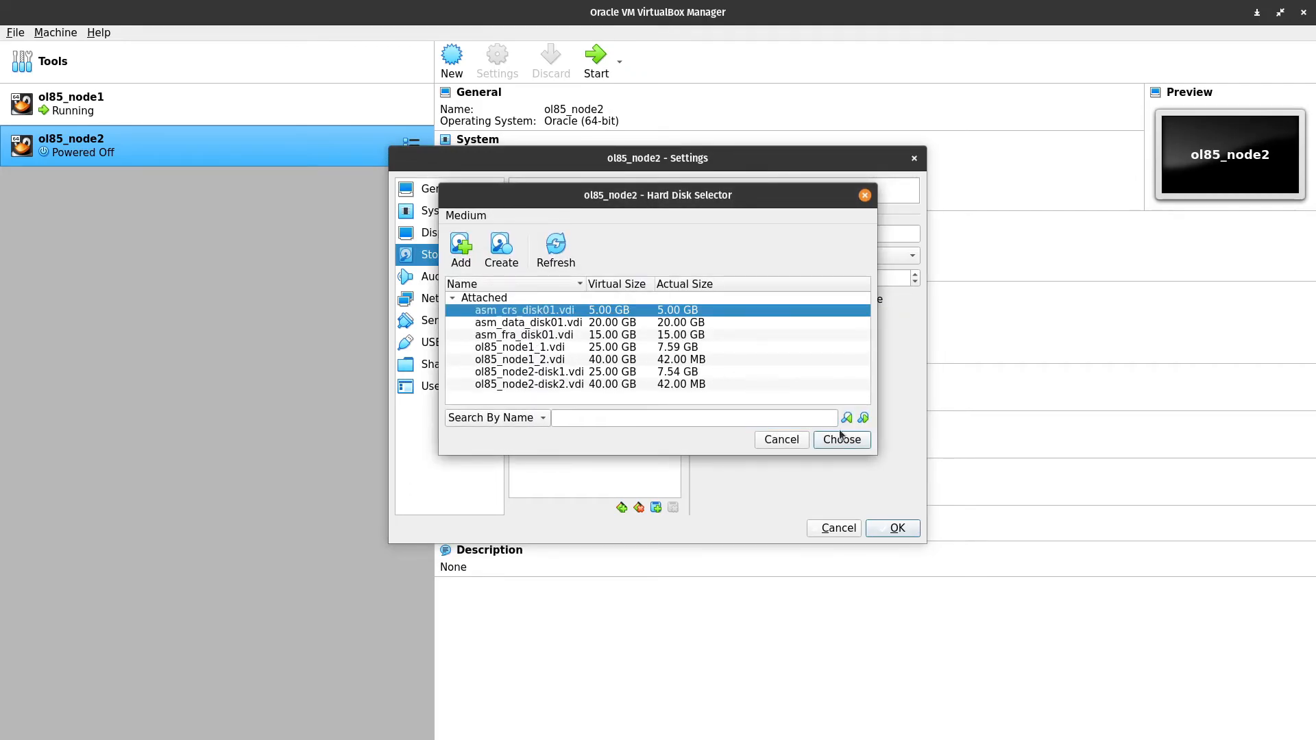
left_click(840, 438)
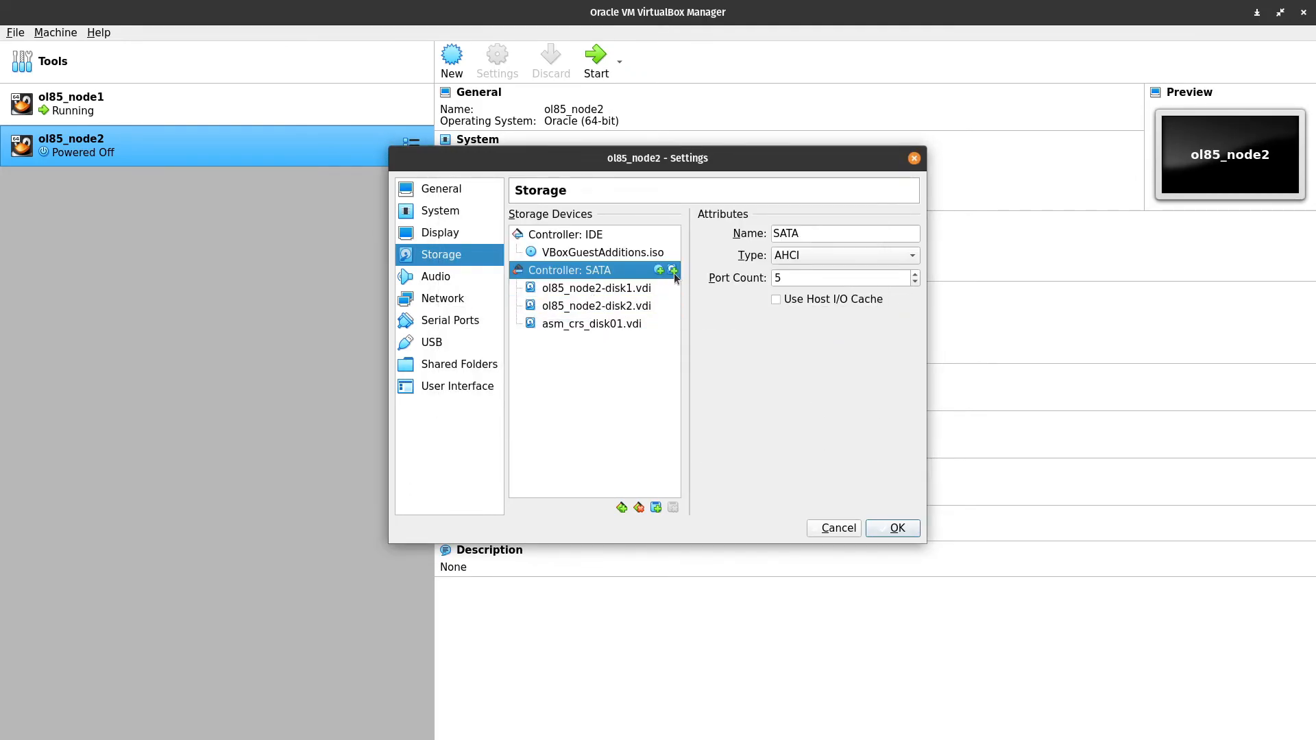
left_click(672, 270)
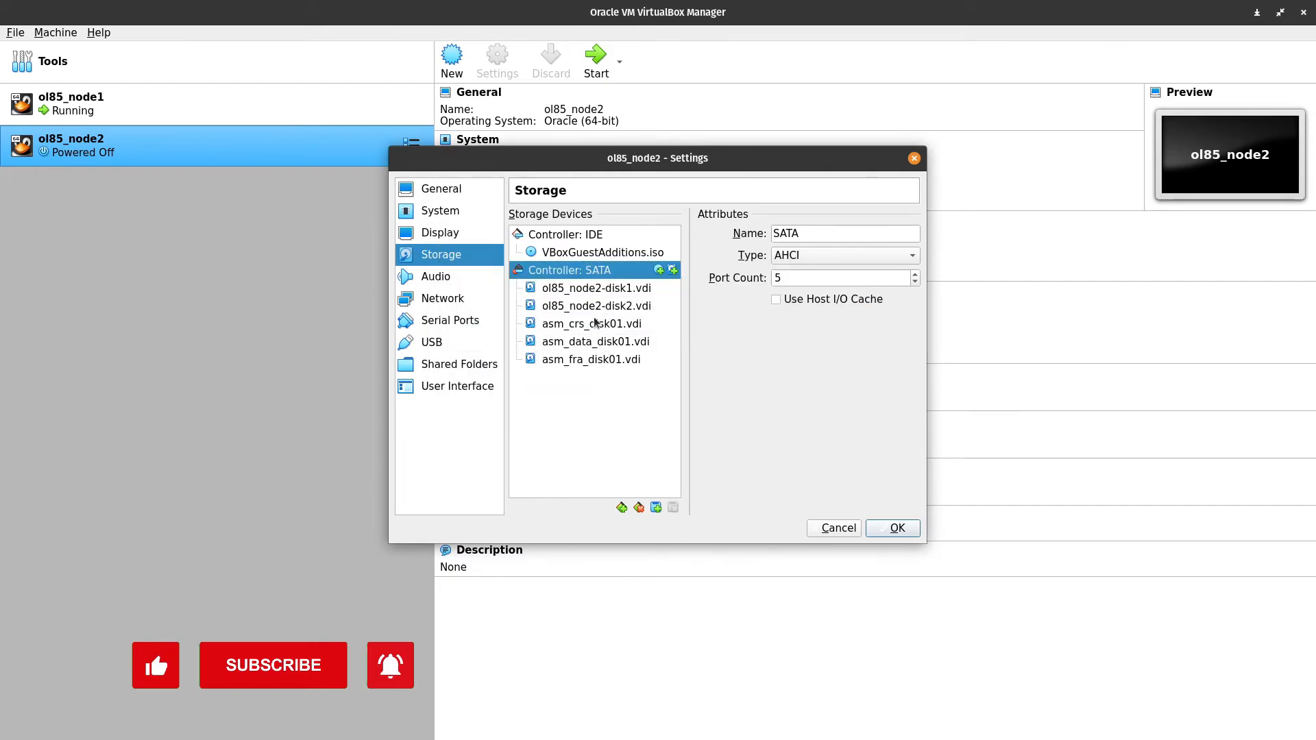
mouse_move(288, 688)
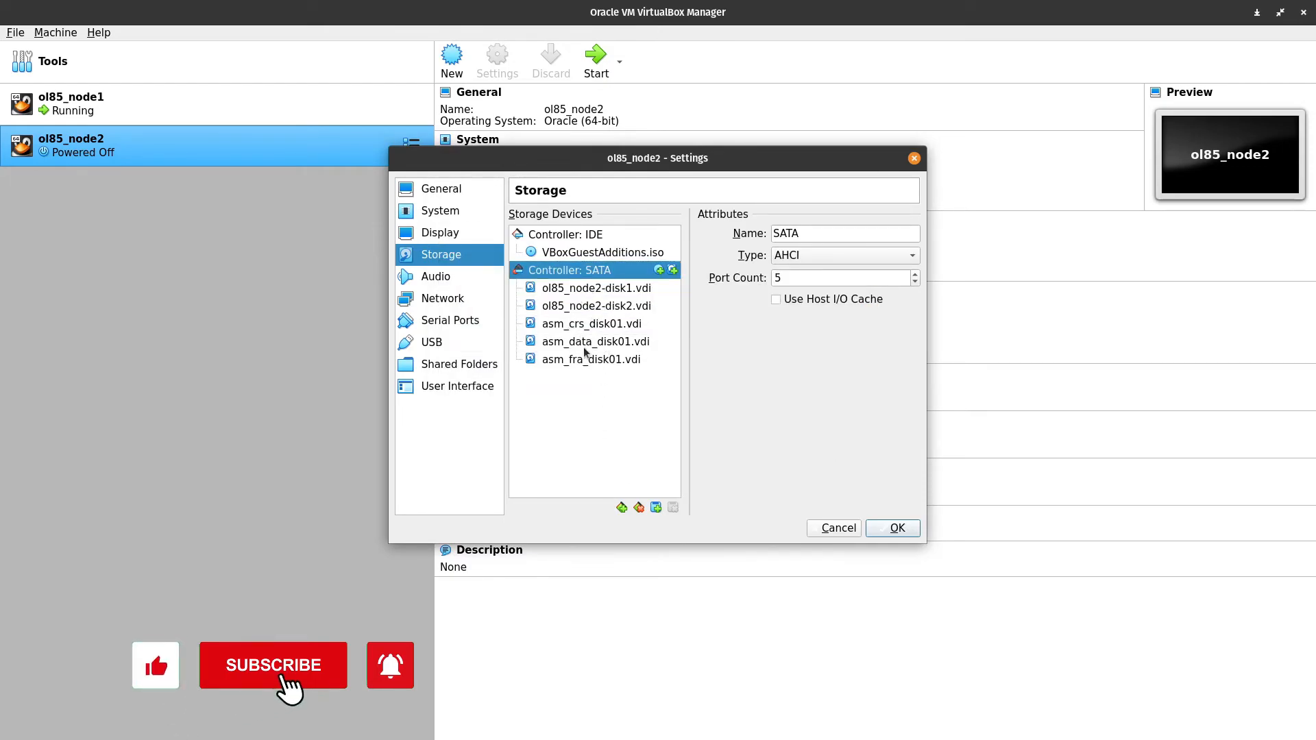
left_click(891, 528)
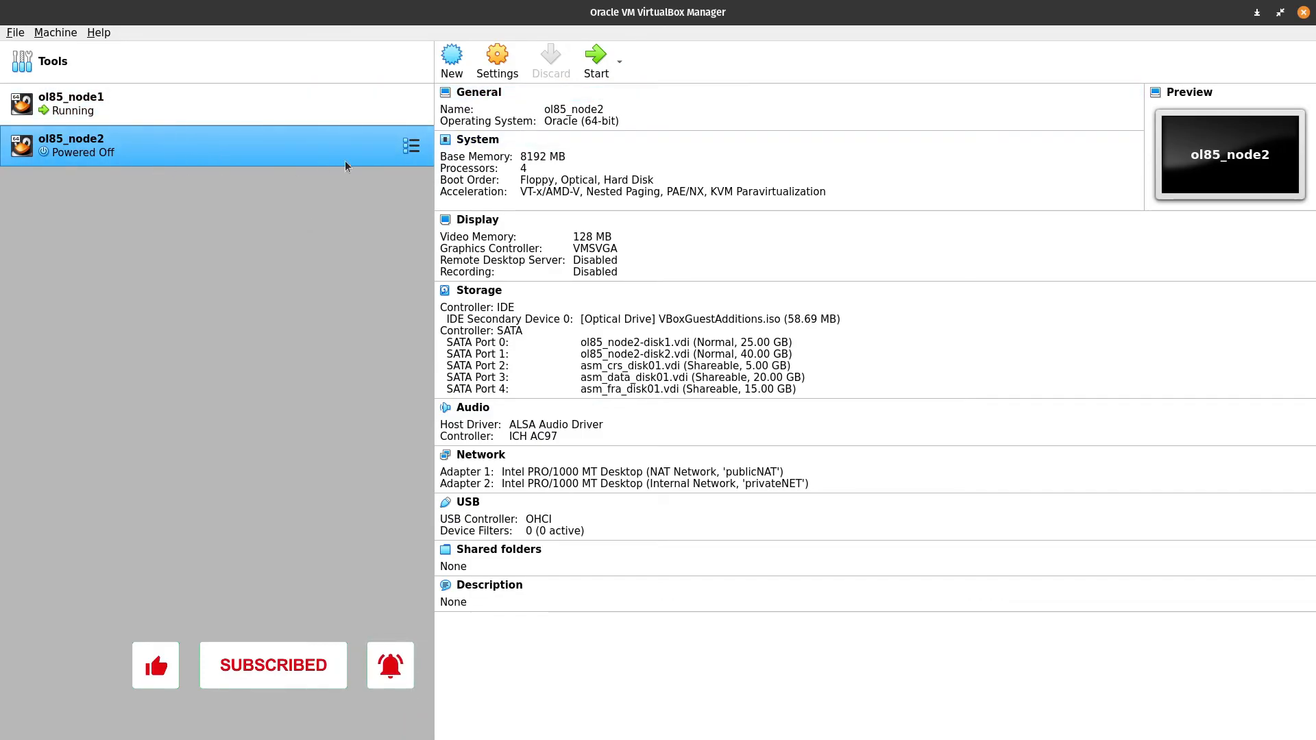
Run lsblk in the rac2 terminal, showing shared 5G, 20G and 15G partitions sdc1, sdd1, sde1
left_click(596, 59)
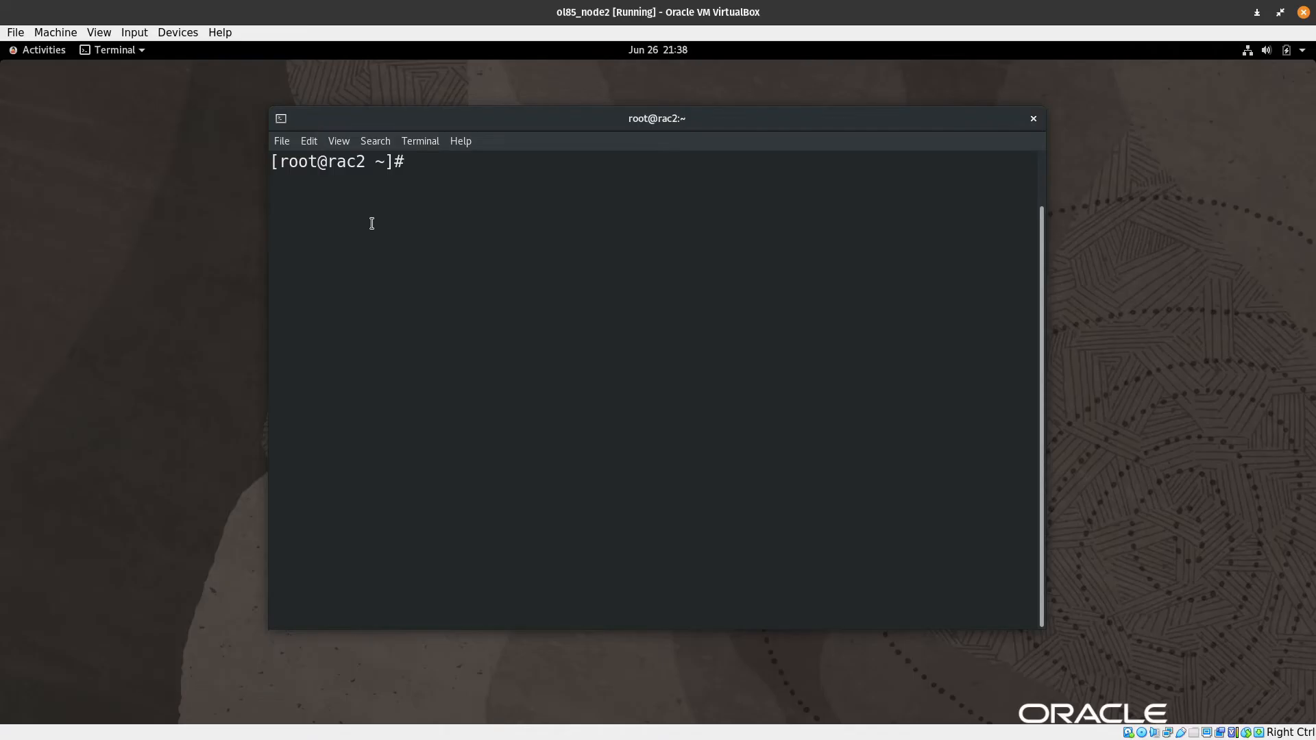
double_click(346, 161)
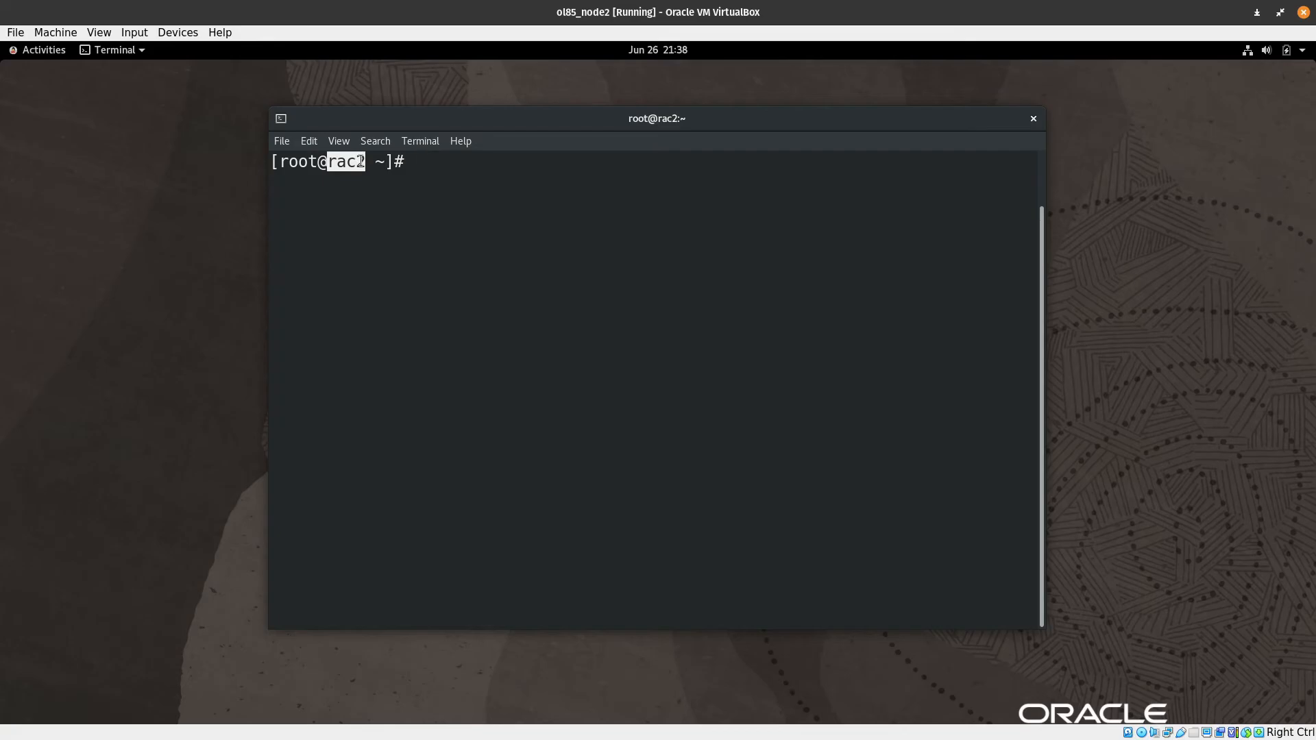
type("lsb")
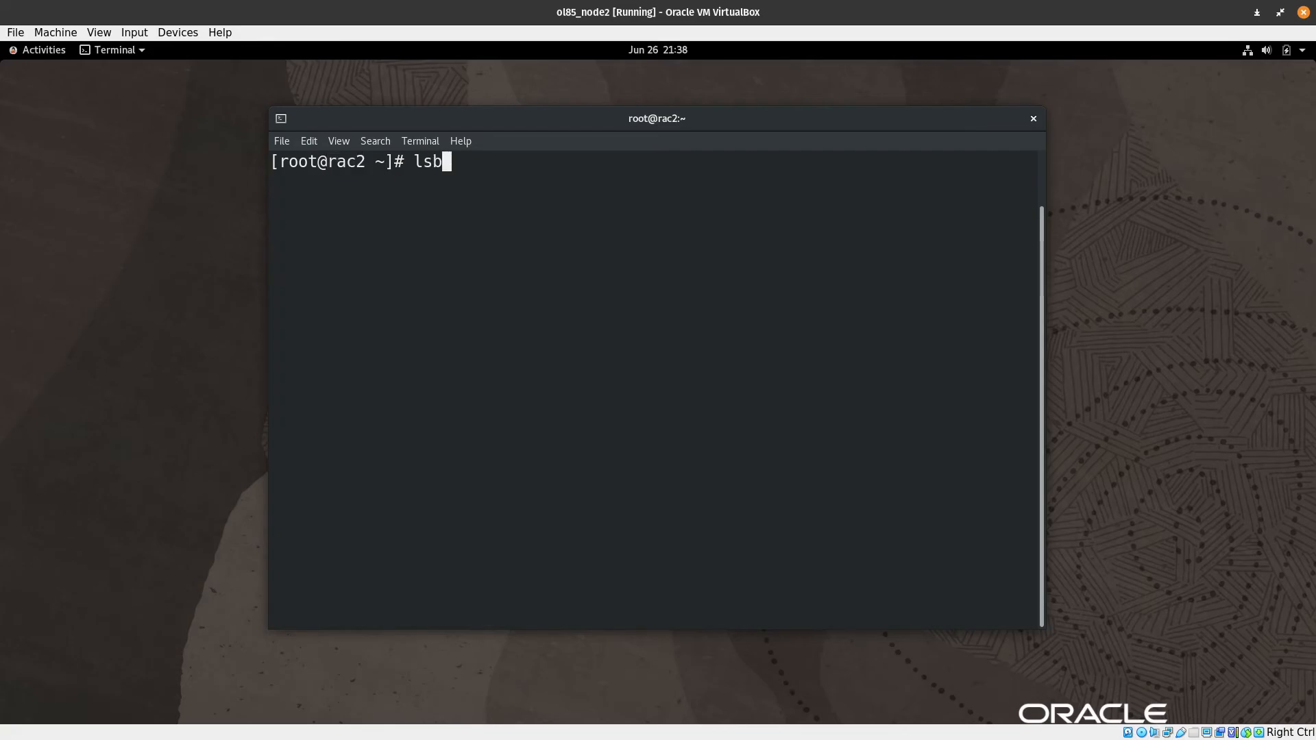
key("Return")
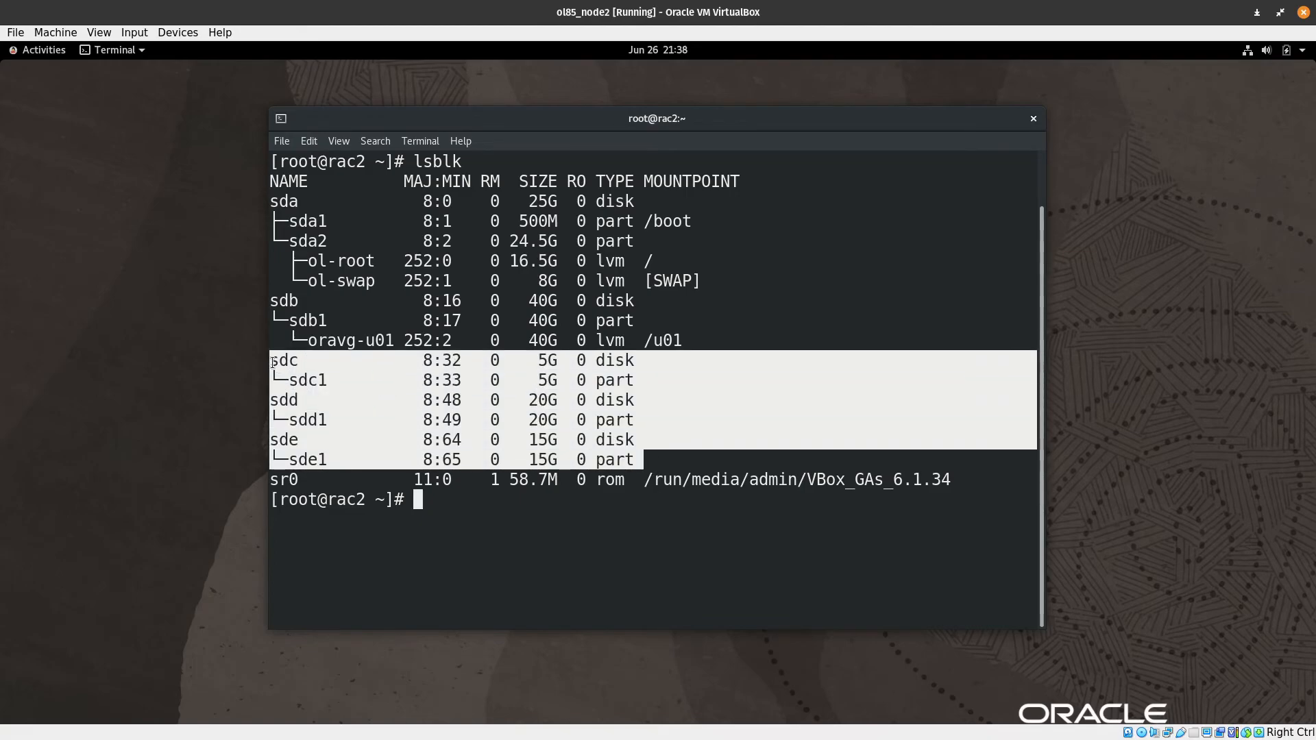
mouse_move(358, 440)
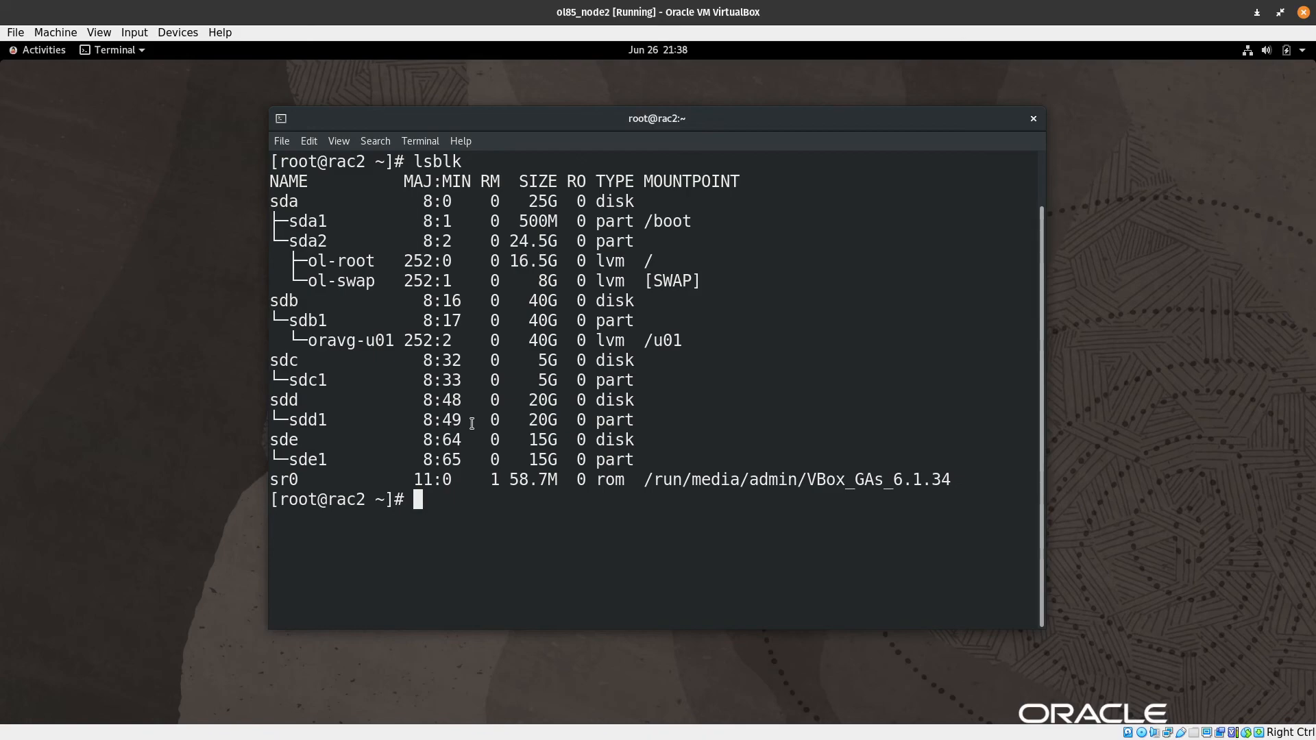
mouse_move(628, 460)
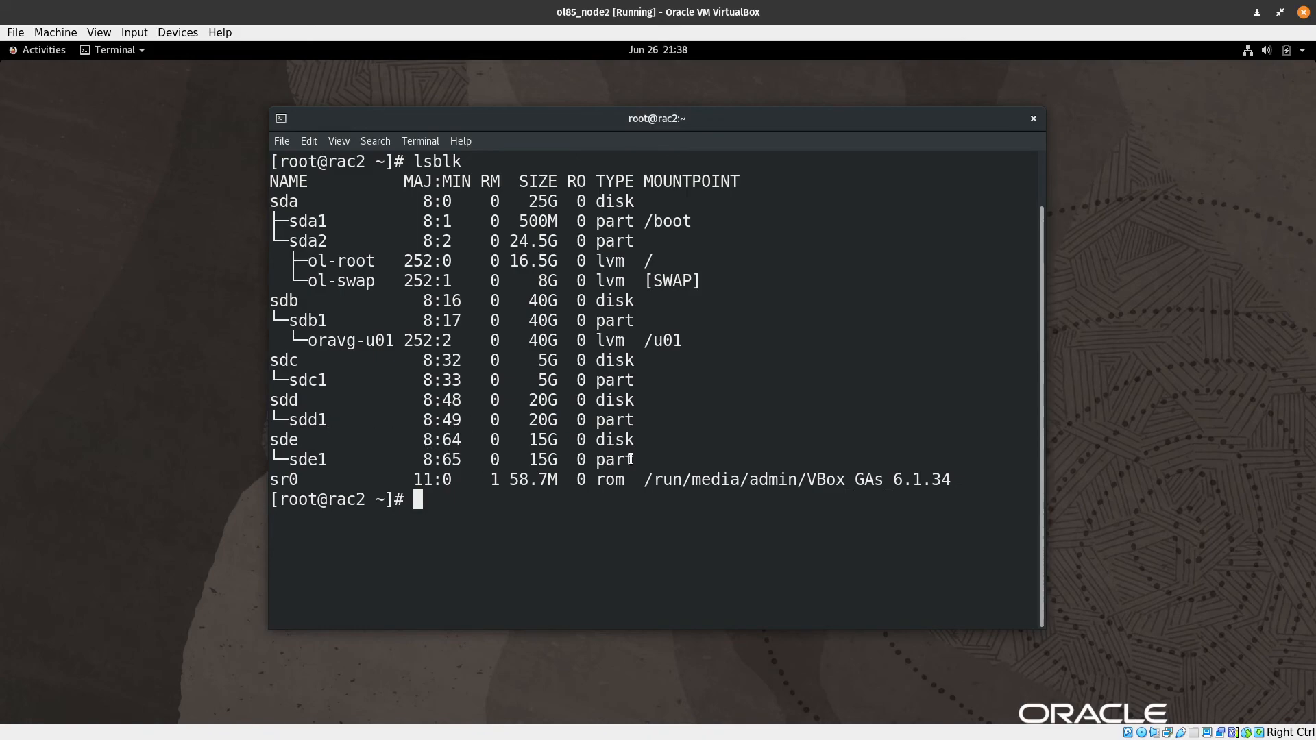
mouse_move(535, 13)
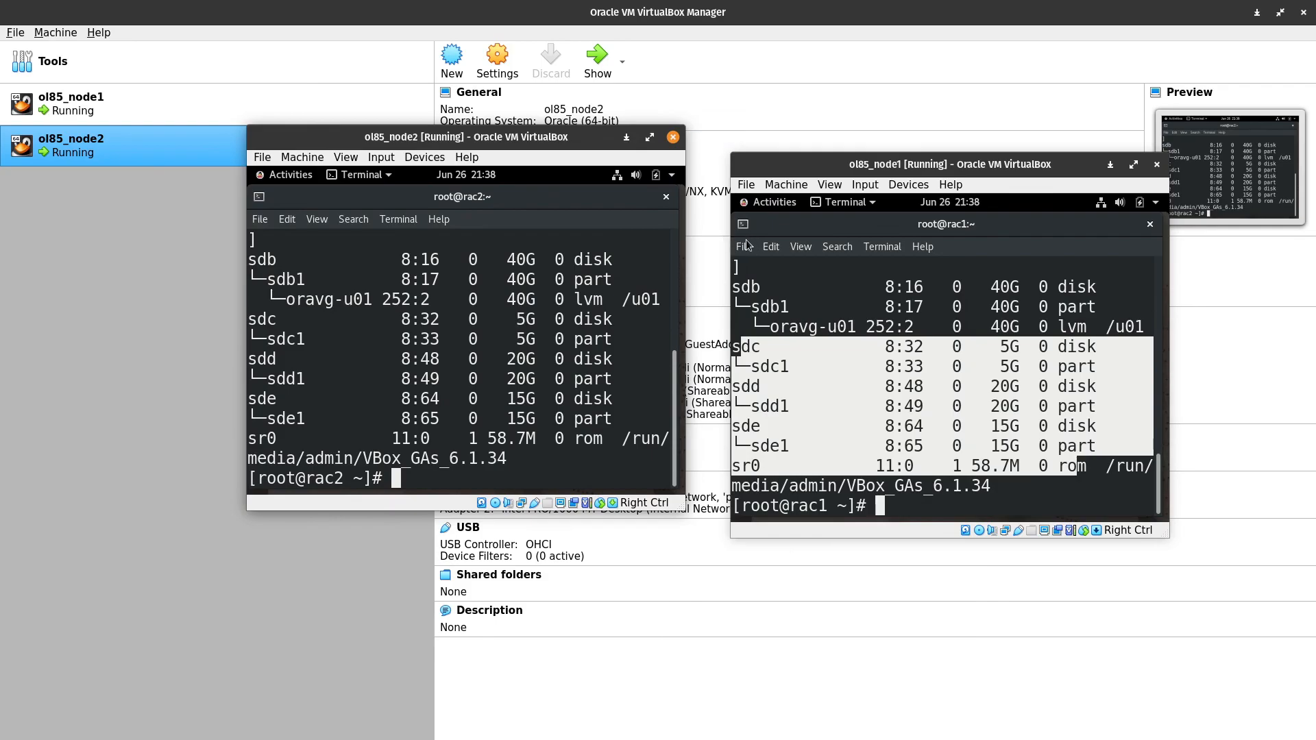
mouse_move(748, 263)
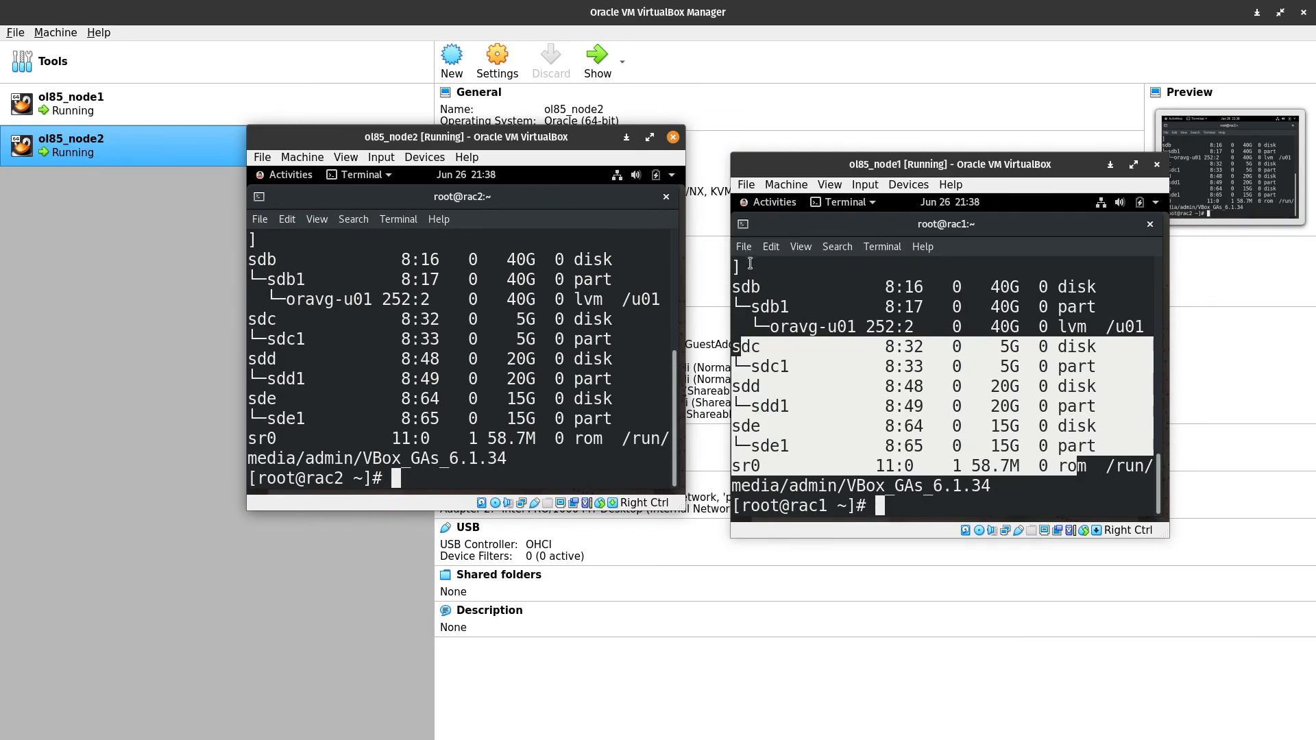